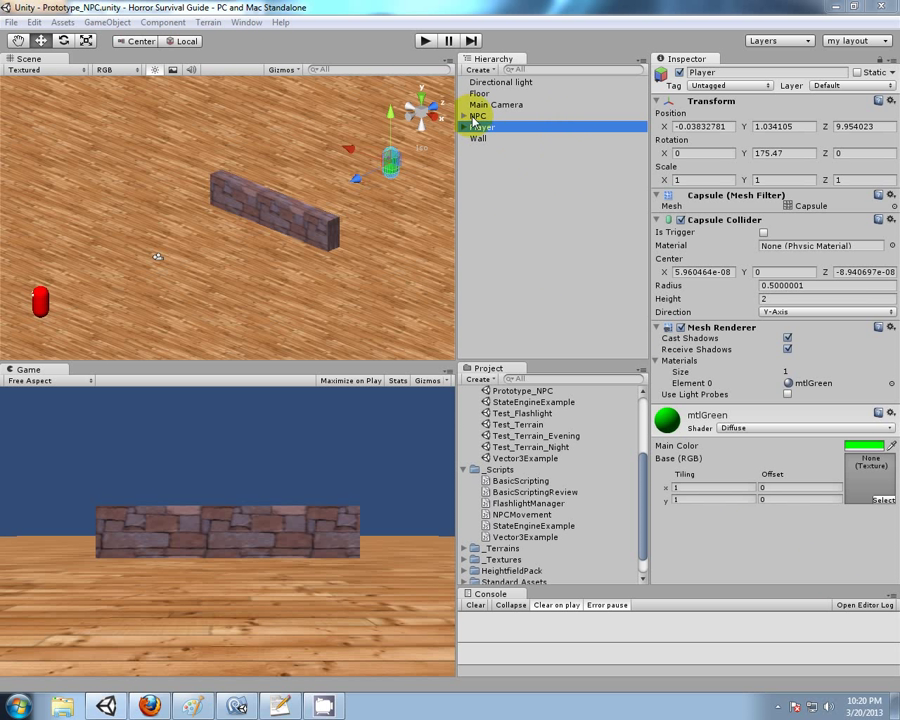
- Select NPC to show its Rigidbody and NPCMovement script components
left_click(478, 115)
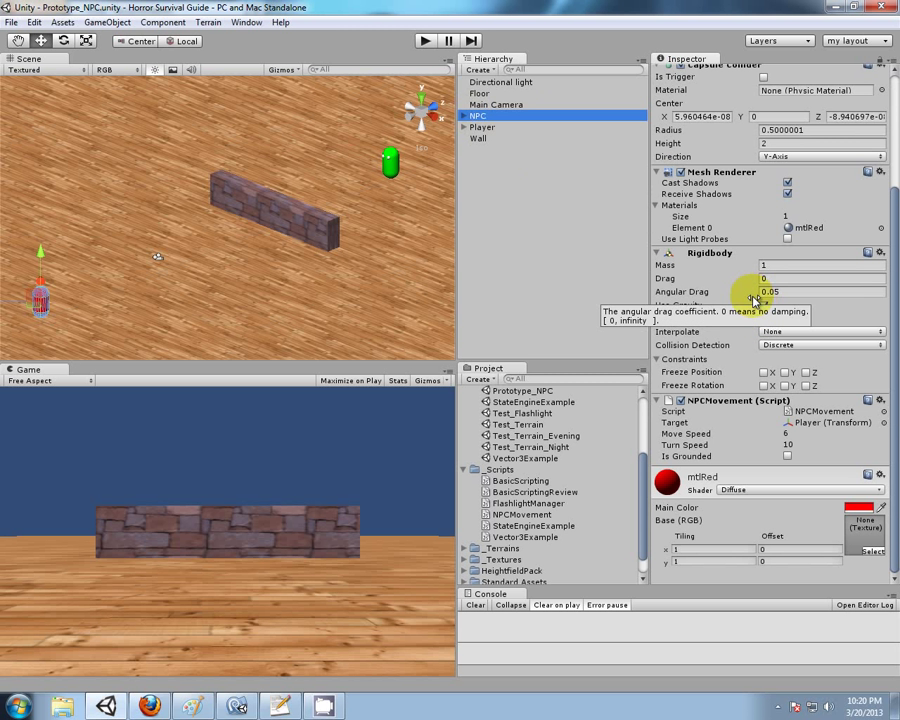
mouse_move(503, 657)
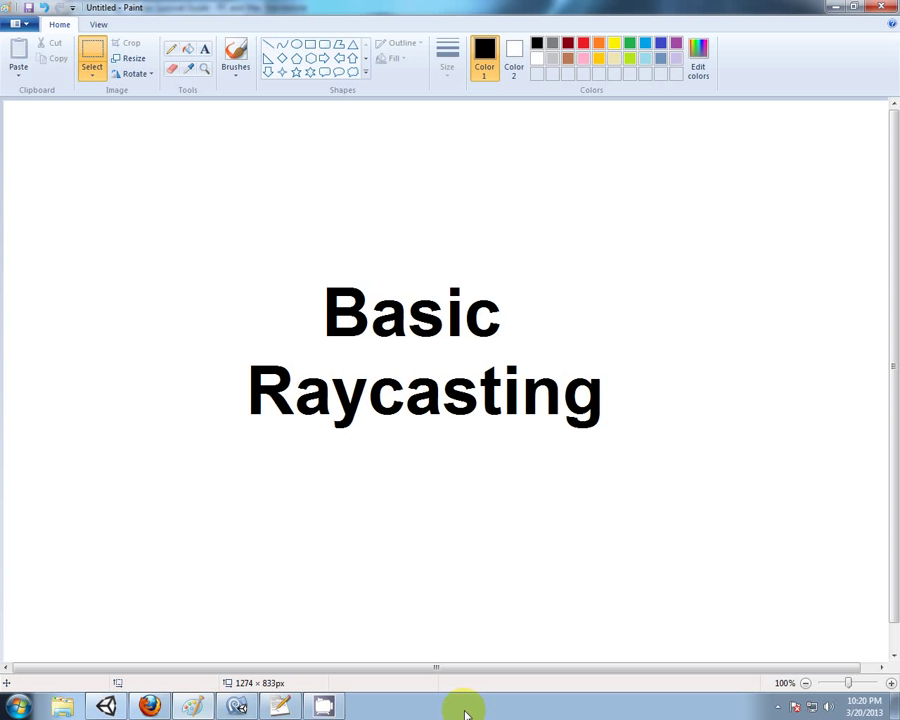
mouse_move(878, 547)
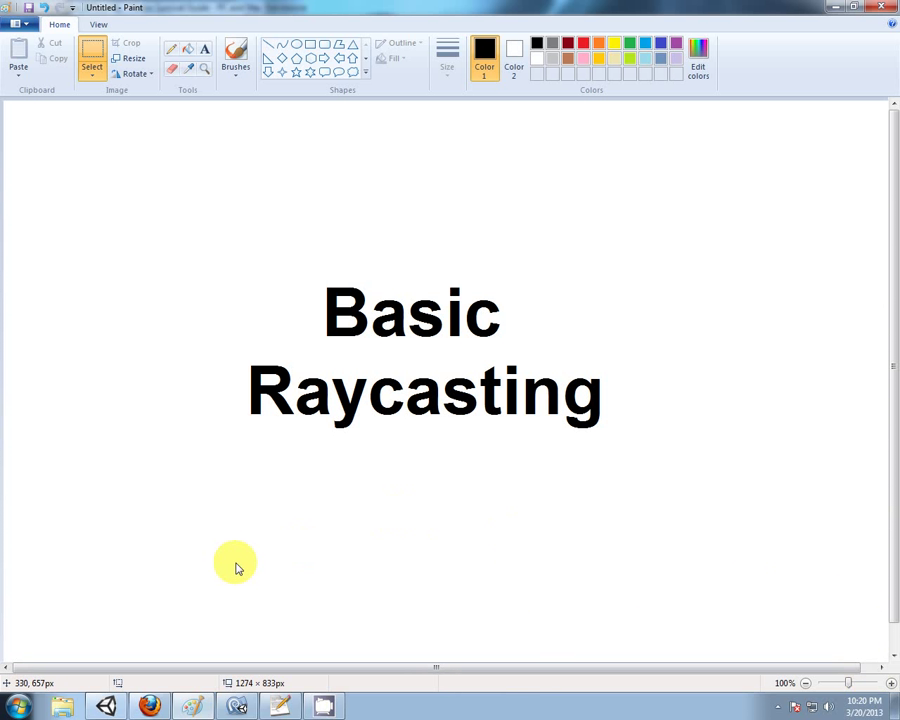
mouse_move(617, 705)
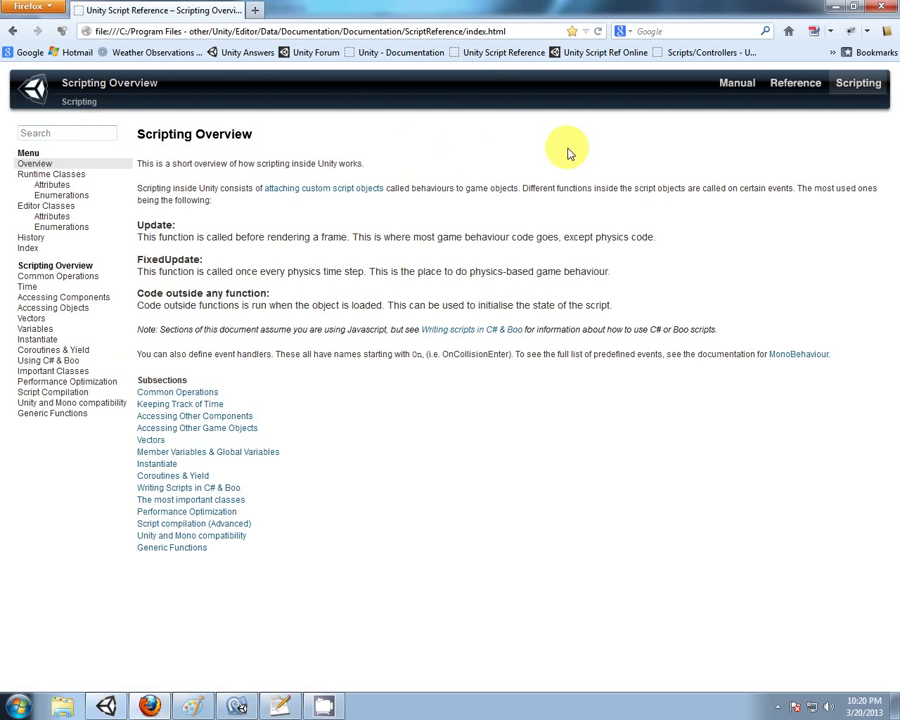
- Search 'raycast', read the Physics.Raycast examples, then view RaycastHit and return
type("raycast")
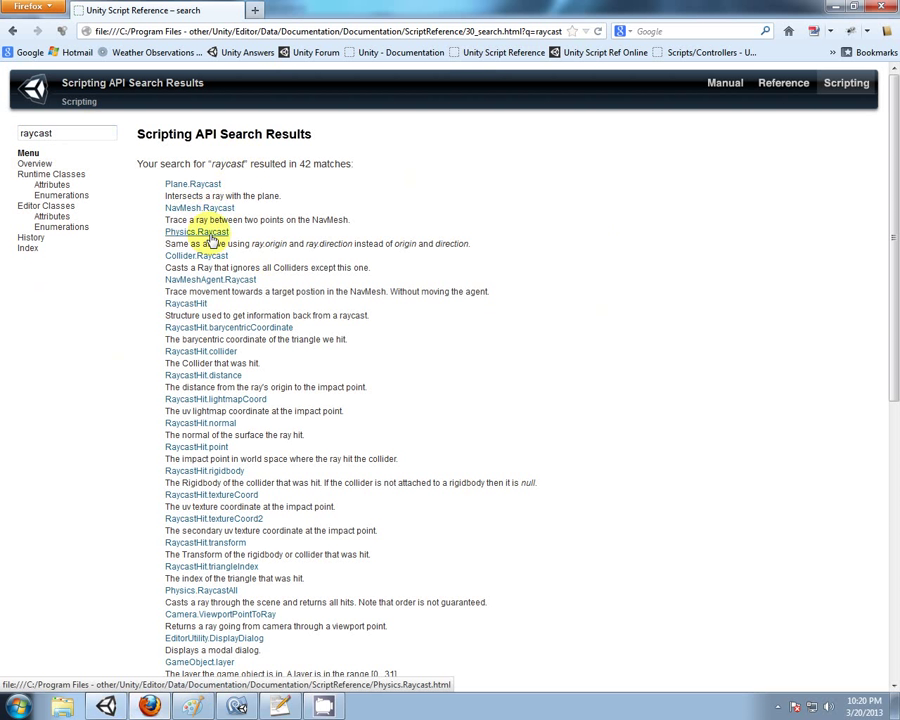
left_click(197, 231)
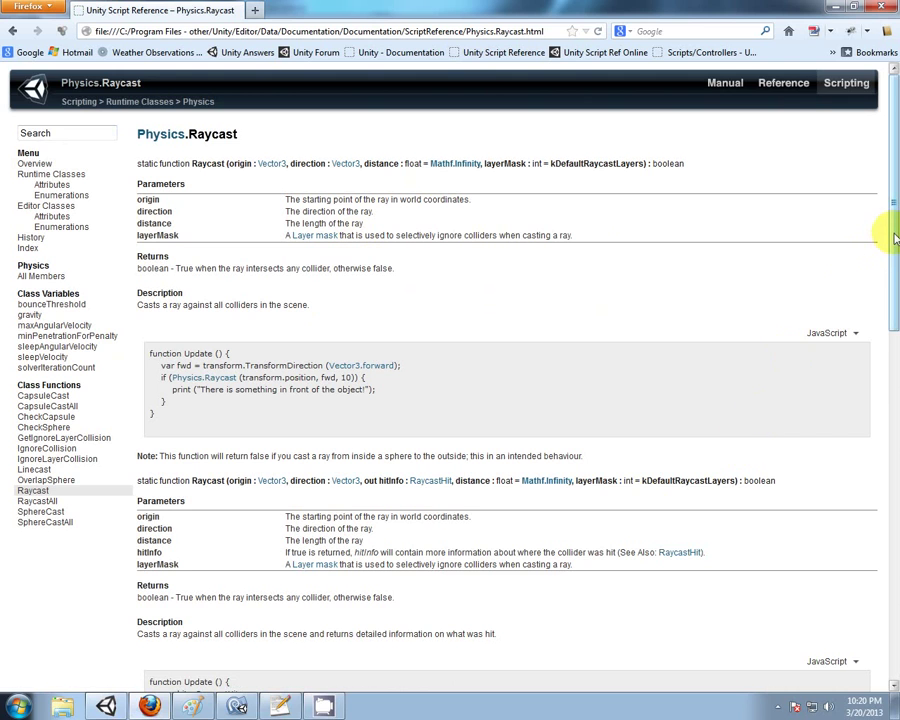
scroll("down", 3)
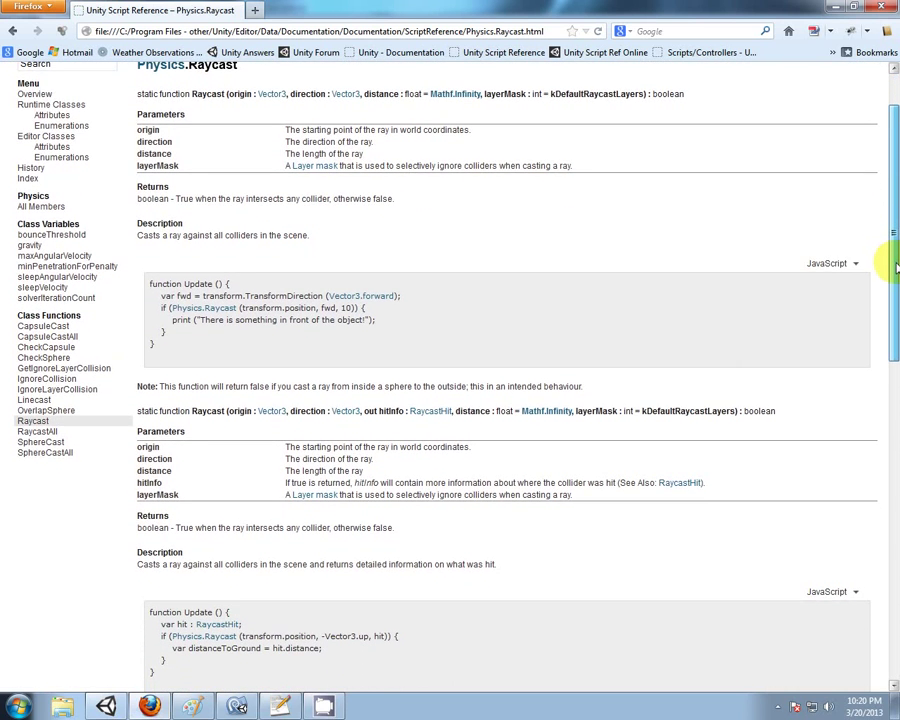
scroll("down", 3)
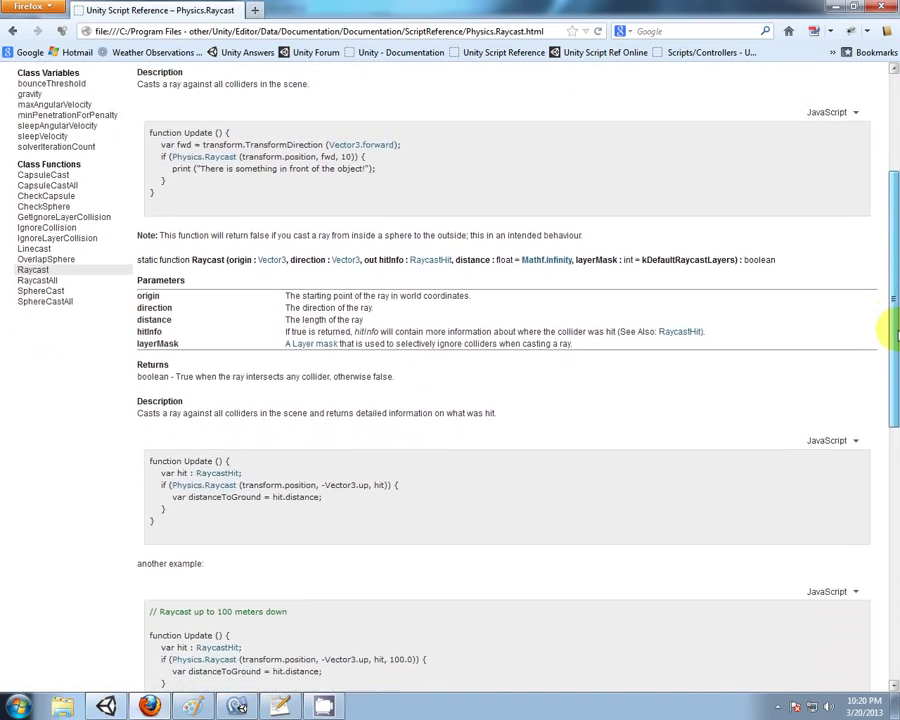
scroll("down", 3)
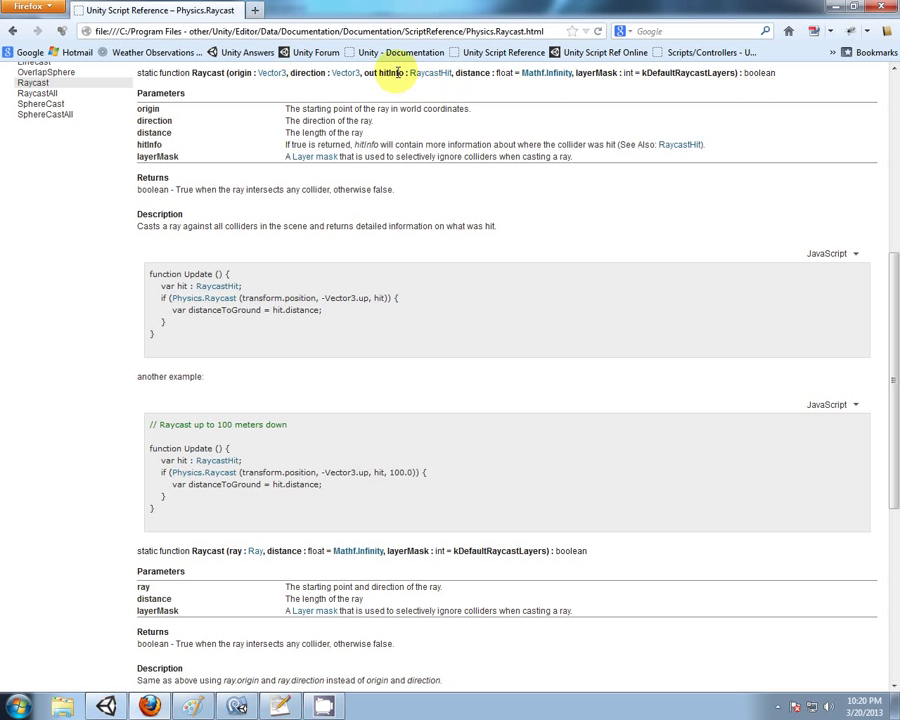
mouse_move(428, 72)
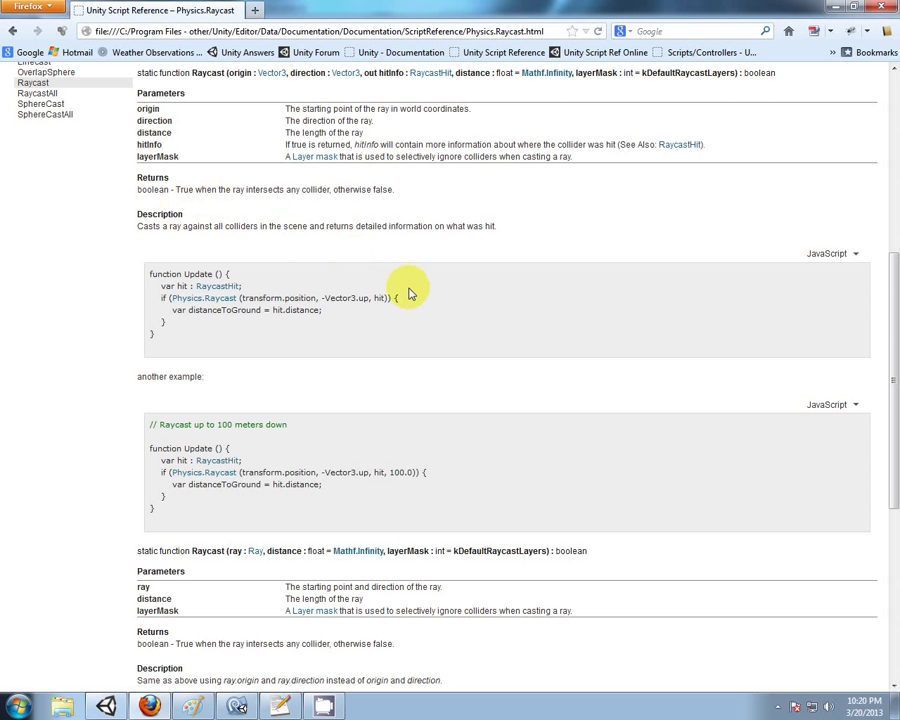
mouse_move(434, 93)
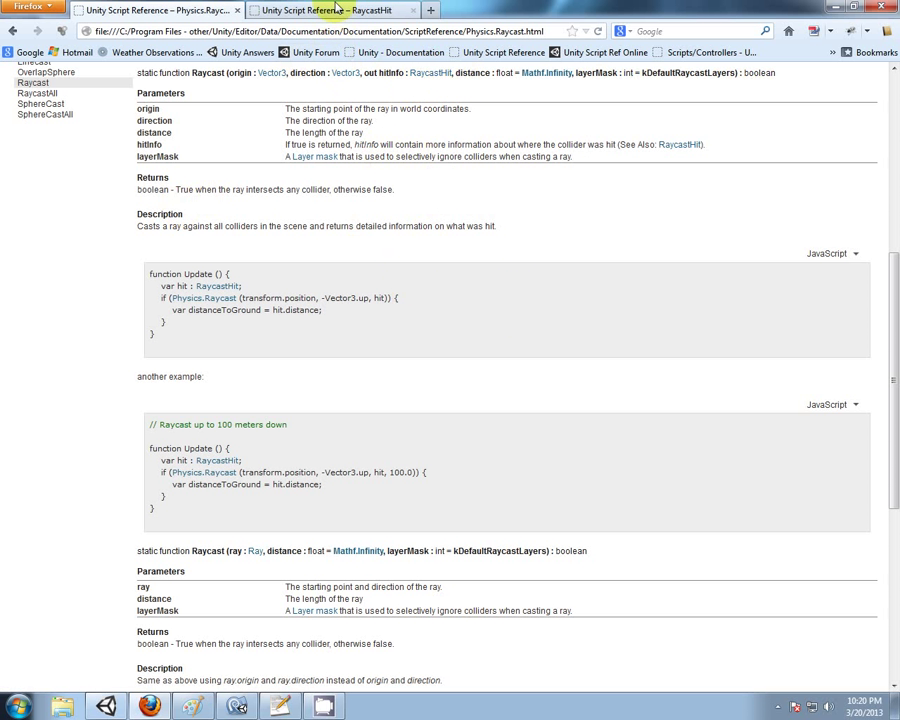
left_click(330, 10)
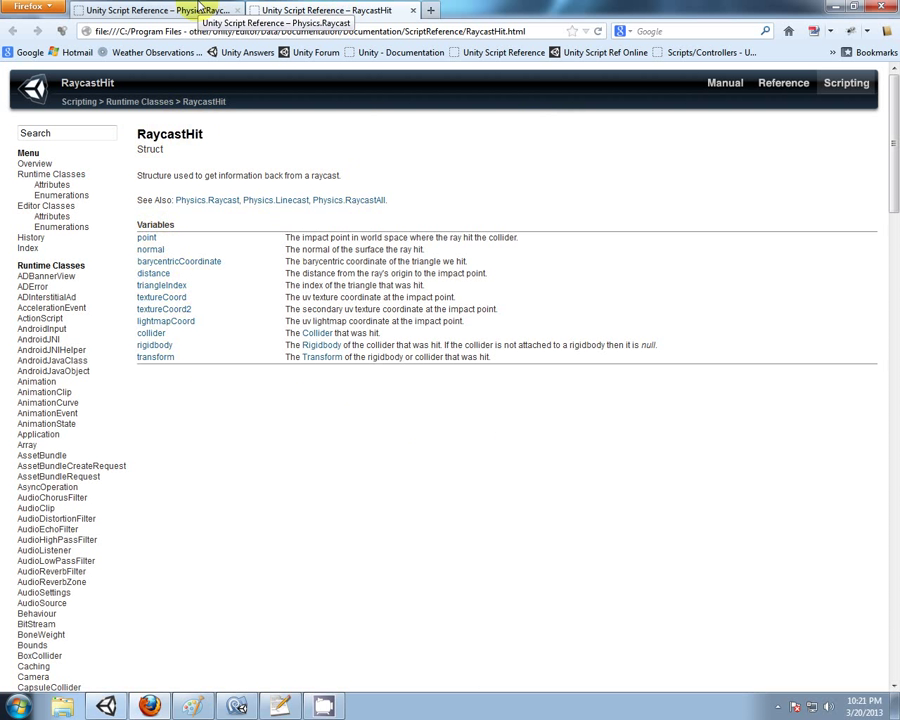
left_click(104, 707)
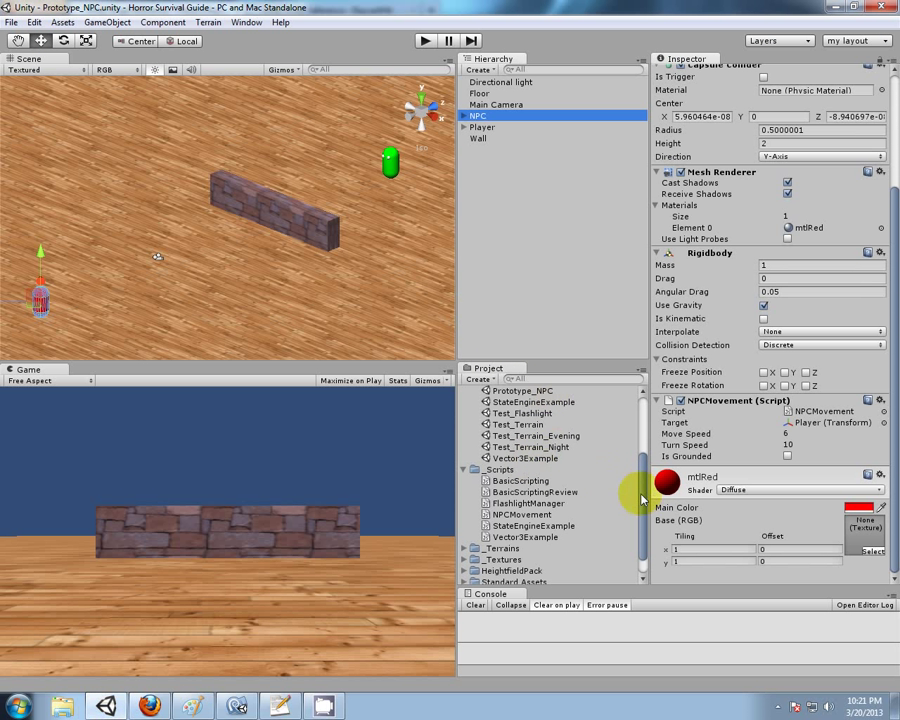
- Drag Player and Floor from the Hierarchy into the _Prefabs folder as prefabs
scroll("down", 3)
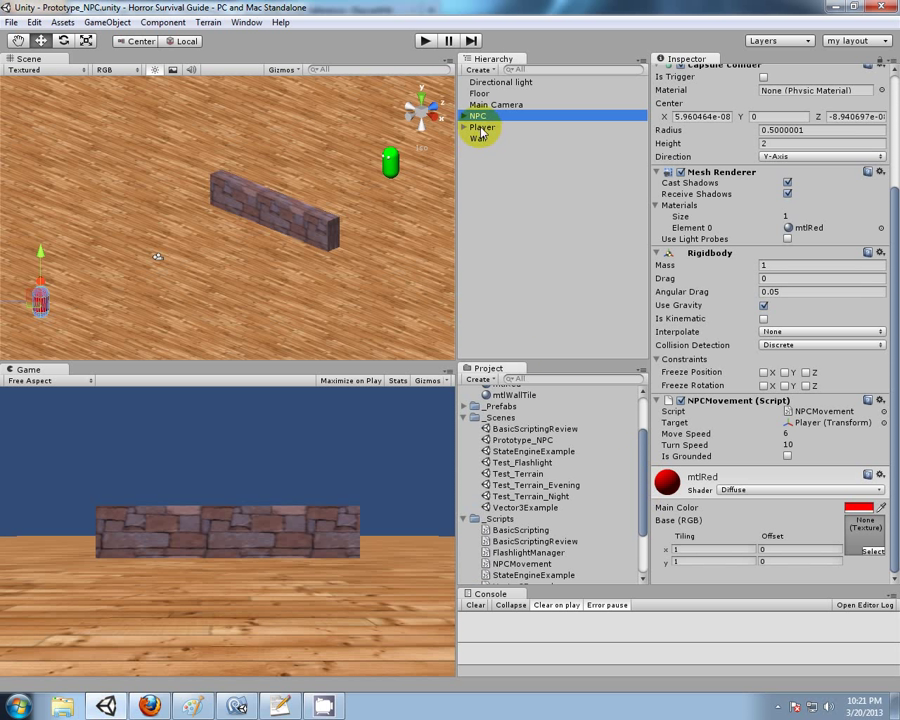
left_click(483, 127)
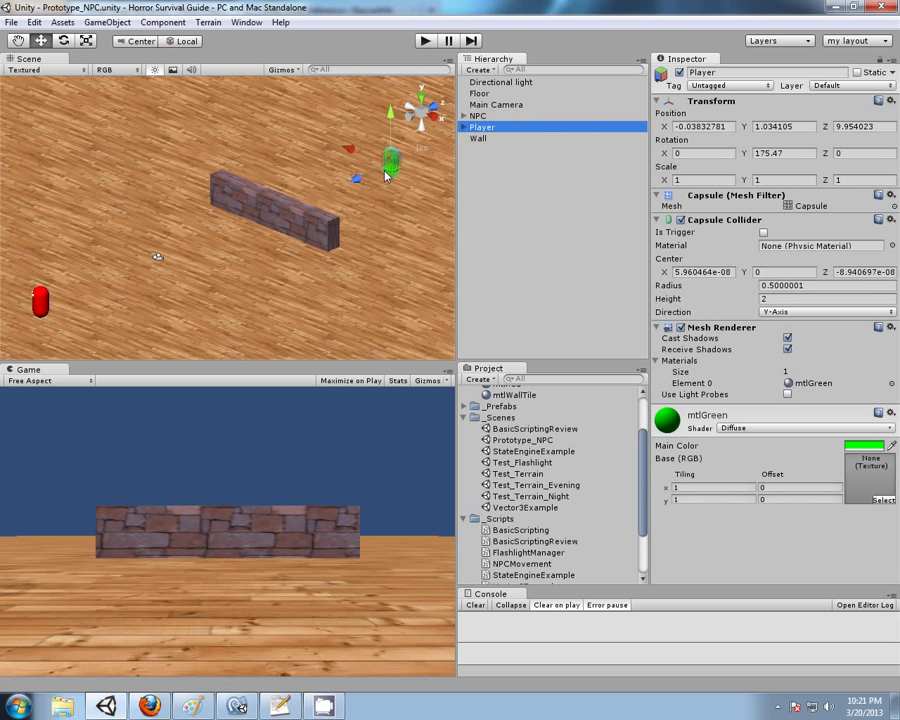
left_click(480, 137)
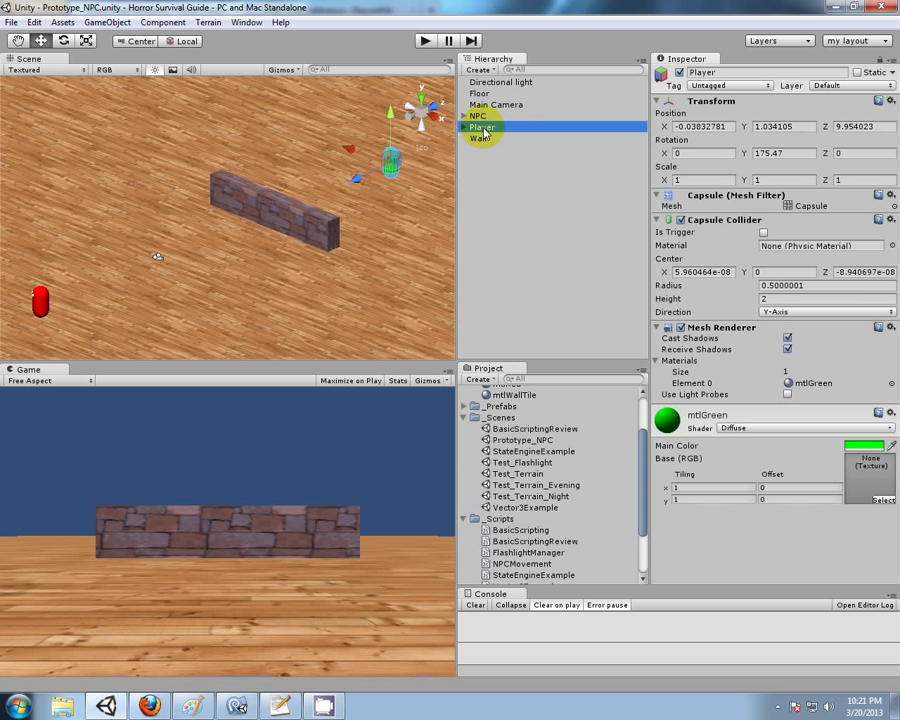
left_click(473, 406)
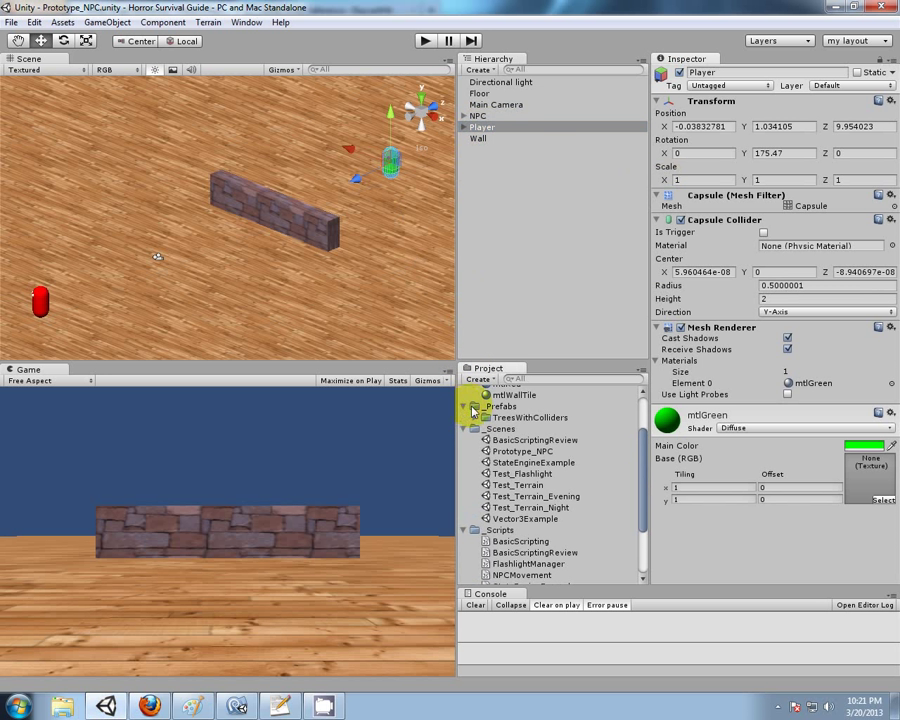
left_click(482, 127)
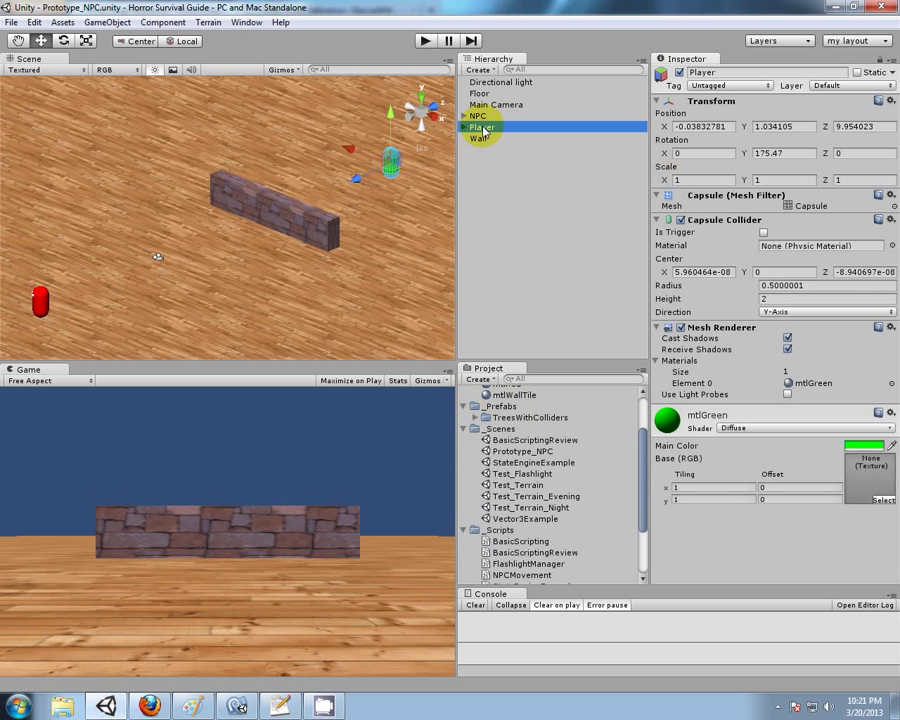
left_click(505, 428)
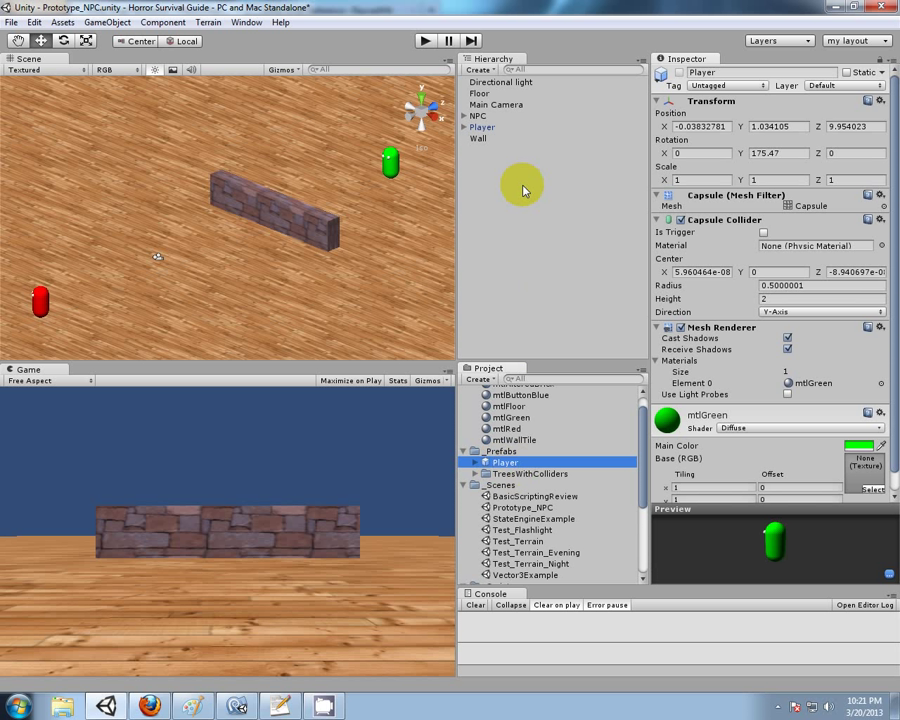
left_click(480, 92)
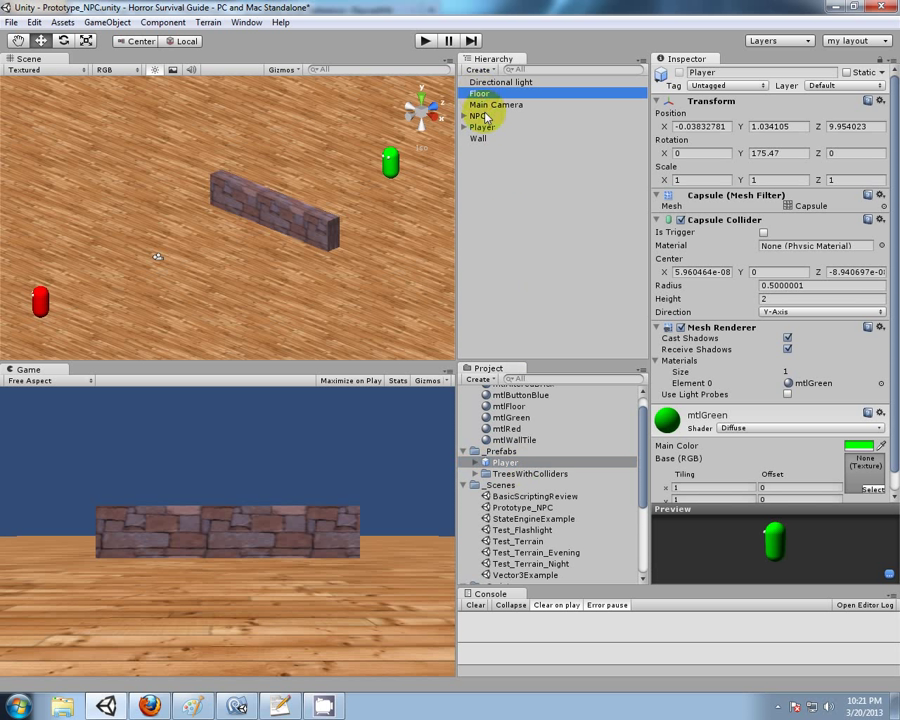
left_click(480, 93)
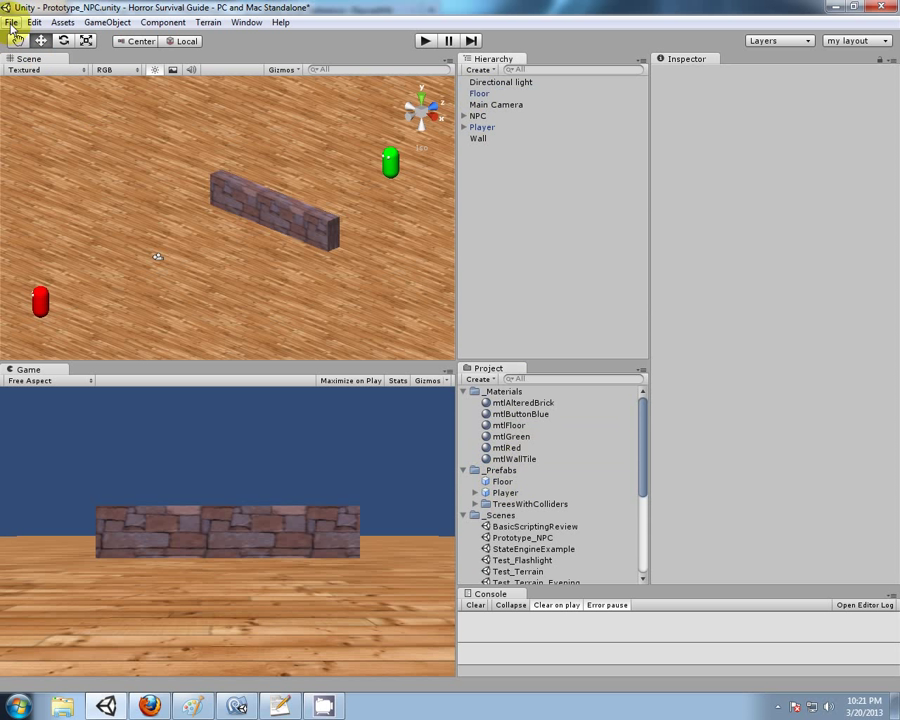
mouse_move(658, 460)
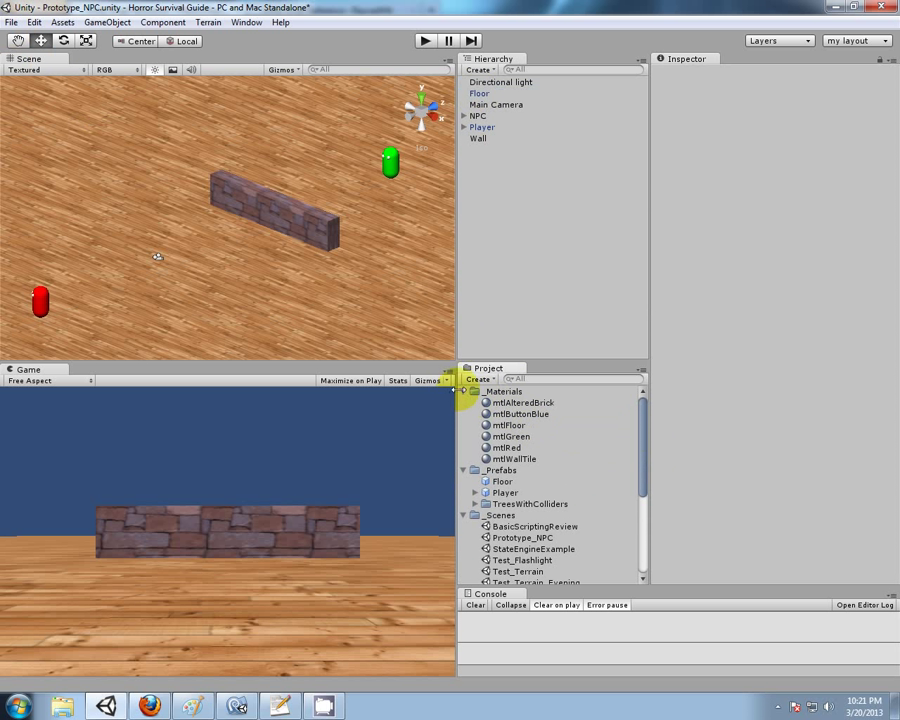
- Create a new Javascript asset named RaycastExample in the Scripts folder
left_click(499, 507)
type("RaycastExample")
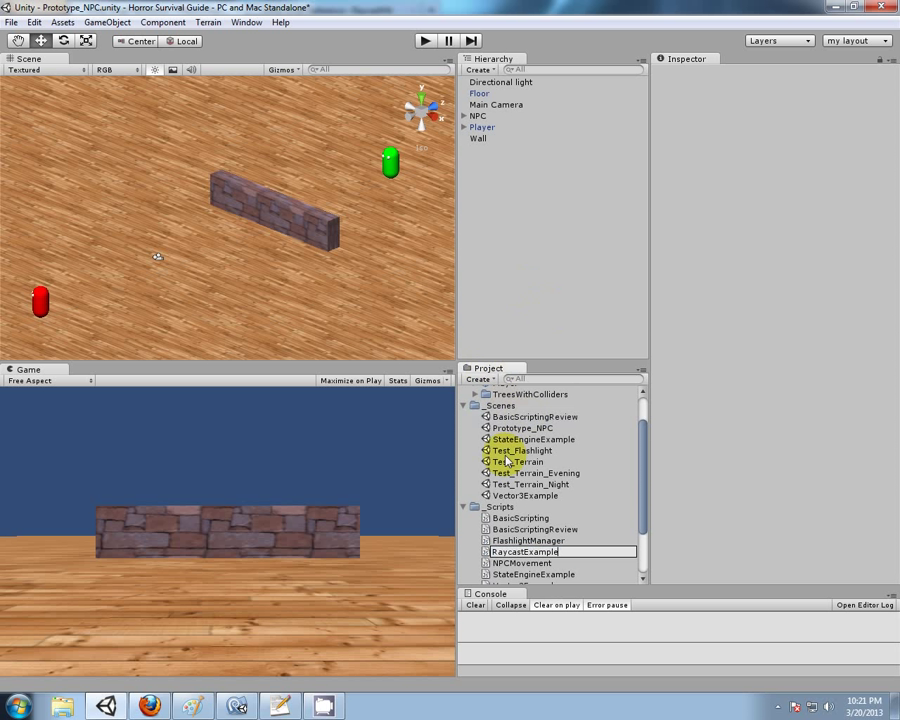
left_click(525, 552)
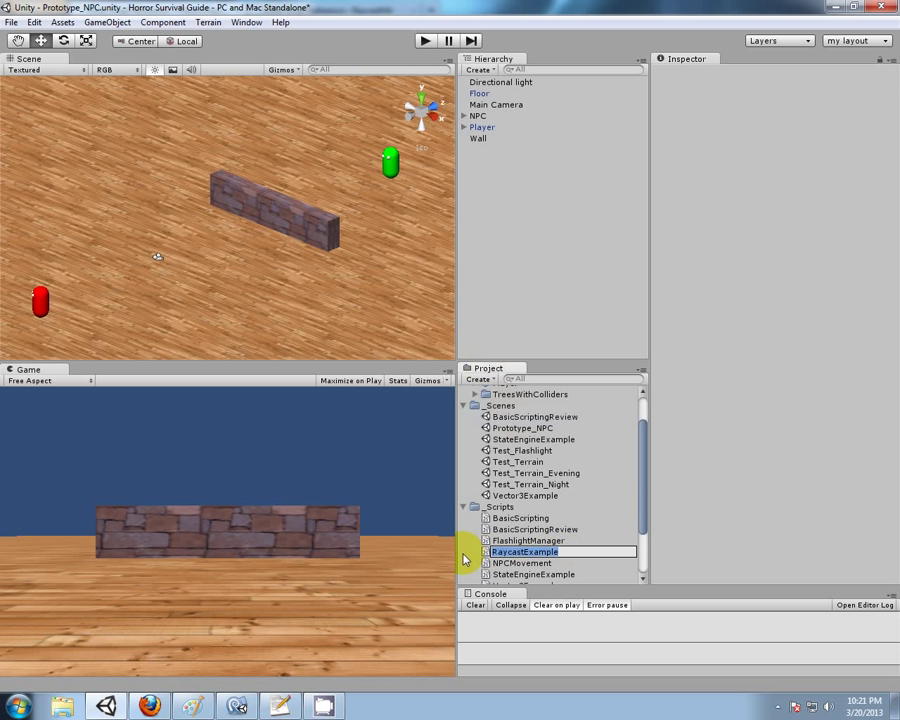
left_click(525, 562)
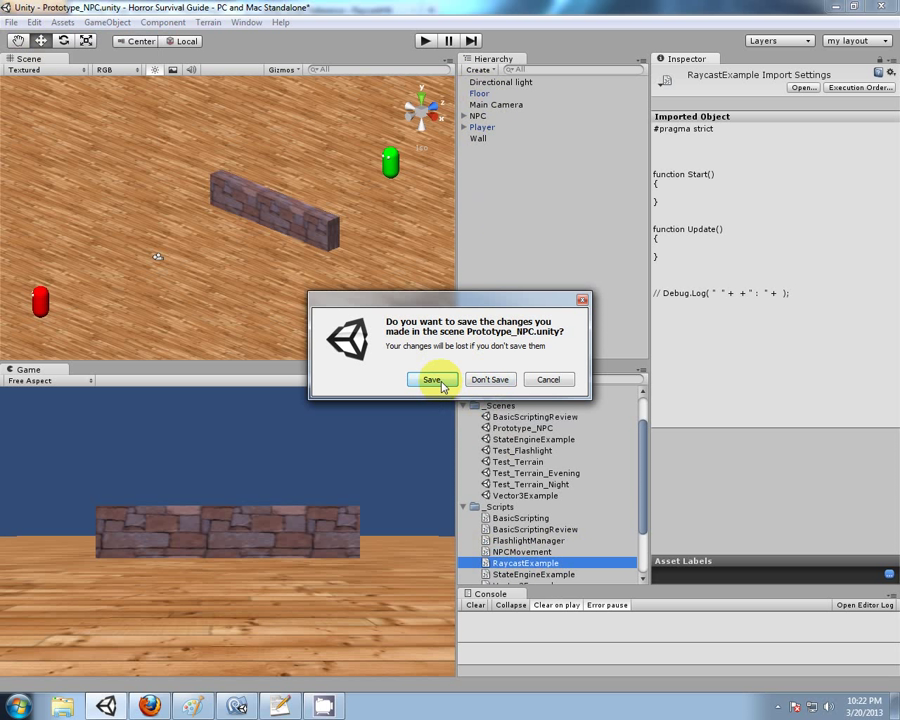
- Save Prototype_NPC changes, then save the new scene as RaycastExample in Scenes
left_click(432, 379)
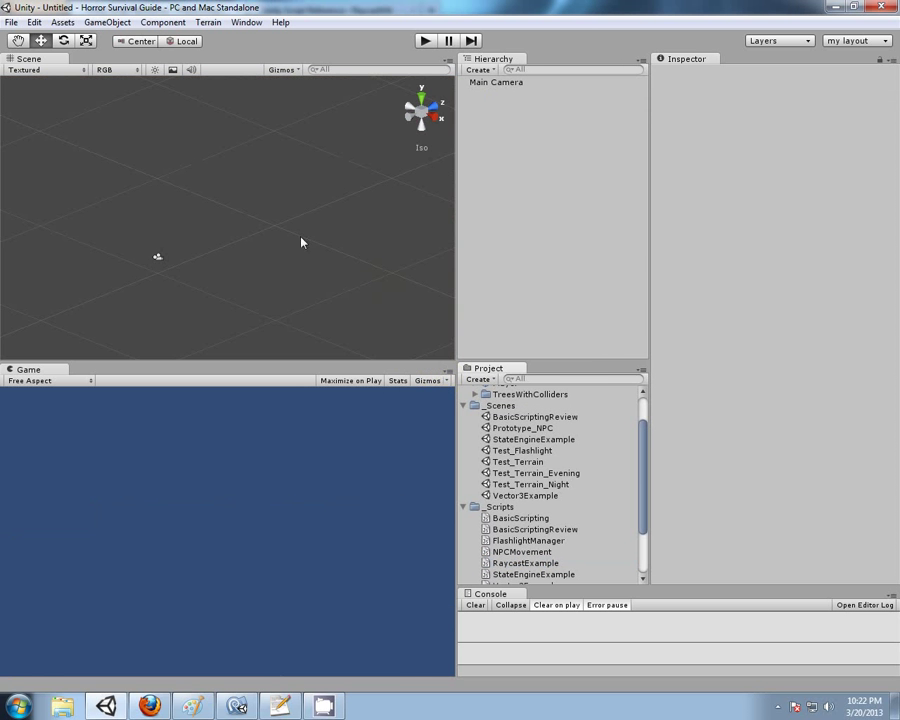
left_click(11, 22)
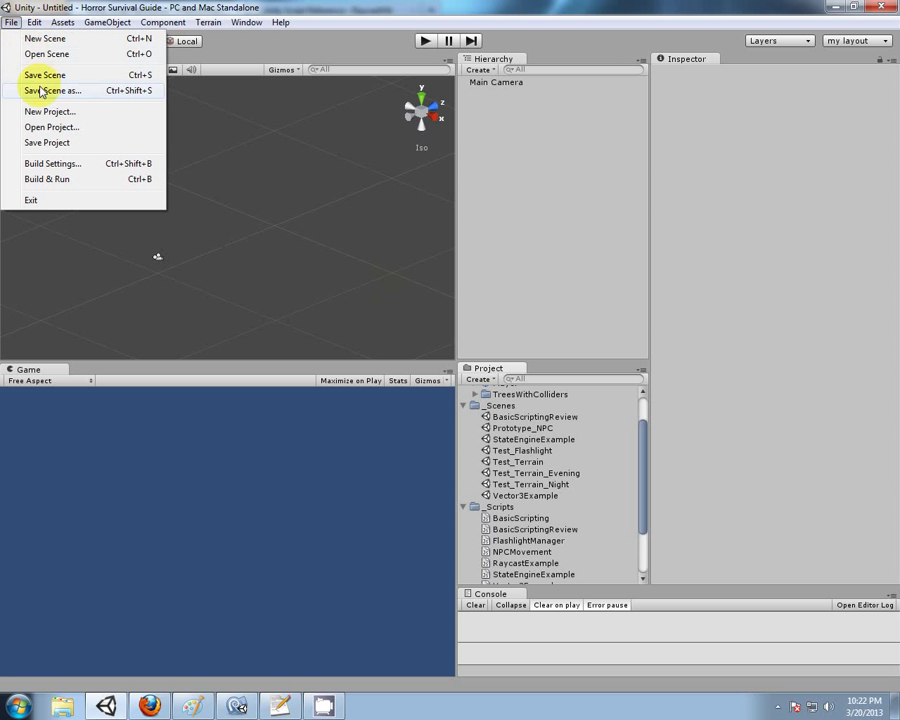
left_click(44, 74)
type("RaycastExample")
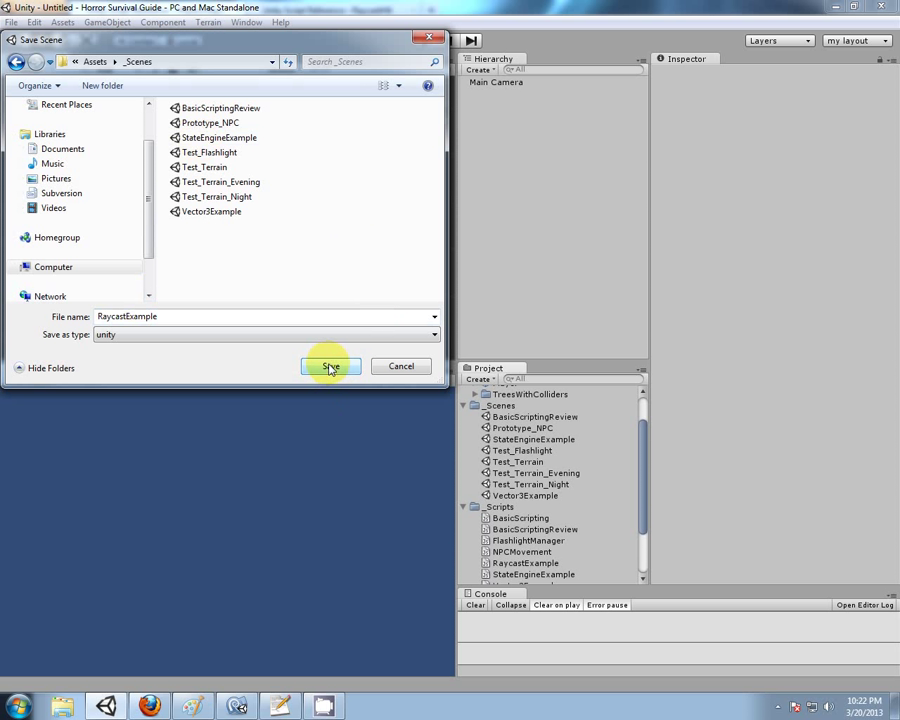
left_click(330, 366)
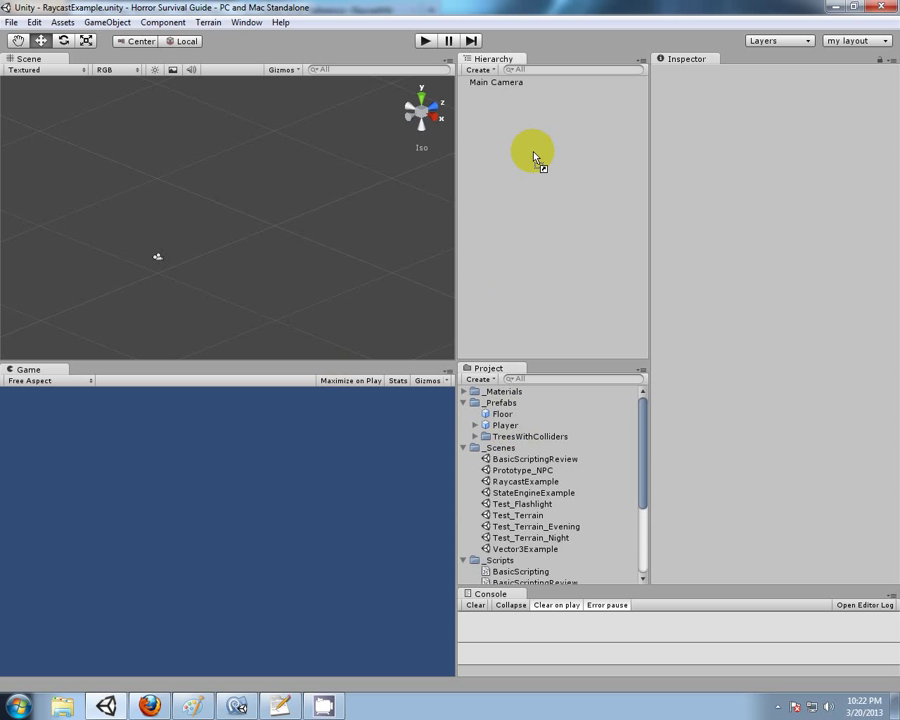
- Add the Floor and Player prefabs from _Prefabs into the new scene
left_click(479, 69)
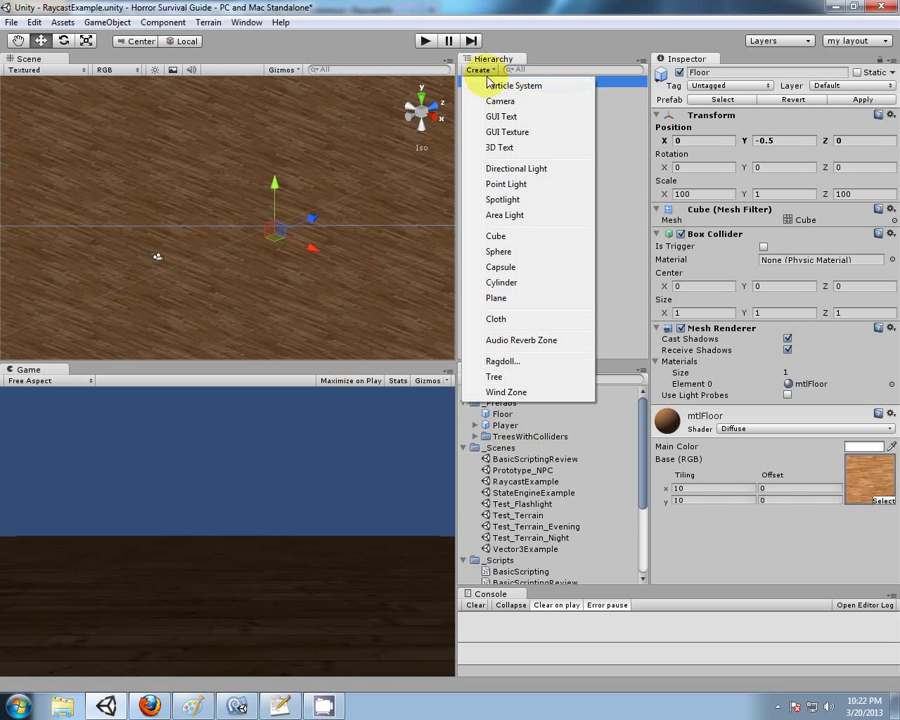
left_click(516, 167)
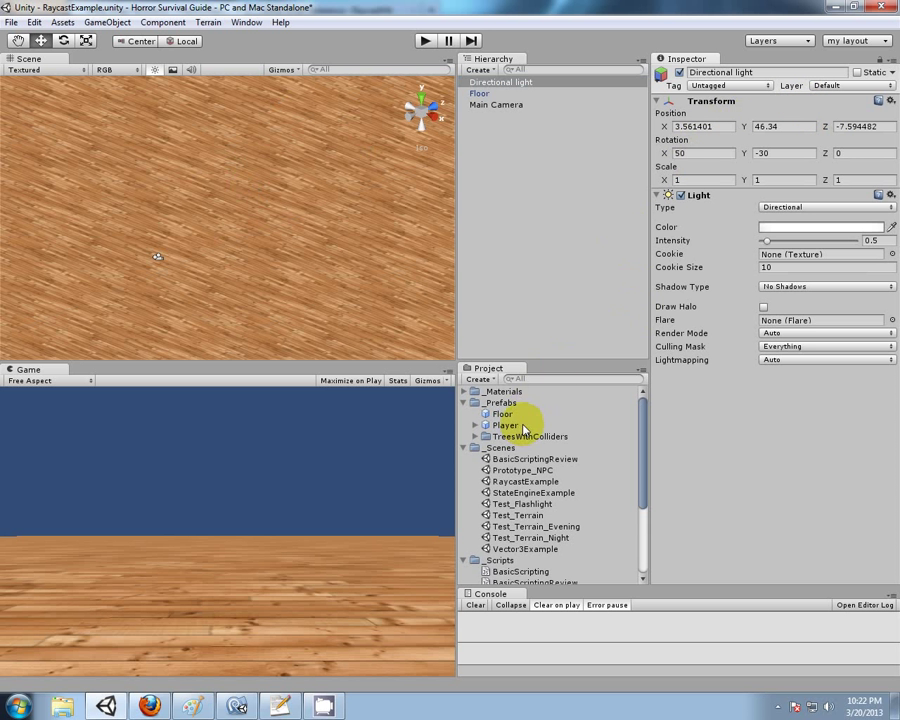
left_click(505, 425)
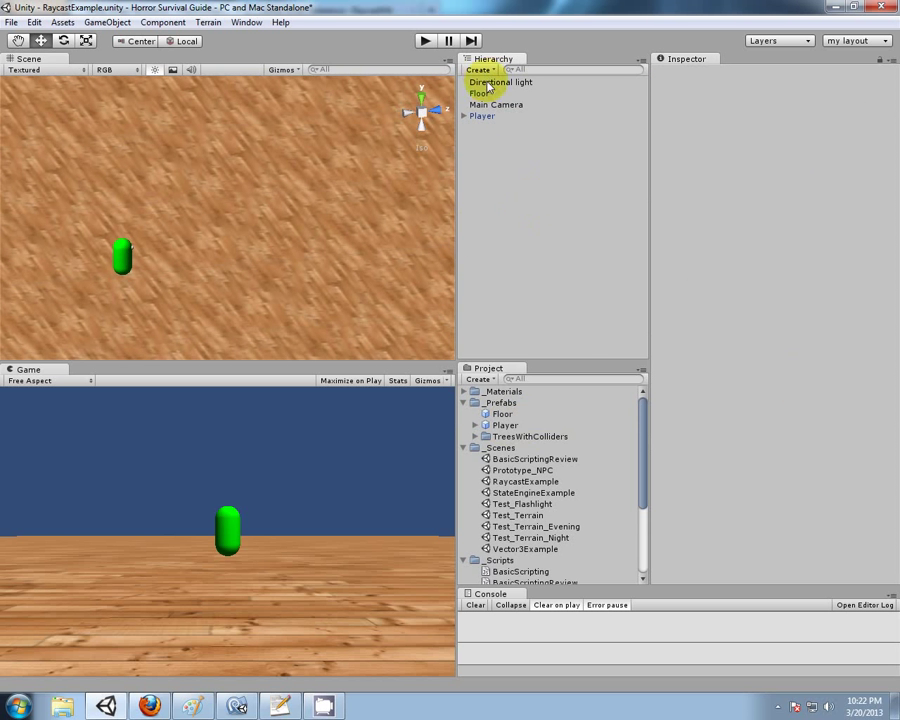
- Add a cube and a sphere scaled to 2, moving the sphere beside the Player
left_click(481, 70)
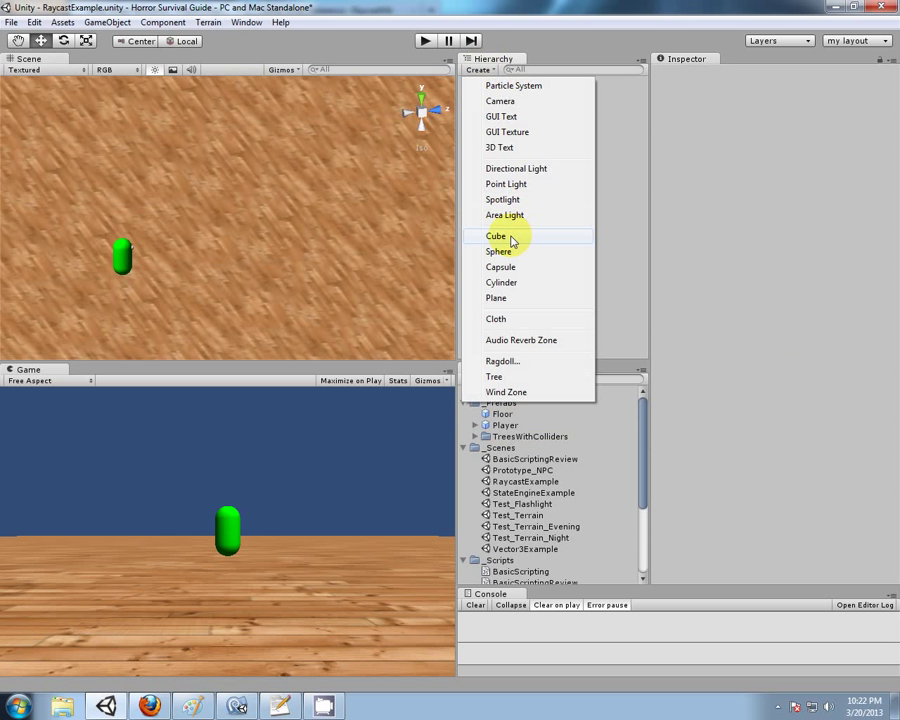
left_click(496, 235)
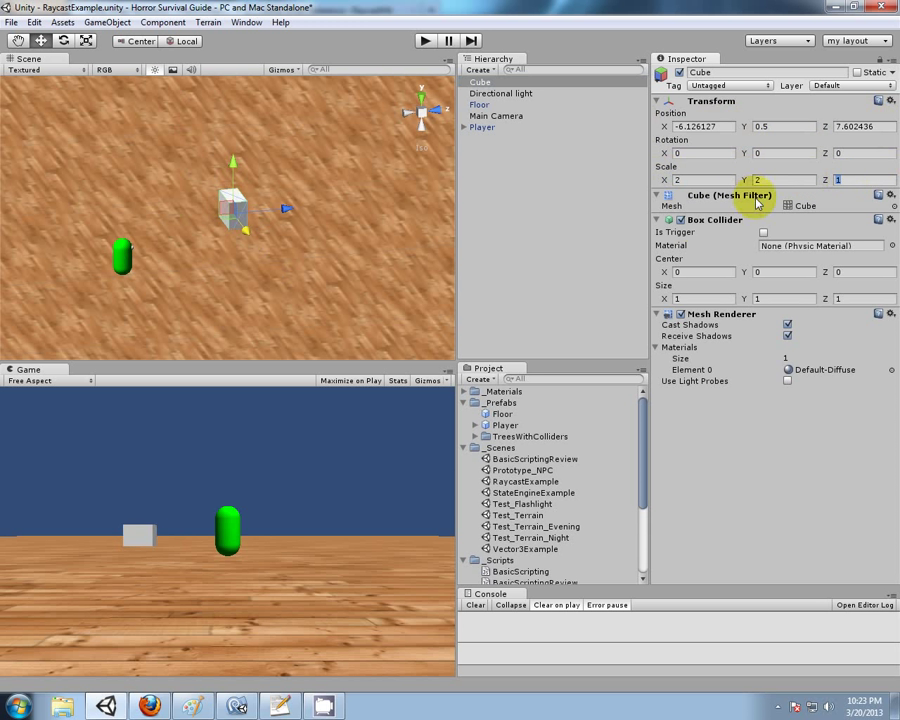
left_click(481, 69)
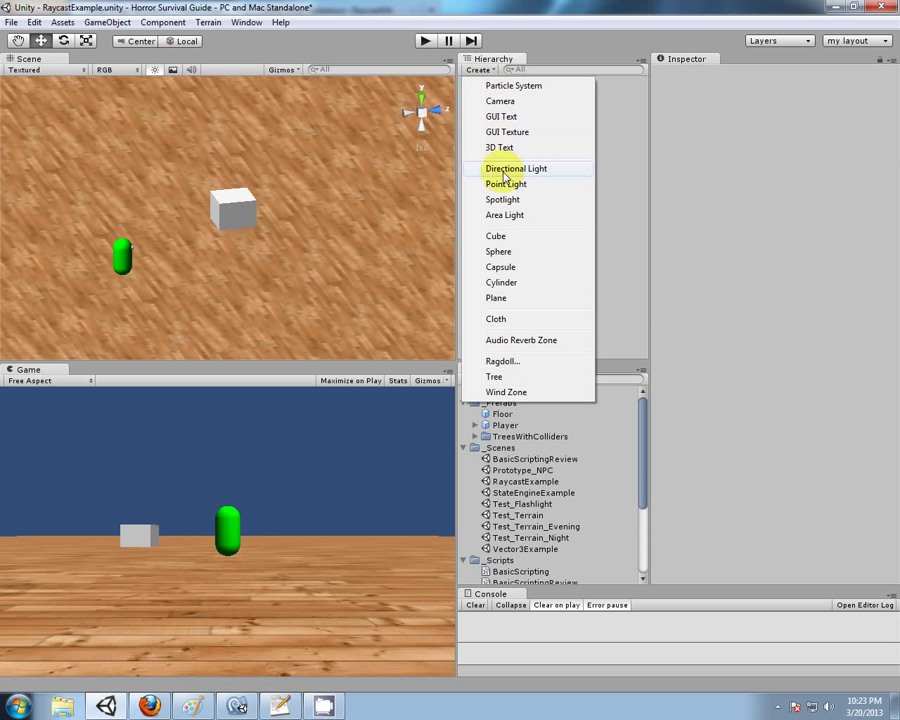
left_click(498, 251)
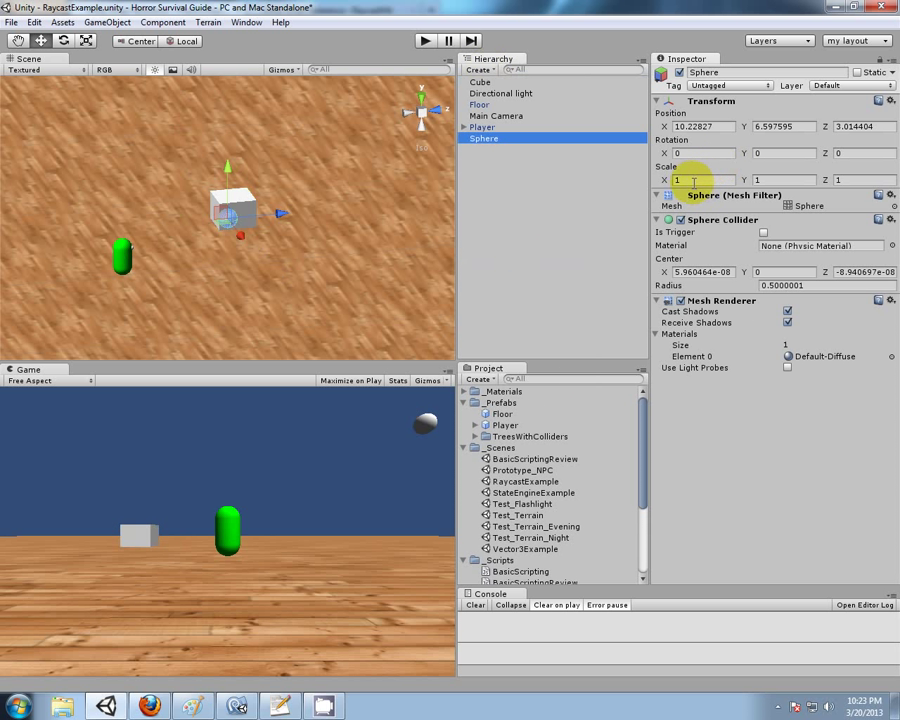
type("2")
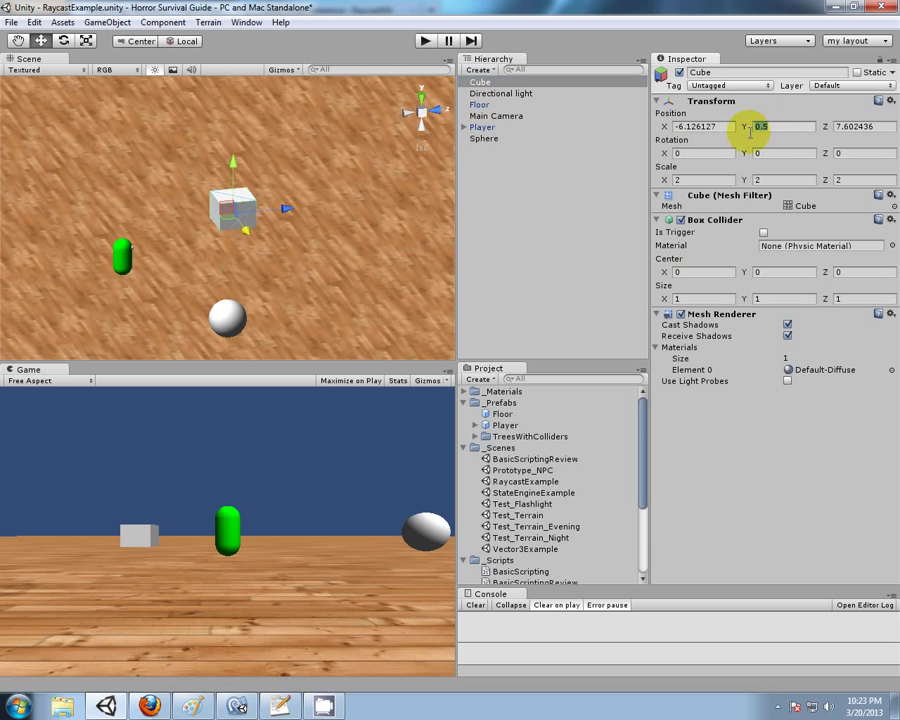
left_click(484, 138)
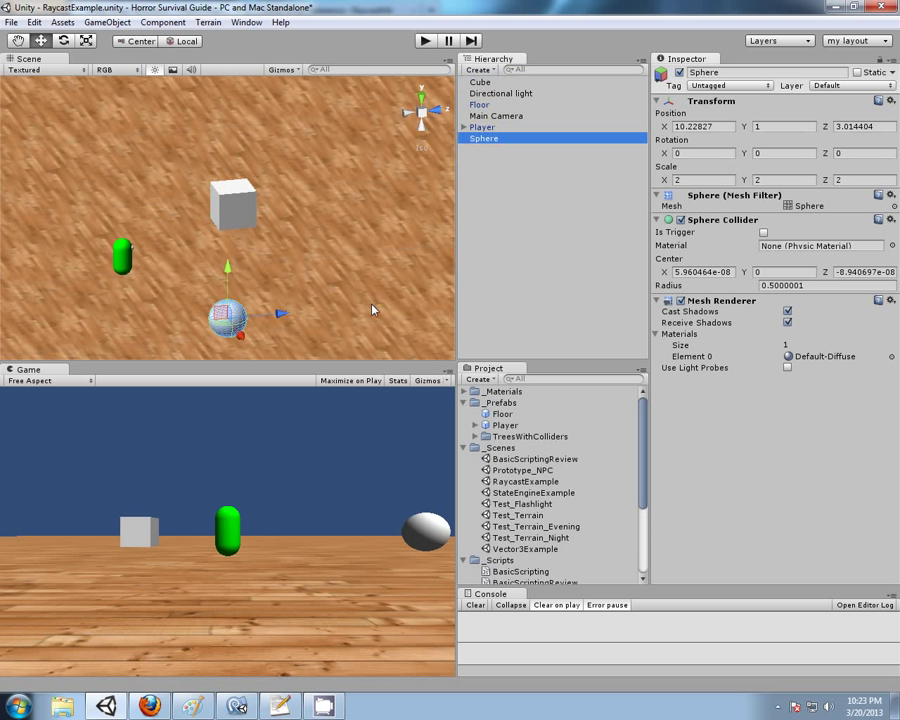
left_click_drag(230, 315, 335, 310)
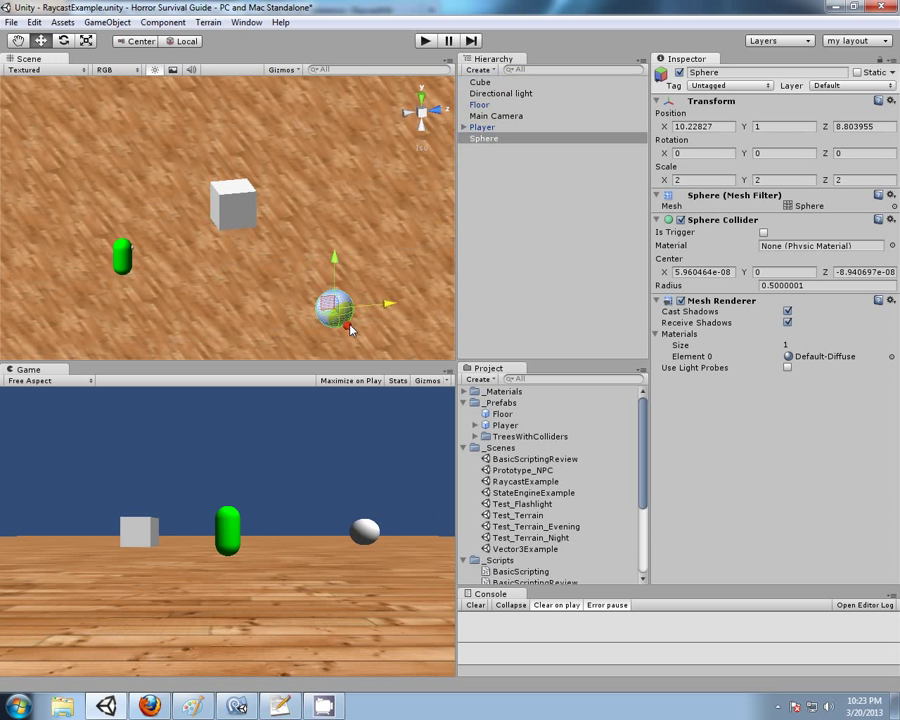
left_click_drag(335, 310, 295, 263)
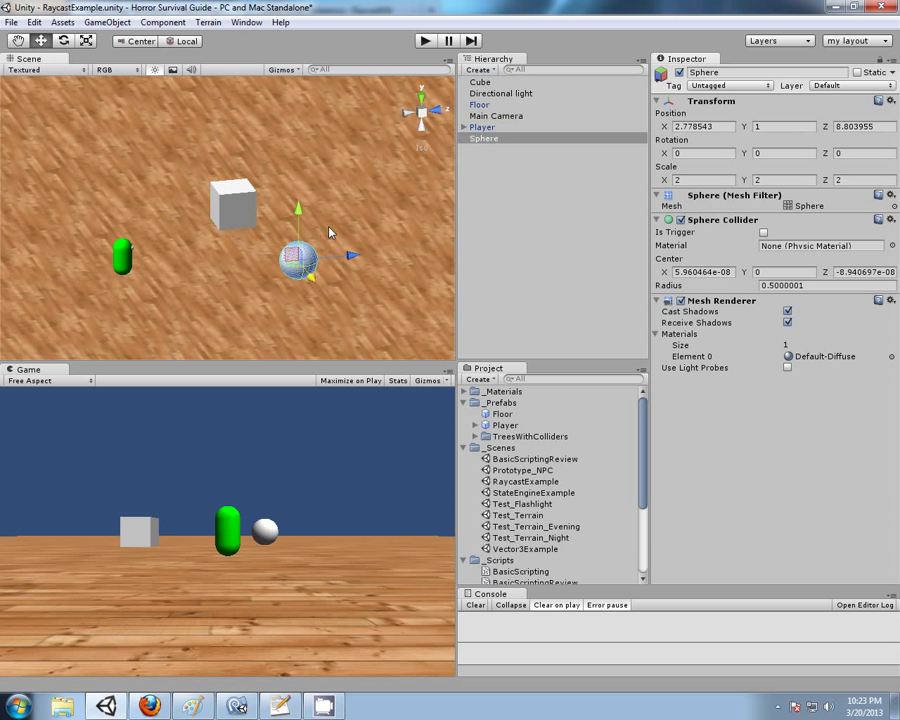
- Add a cylinder and set its scale to 2
left_click(479, 69)
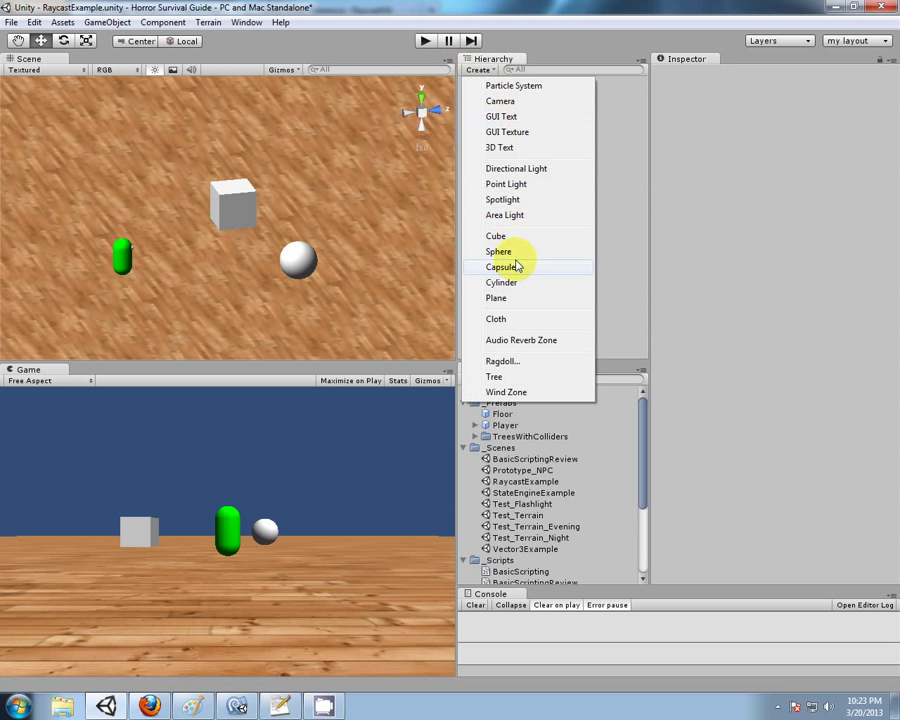
left_click(501, 282)
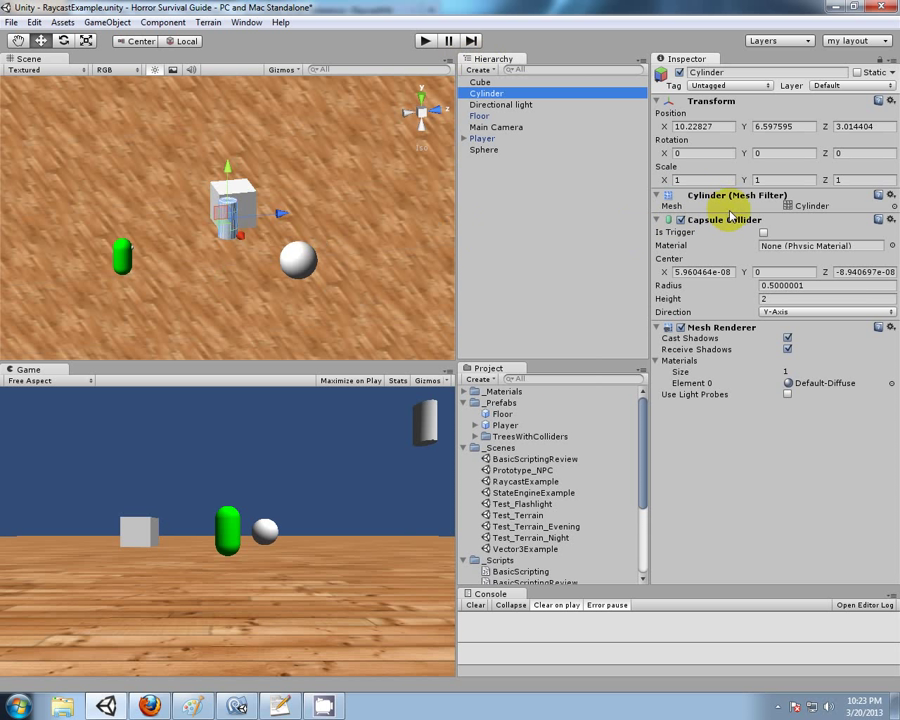
left_click(700, 180)
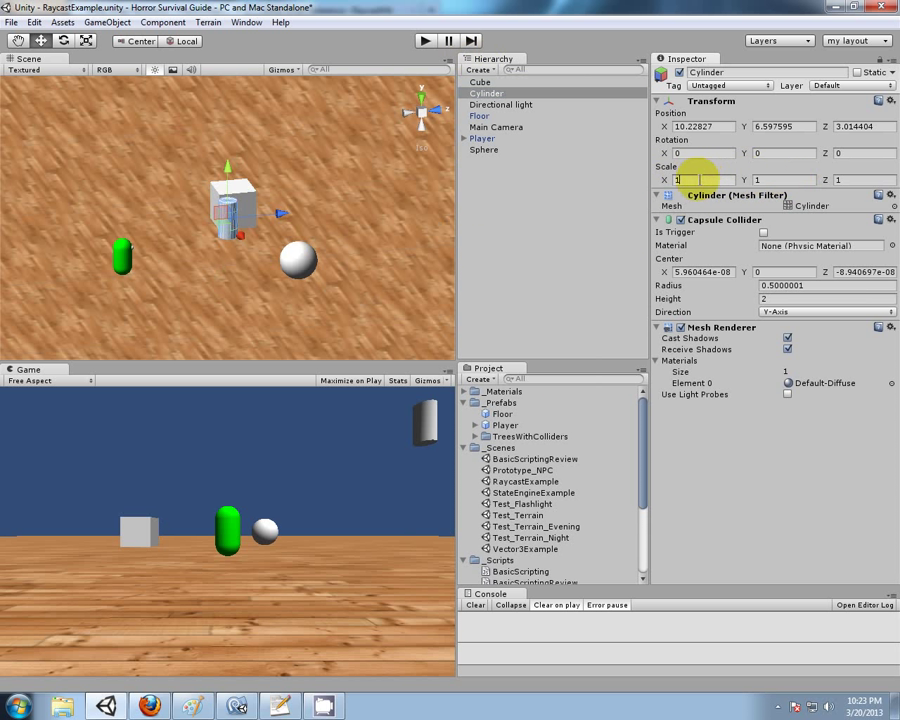
type("2")
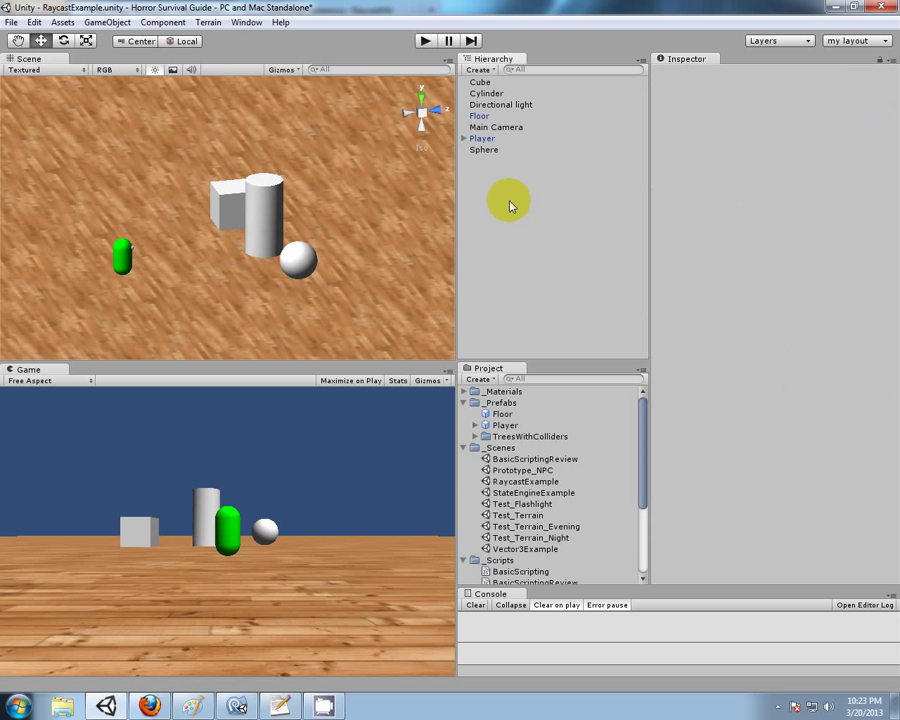
- Select the RaycastExample script asset in the Project panel
scroll("down", 3)
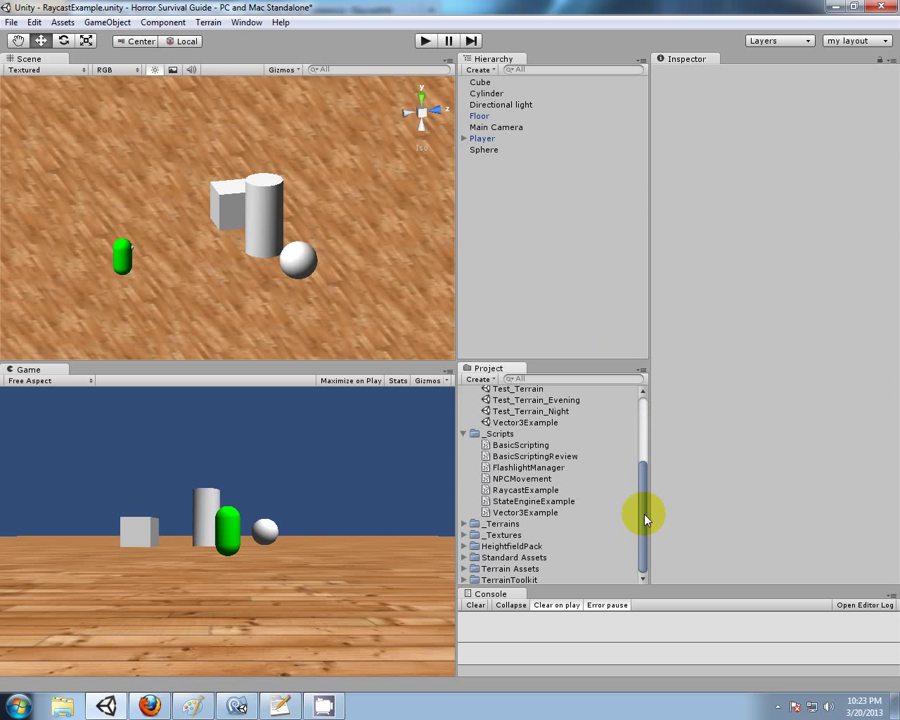
left_click(523, 490)
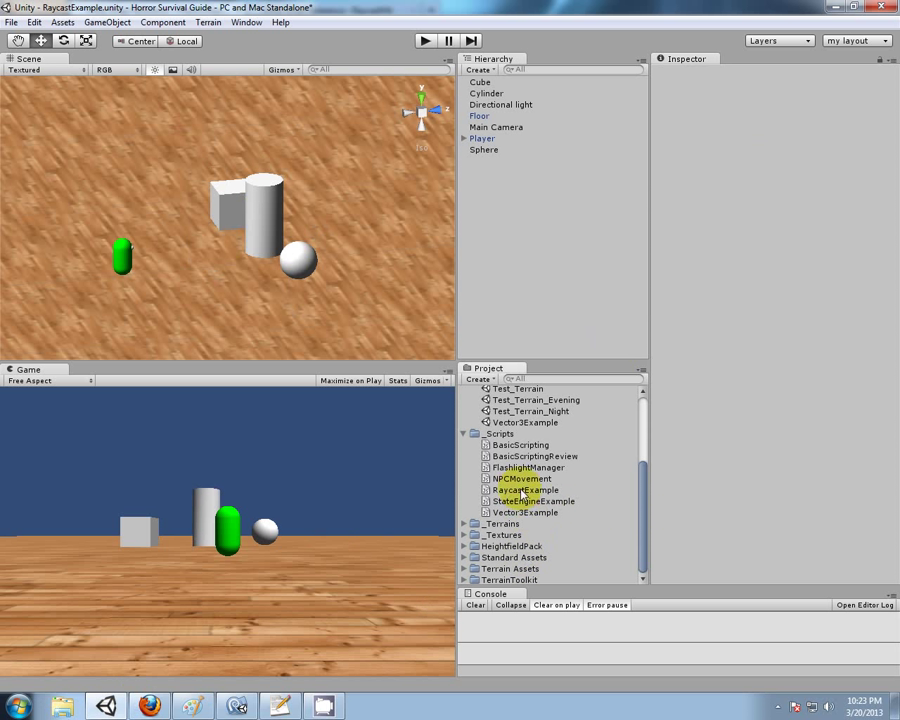
left_click(525, 490)
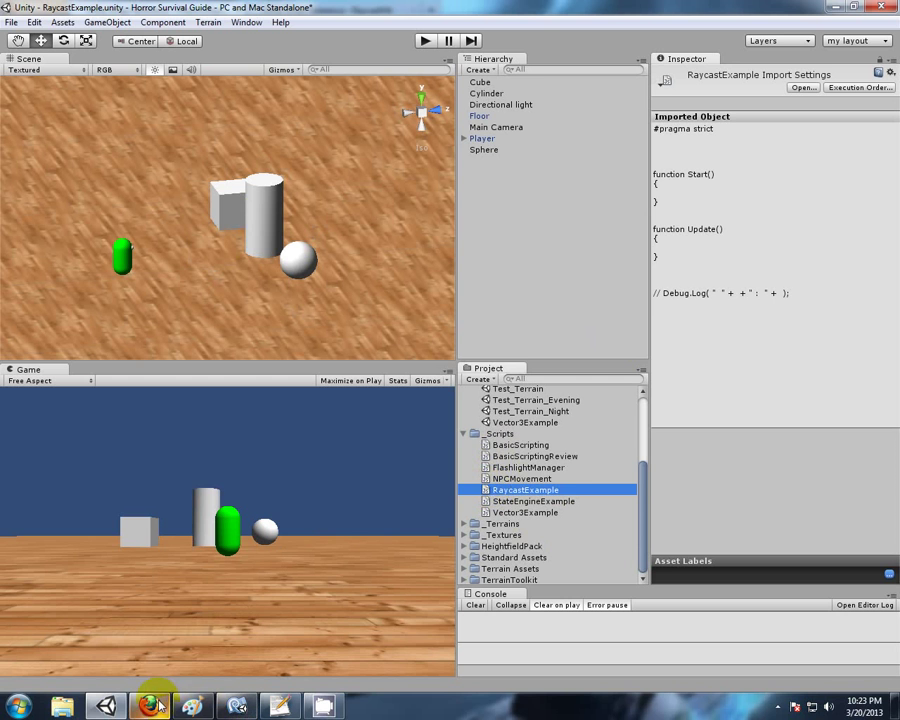
- Scroll the Physics.Raycast reference down to the RaycastHit hitInfo overload examples
left_click(148, 706)
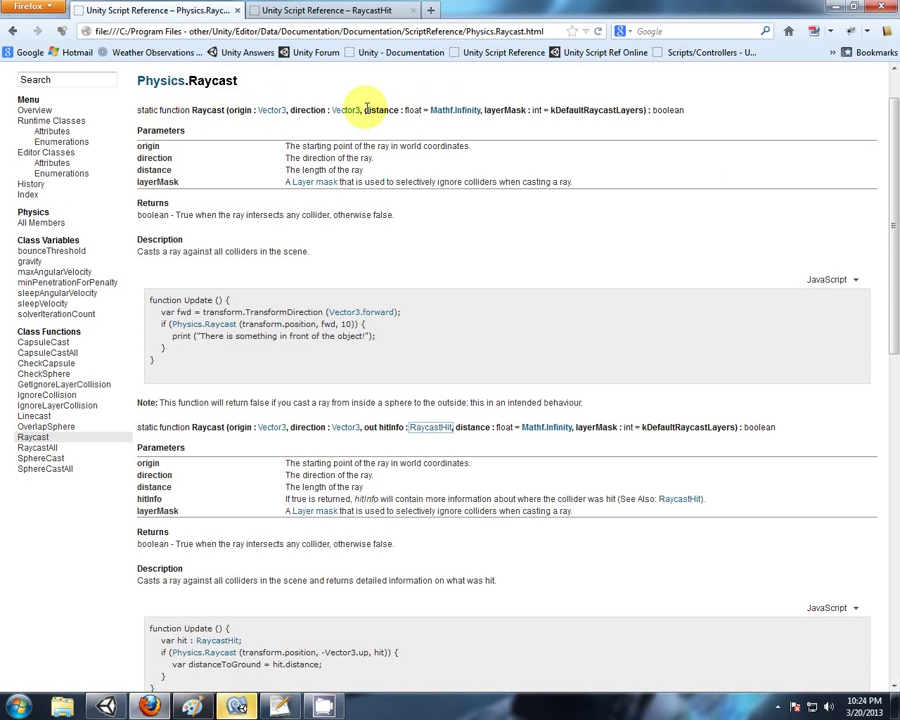
mouse_move(440, 110)
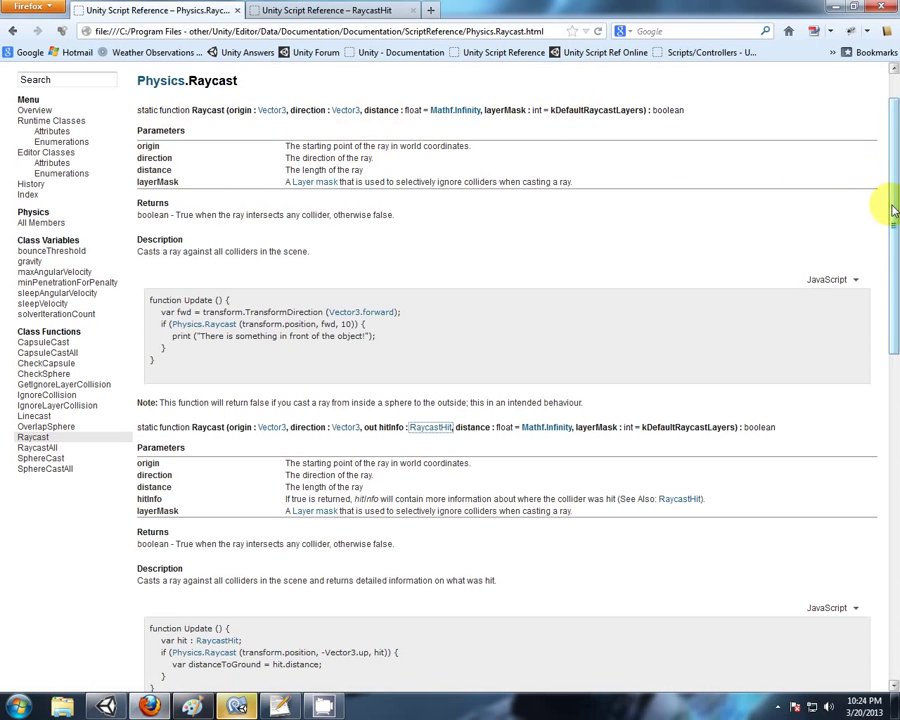
scroll("down", 3)
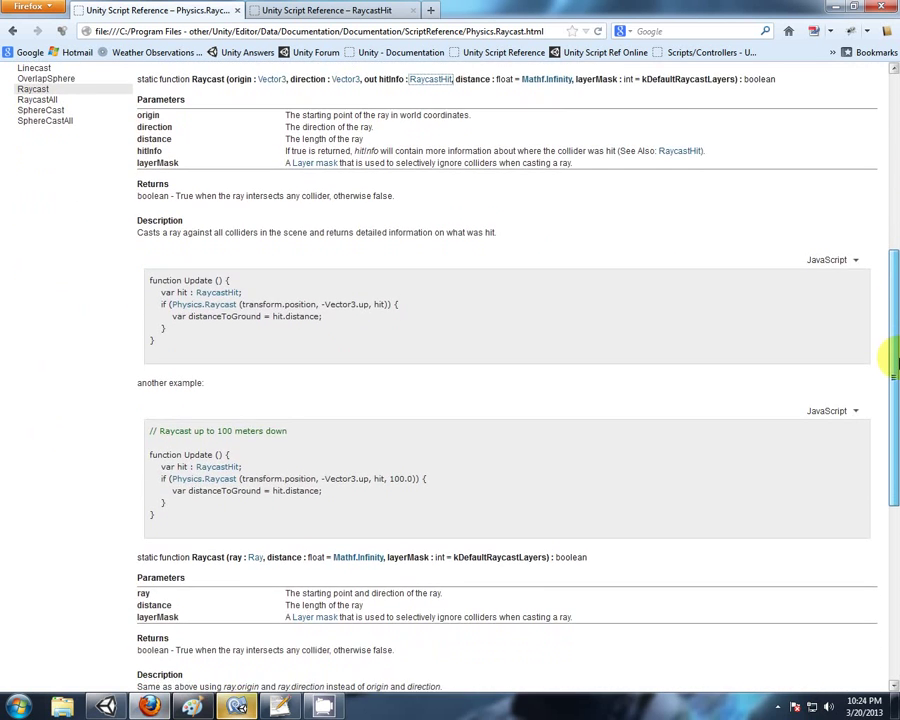
scroll("down", 3)
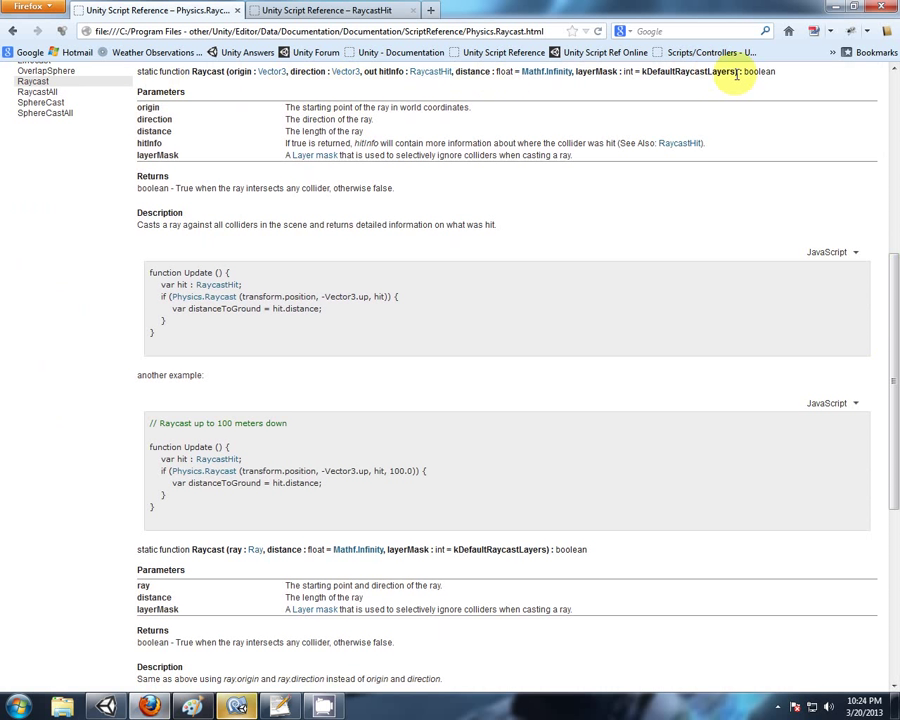
left_click(236, 706)
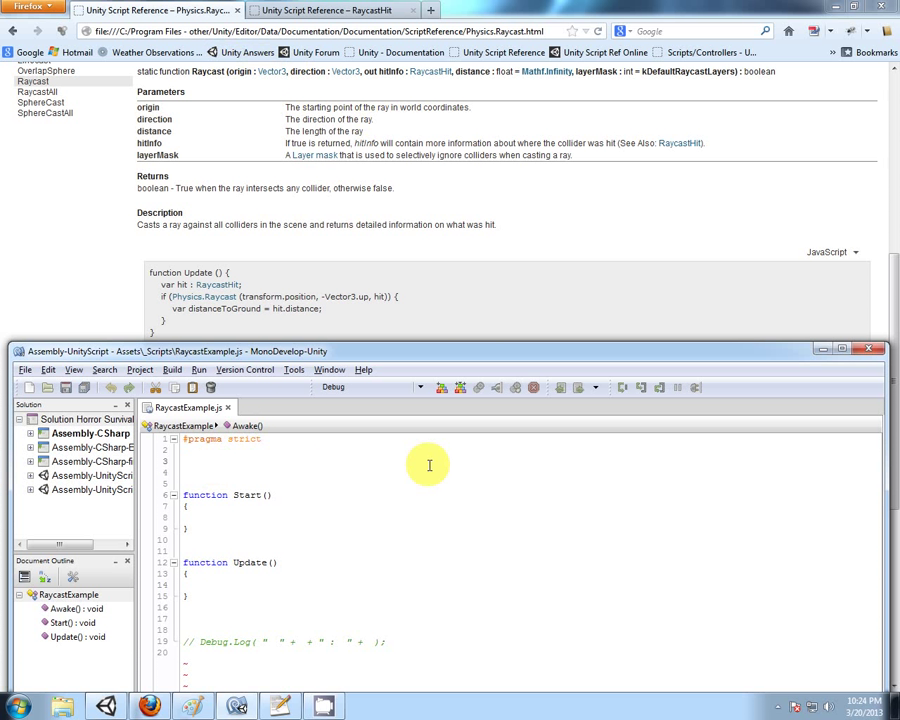
- Declare 'var myTransform : Transform;' and assign 'myTransform = transform;' inside Start
type("var")
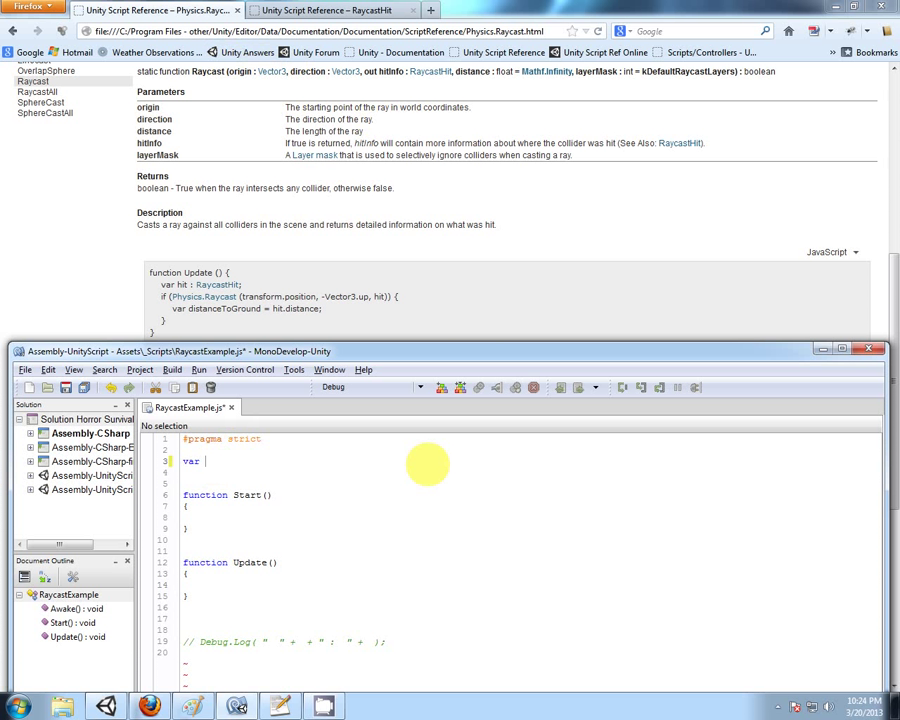
type("myTransform : Transform;")
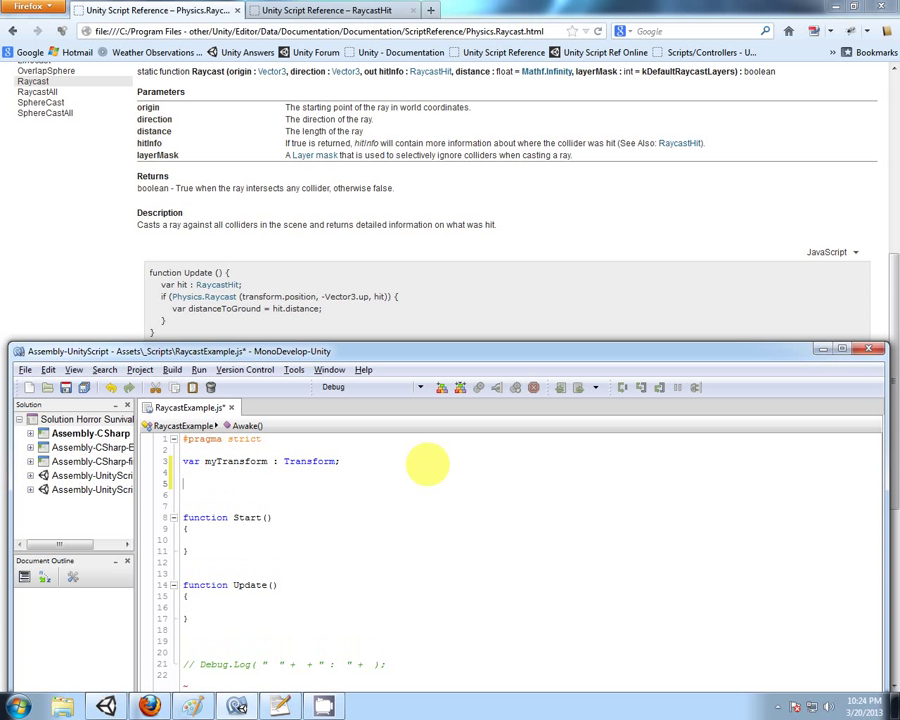
double_click(236, 461)
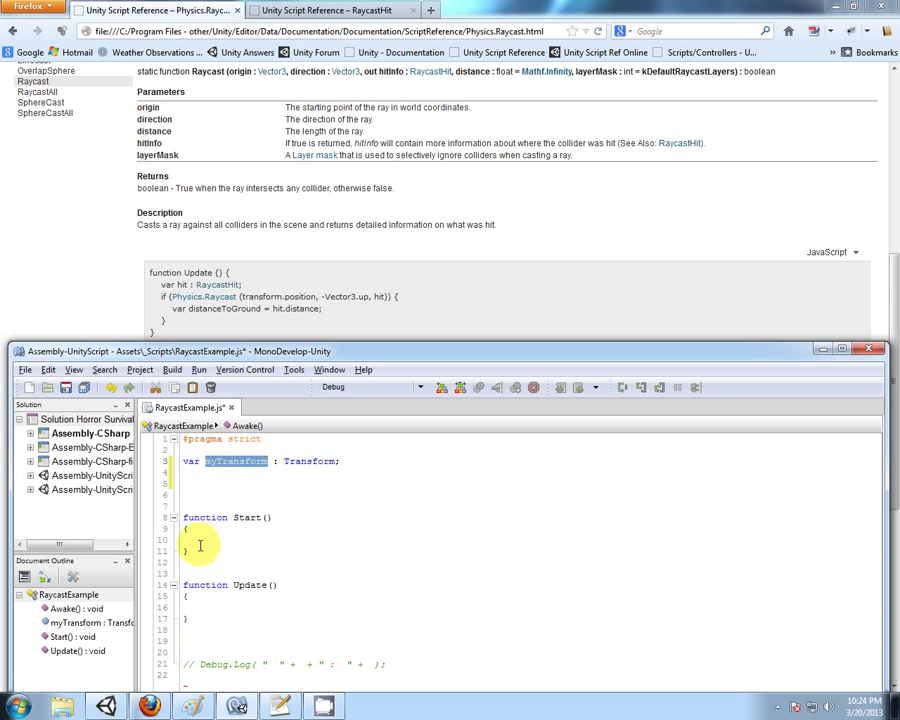
type("myTransform =")
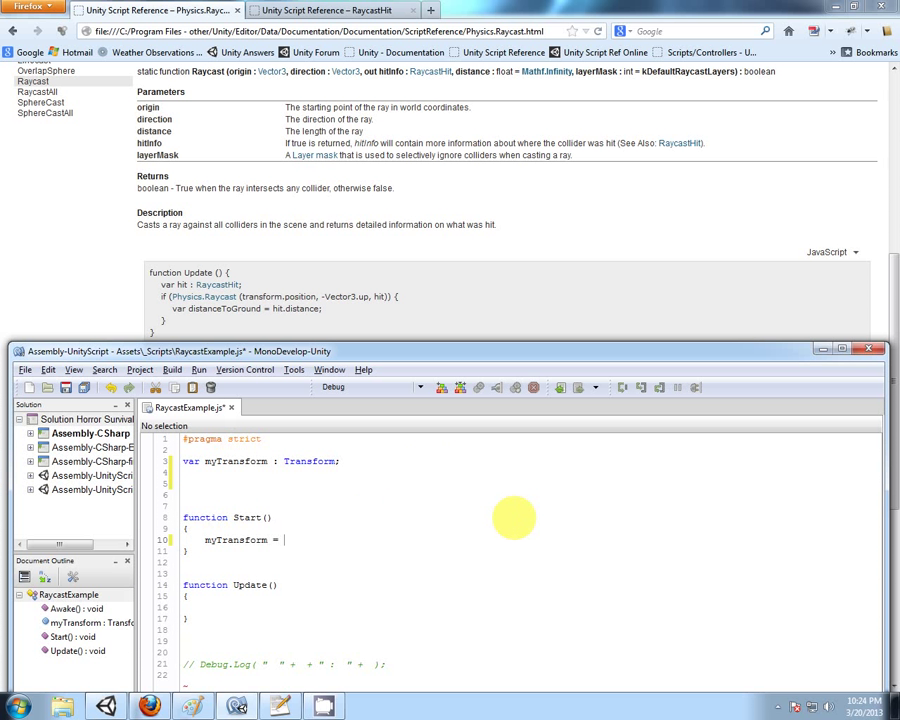
type("transform;")
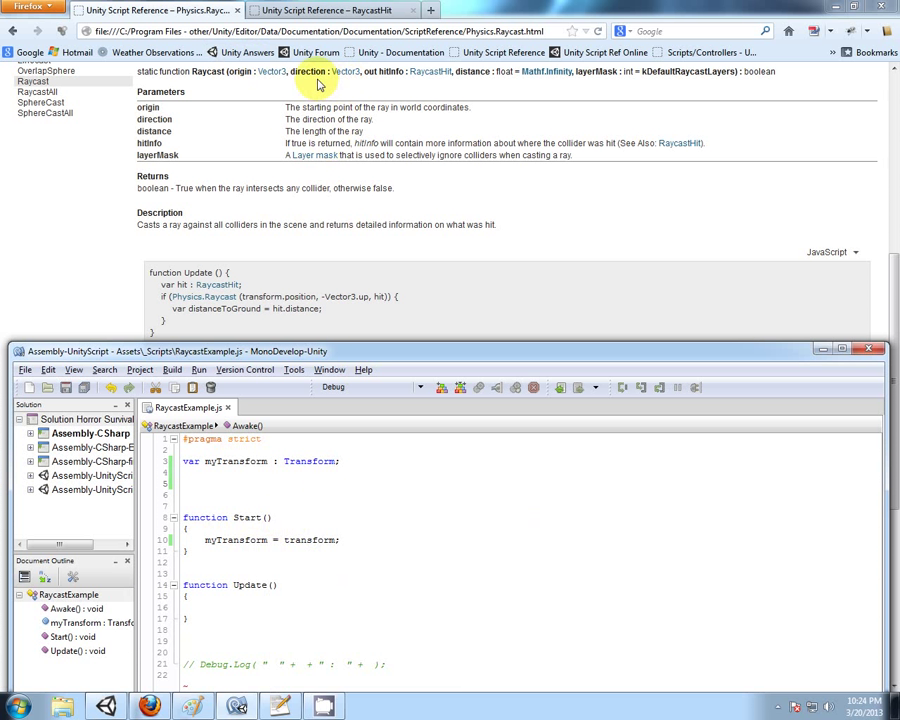
mouse_move(311, 76)
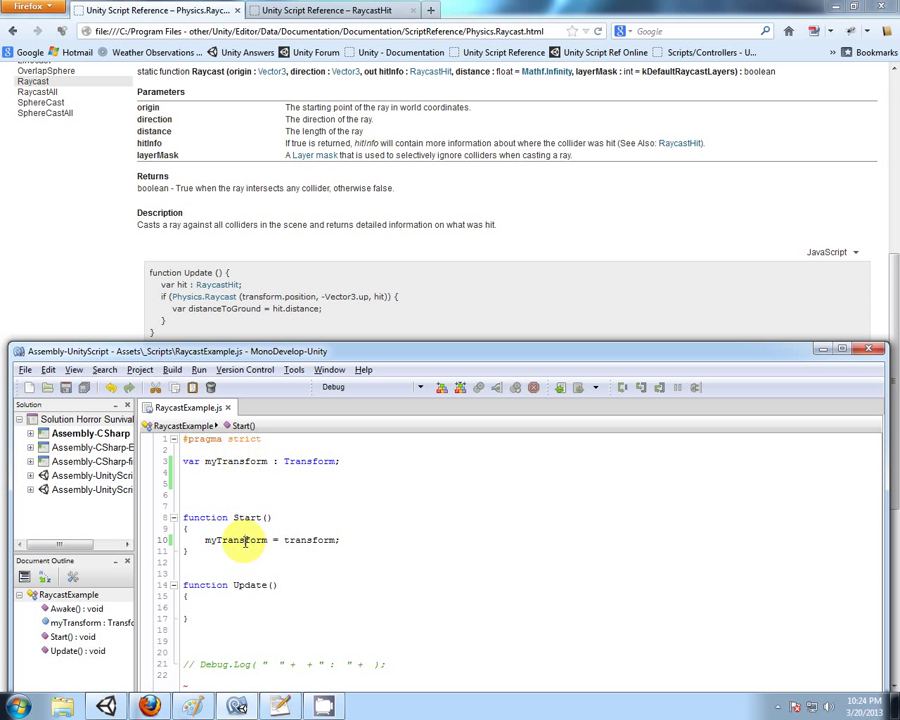
mouse_move(414, 526)
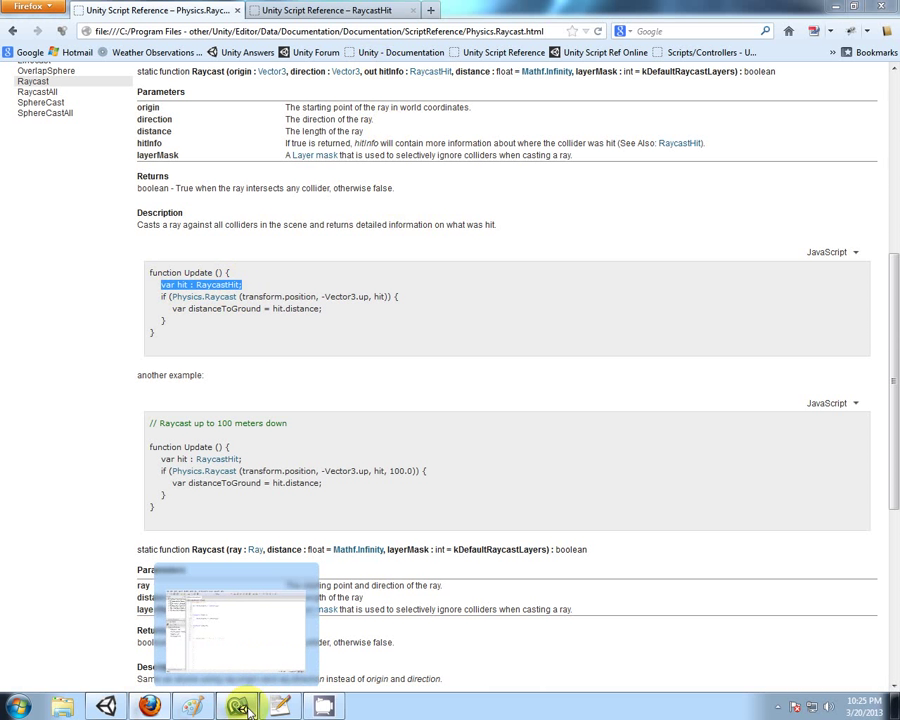
- Declare 'var hit : RaycastHit;' in Update and a float rayDistance of 10.0
left_click(237, 706)
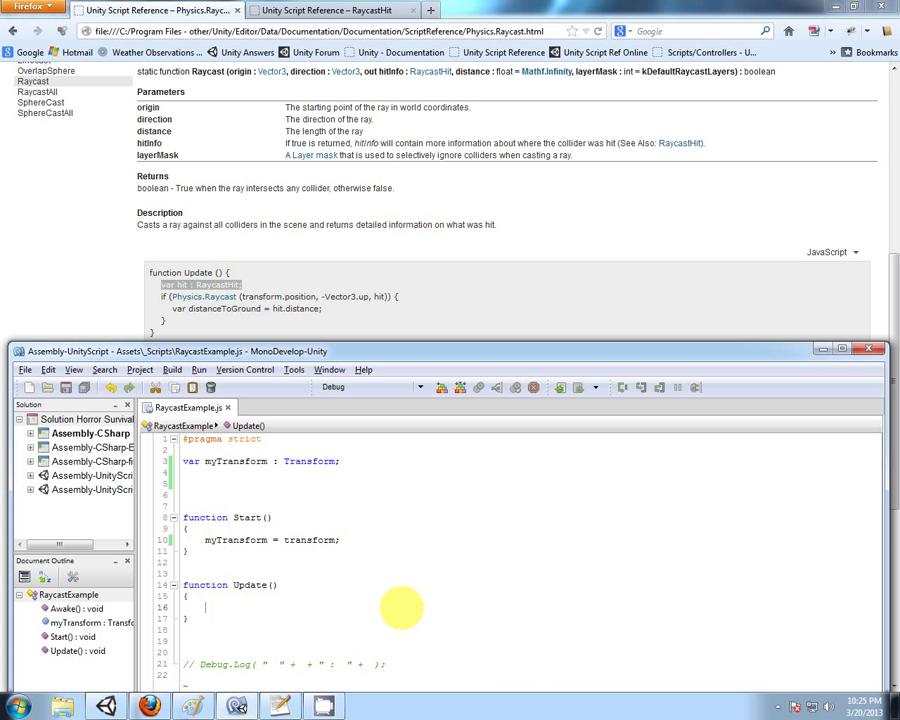
type("var hit : RaycastHit;")
left_click(530, 483)
type("var RayDistance :")
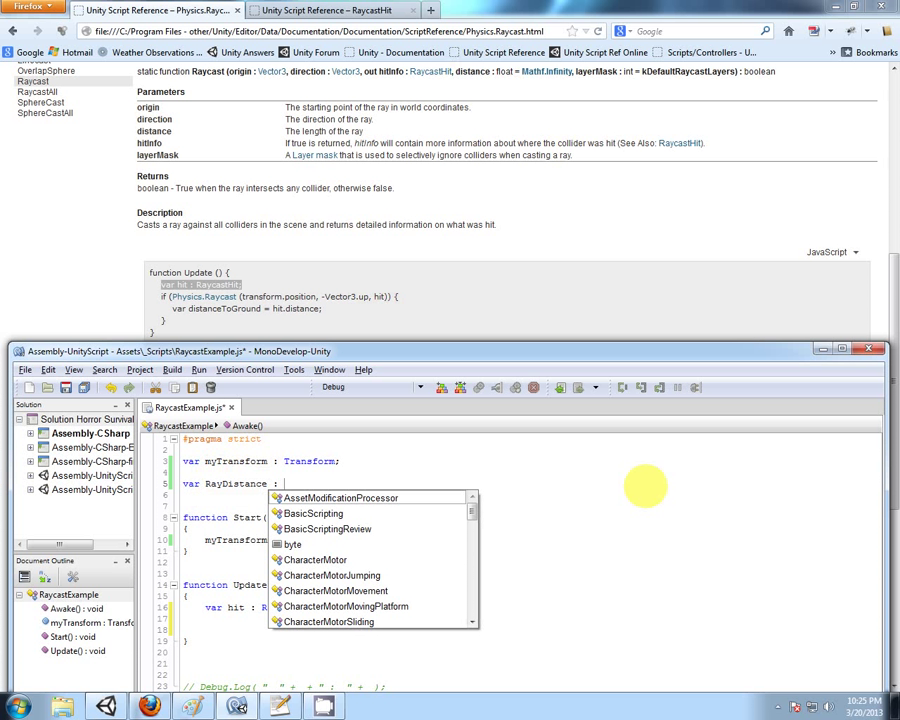
type("float = 10.0;")
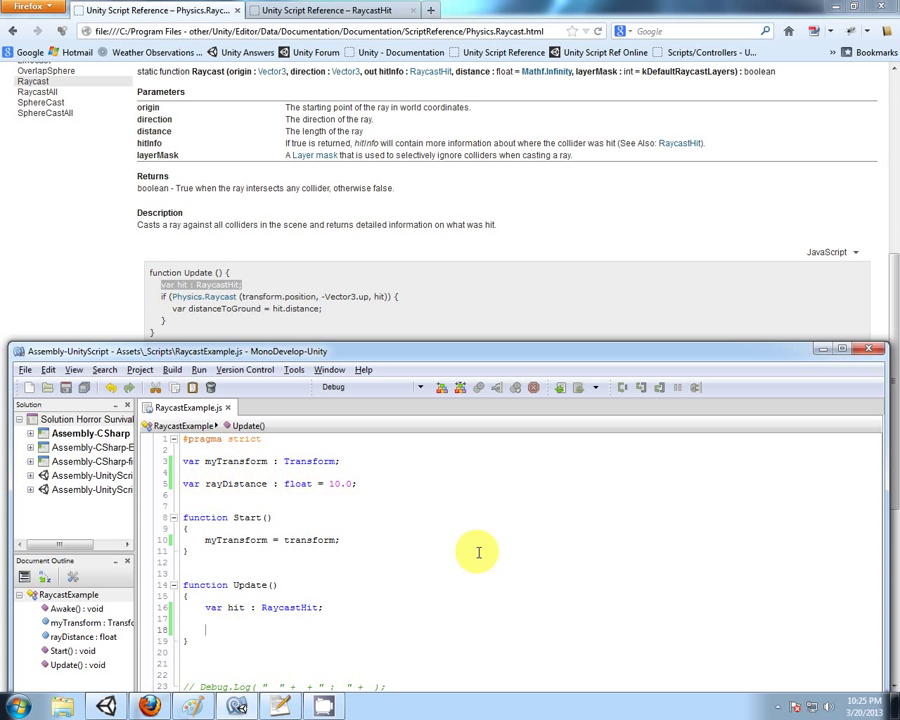
- In Update, add 'if (Physics.Raycast(myTransform.position, myTransform.forward, hit, ))' with empty braces
type("if (")
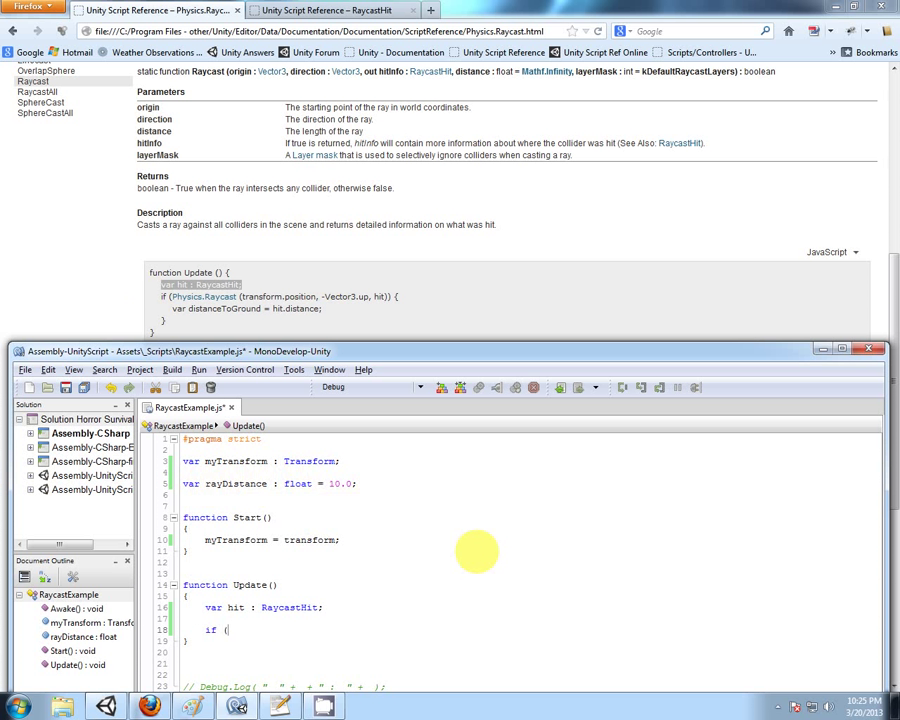
type(") )")
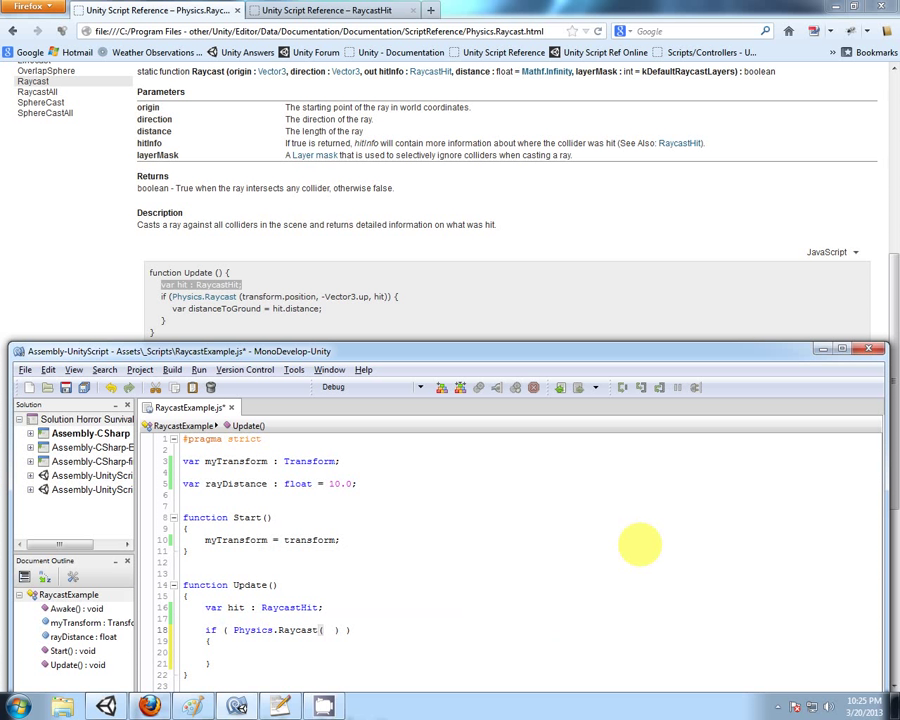
mouse_move(385, 413)
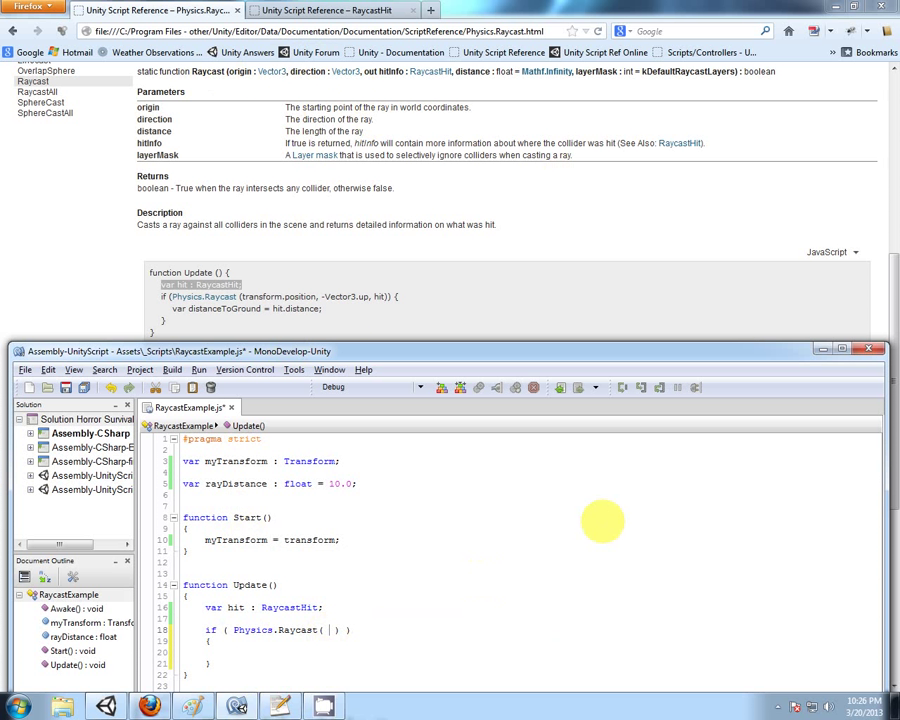
type("myTransform.position,")
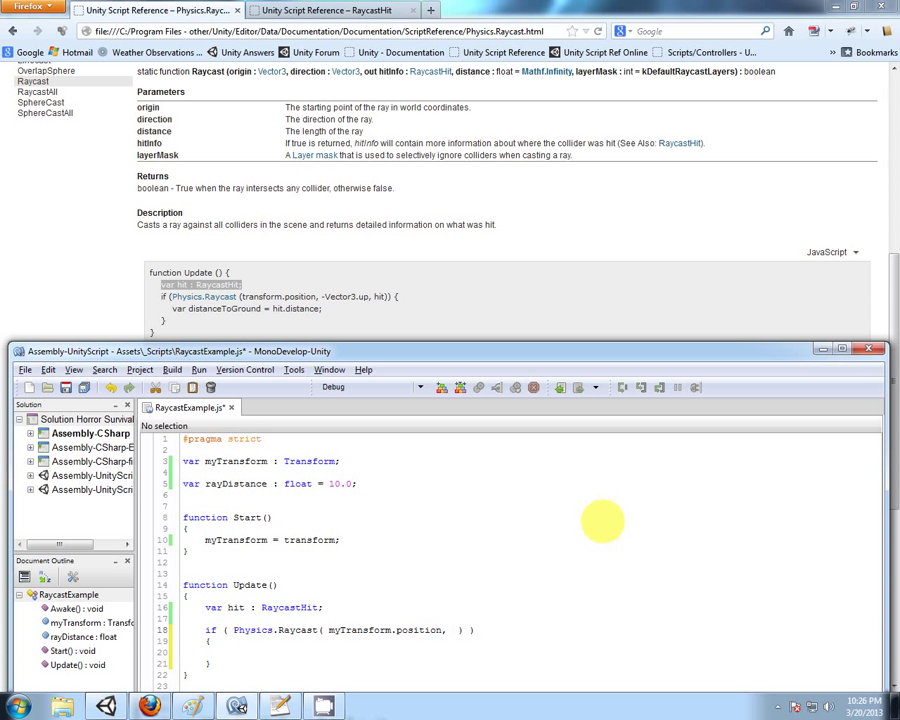
type("myTransform")
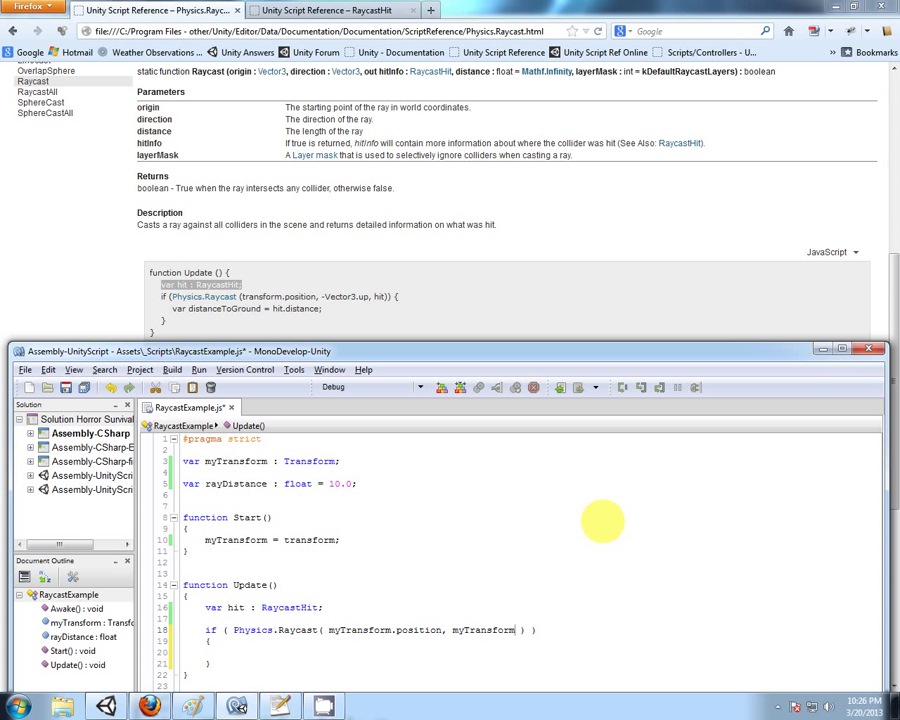
type(".forward,")
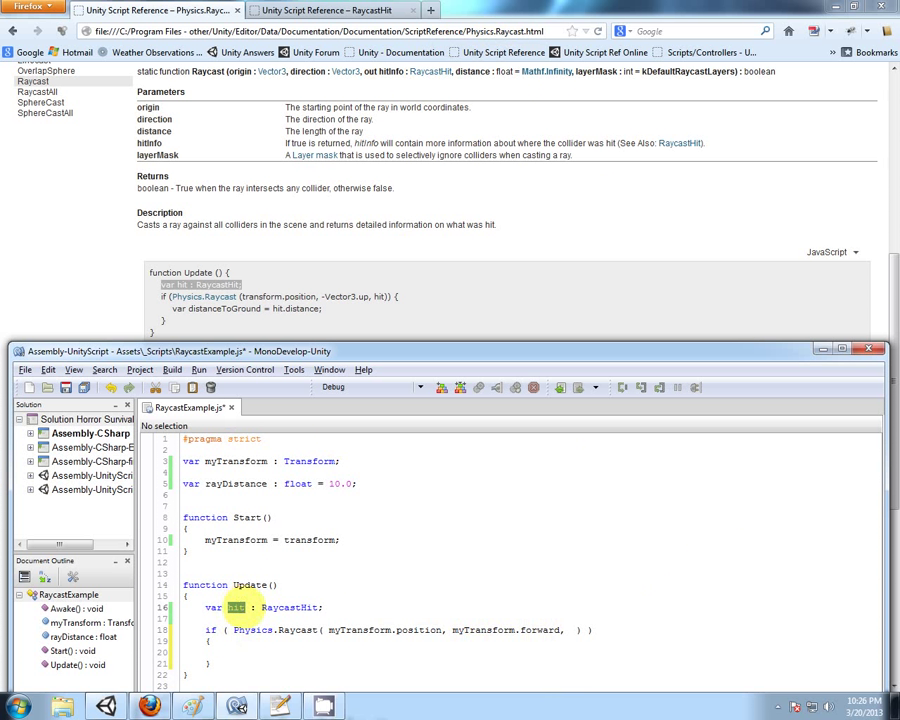
type("hit")
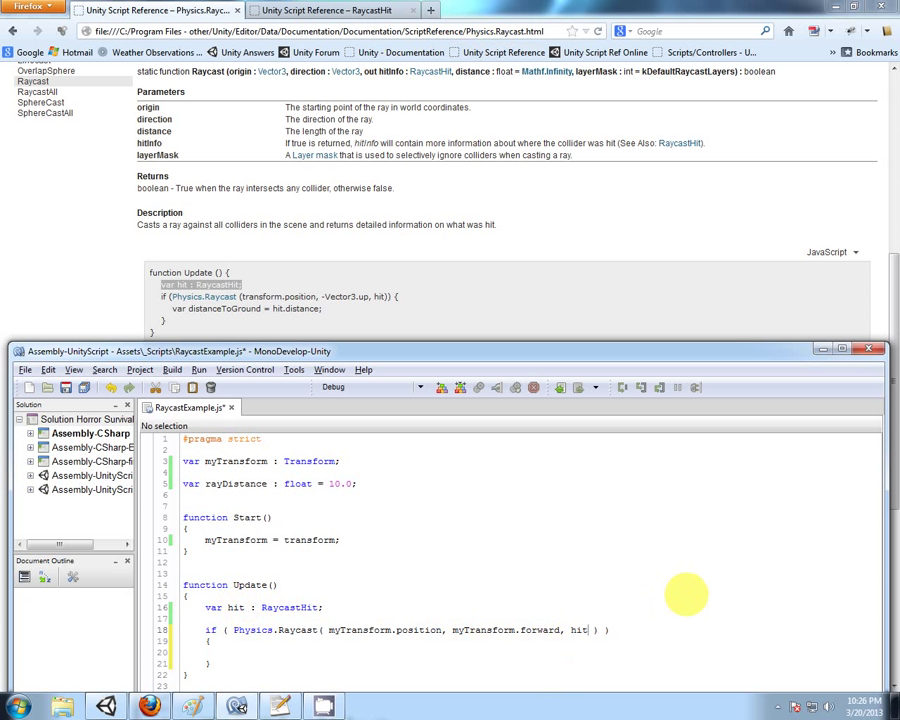
type(",")
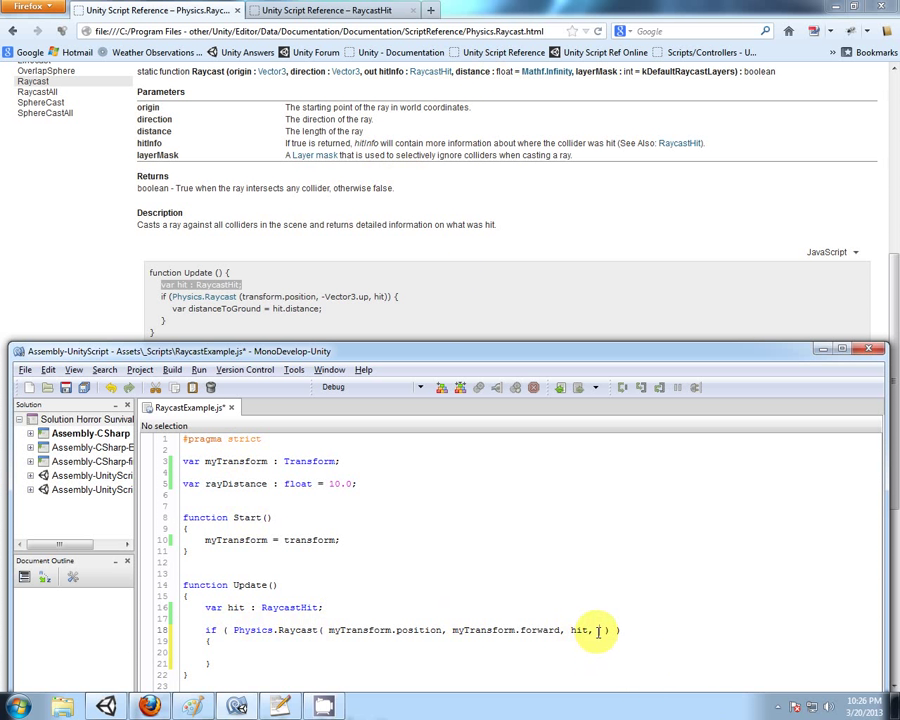
- Add rayDistance as the fourth Raycast argument and place the cursor inside the if block
type("rayDistance")
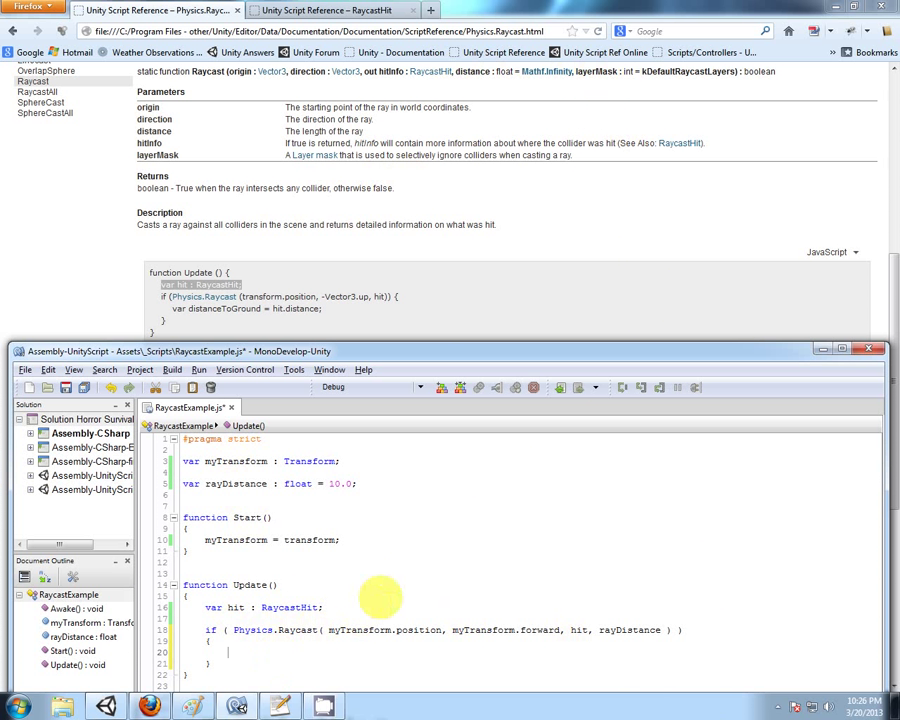
mouse_move(410, 553)
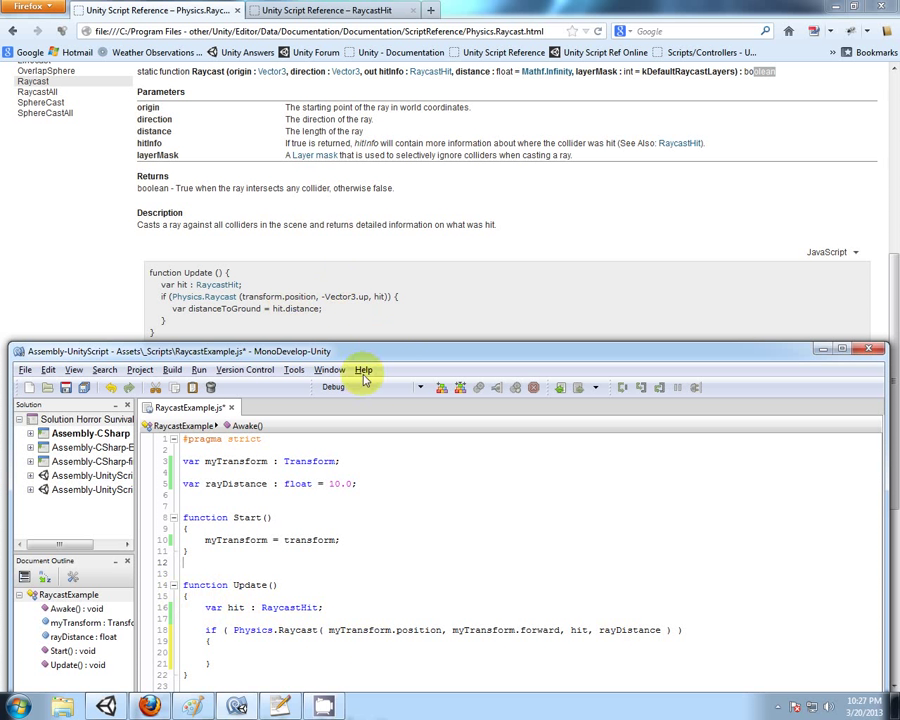
left_click(235, 651)
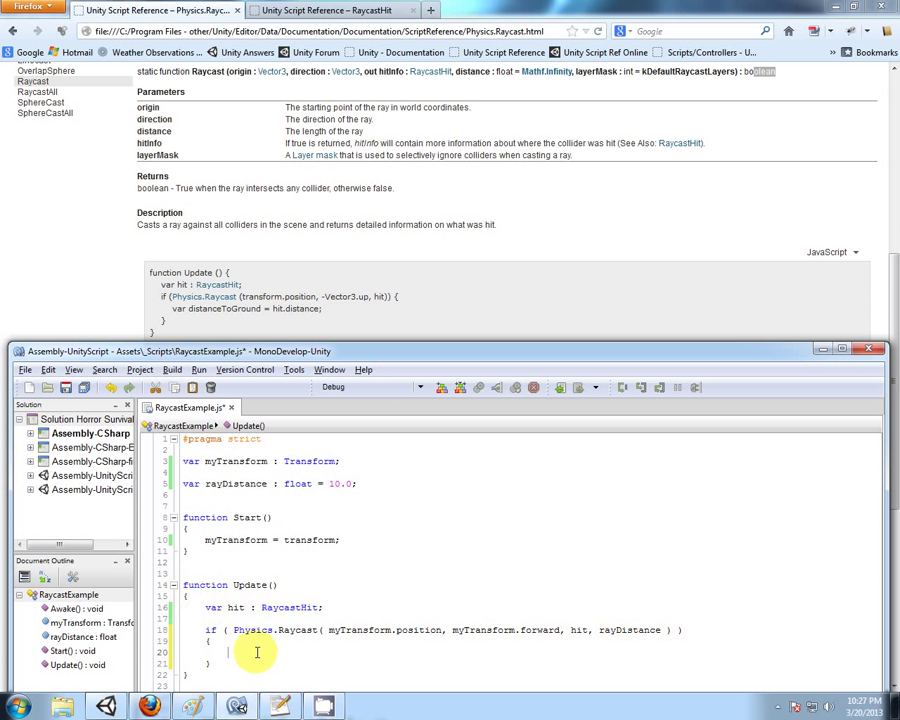
mouse_move(407, 568)
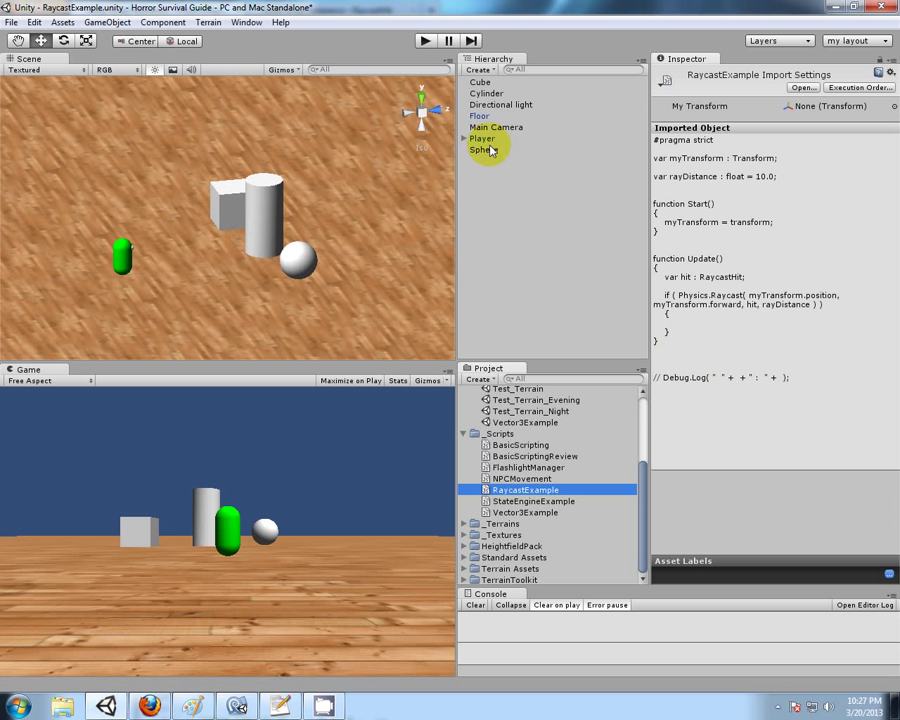
- Select the Player in the Hierarchy and start Play mode
left_click(483, 138)
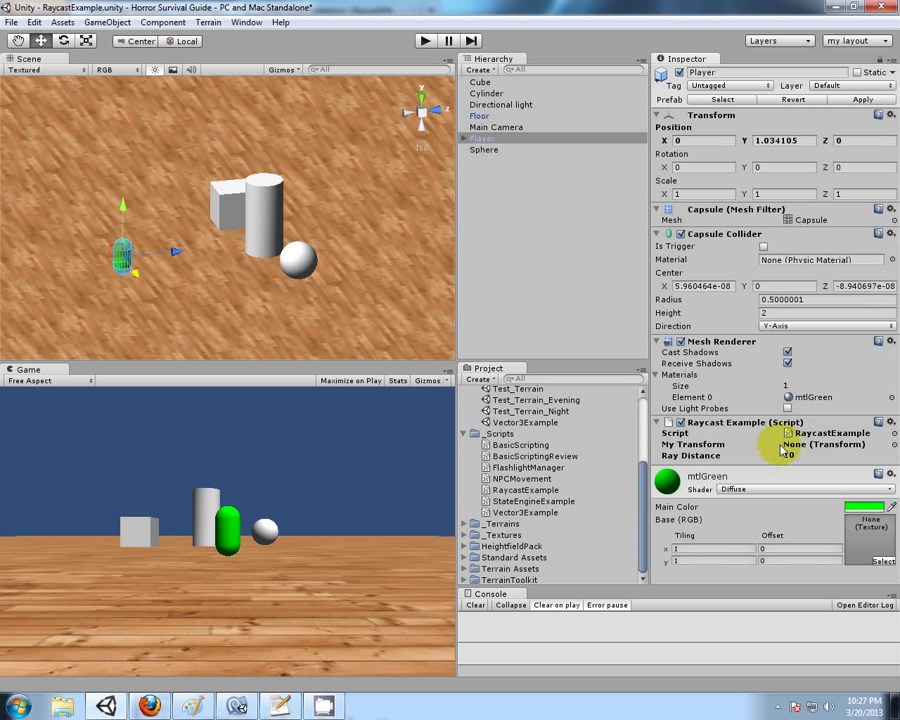
left_click(424, 40)
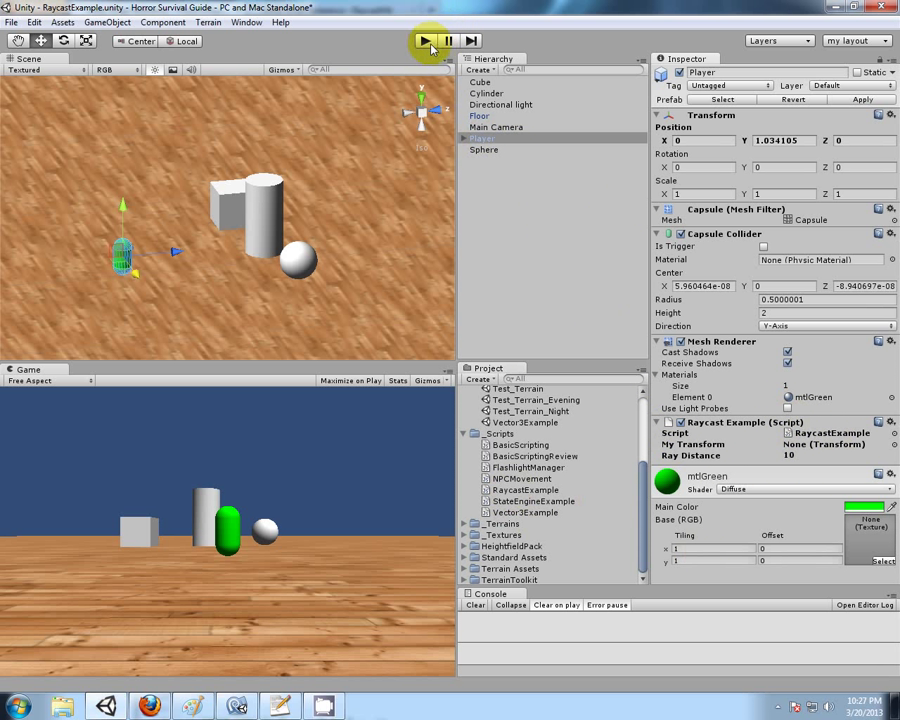
left_click(423, 40)
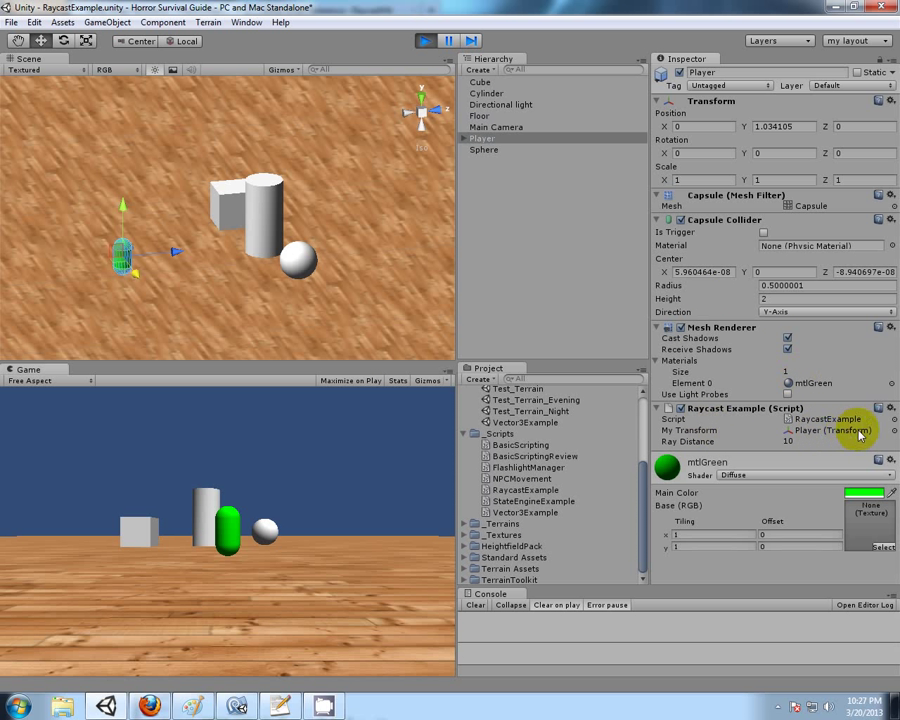
mouse_move(392, 410)
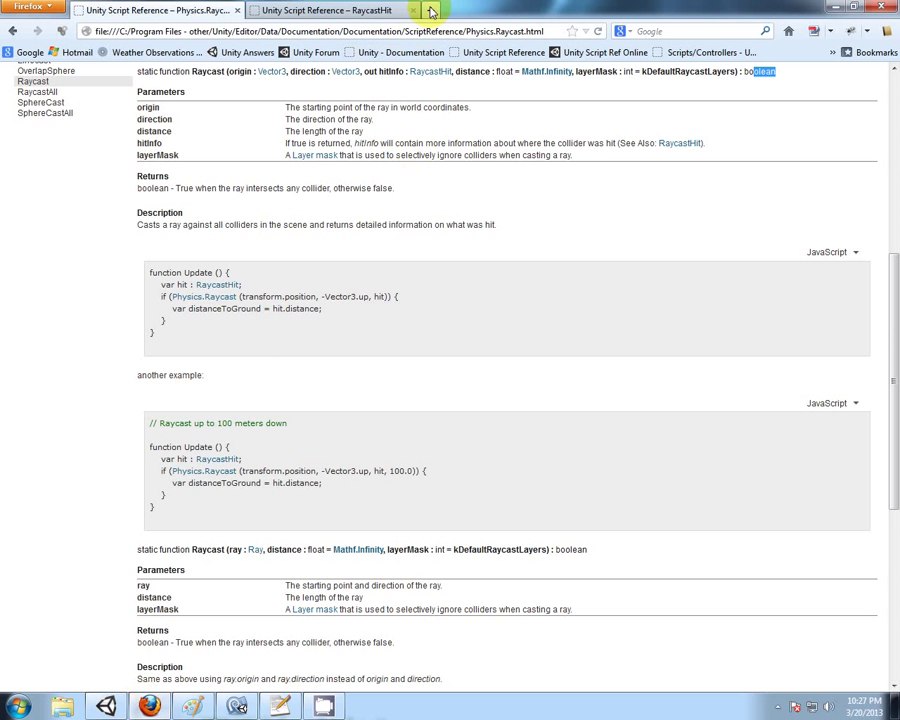
- Search the offline Unity Script Reference for 'debug' and open the Debug.DrawLine and Debug.DrawRay pages
left_click(430, 10)
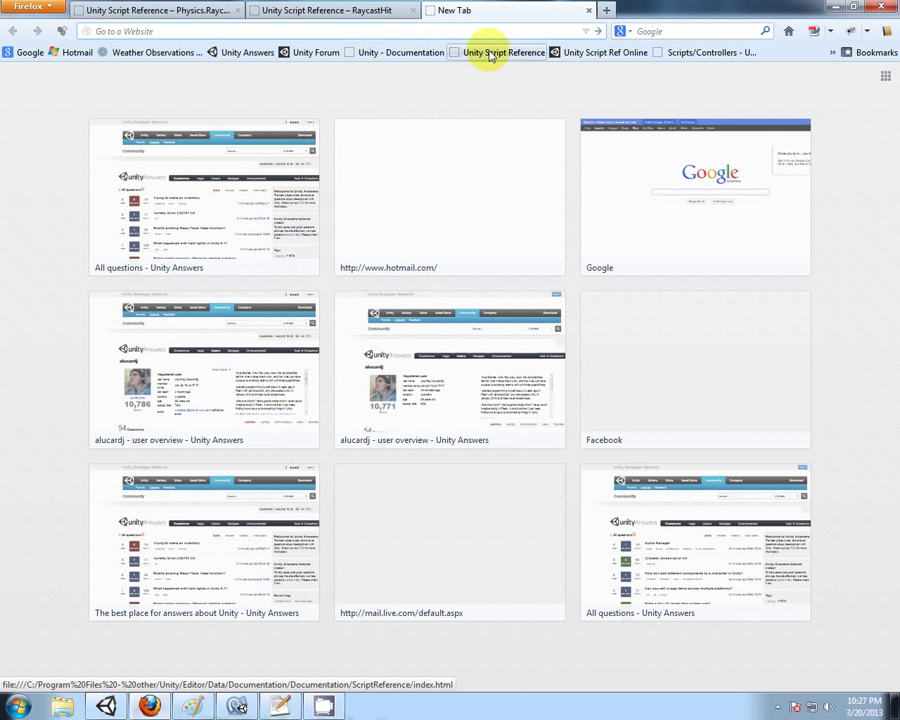
left_click(505, 52)
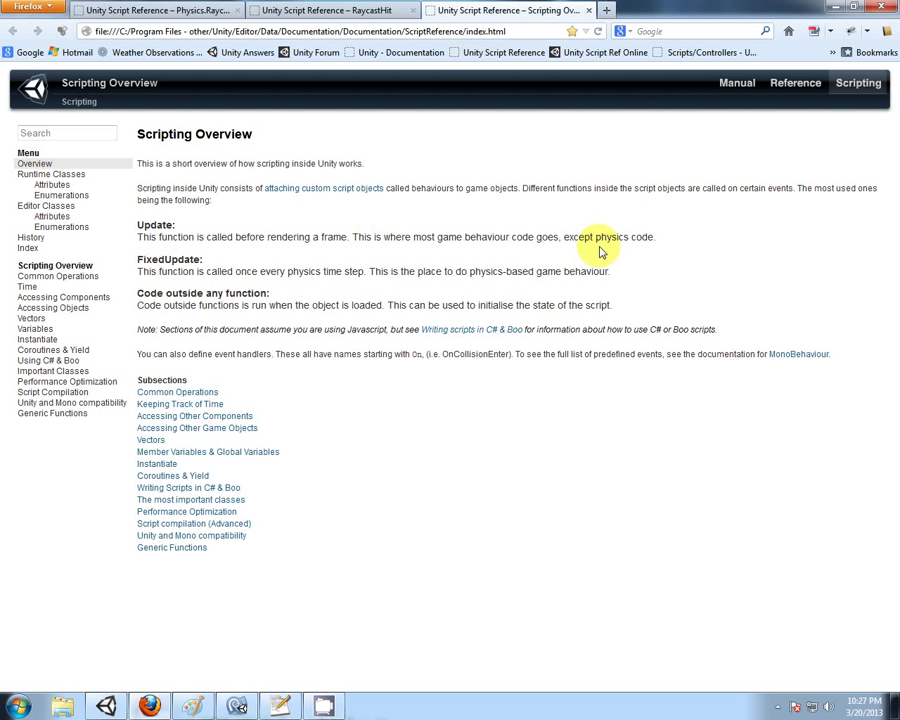
type("debug")
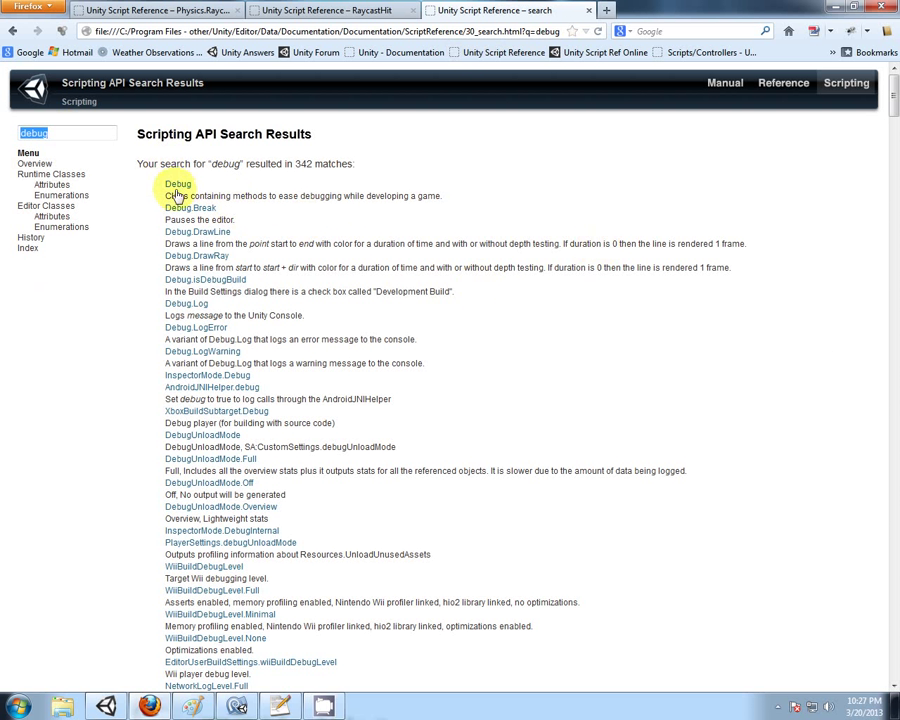
mouse_move(178, 184)
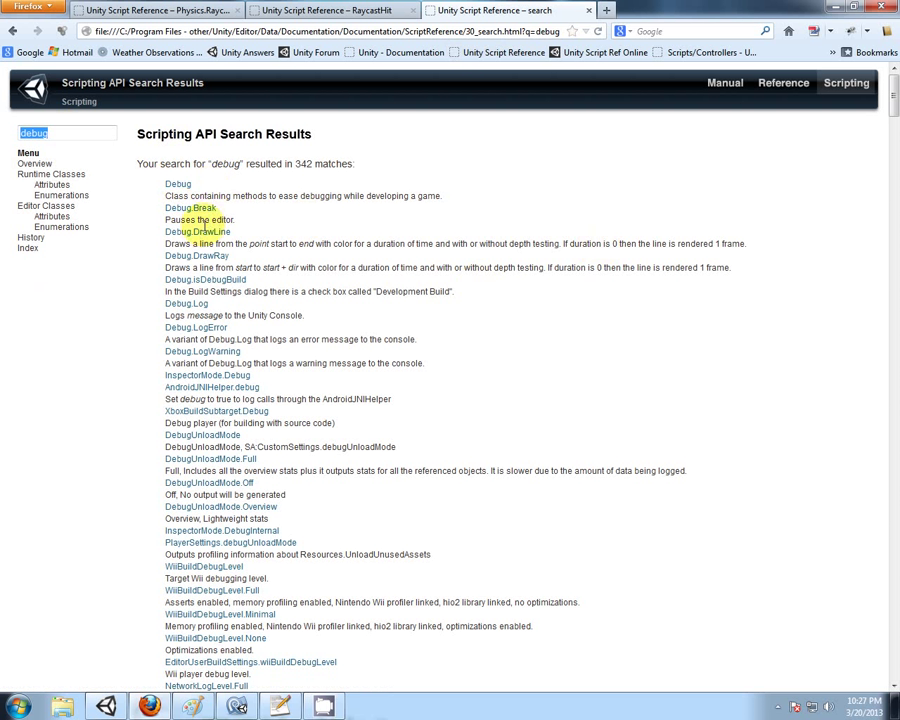
right_click(198, 231)
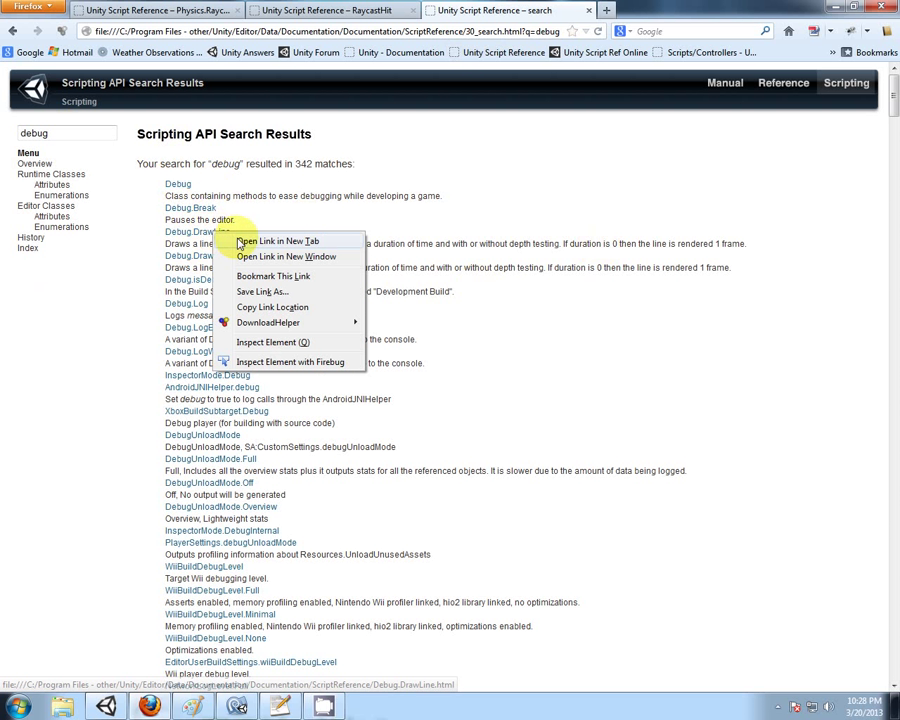
left_click(281, 240)
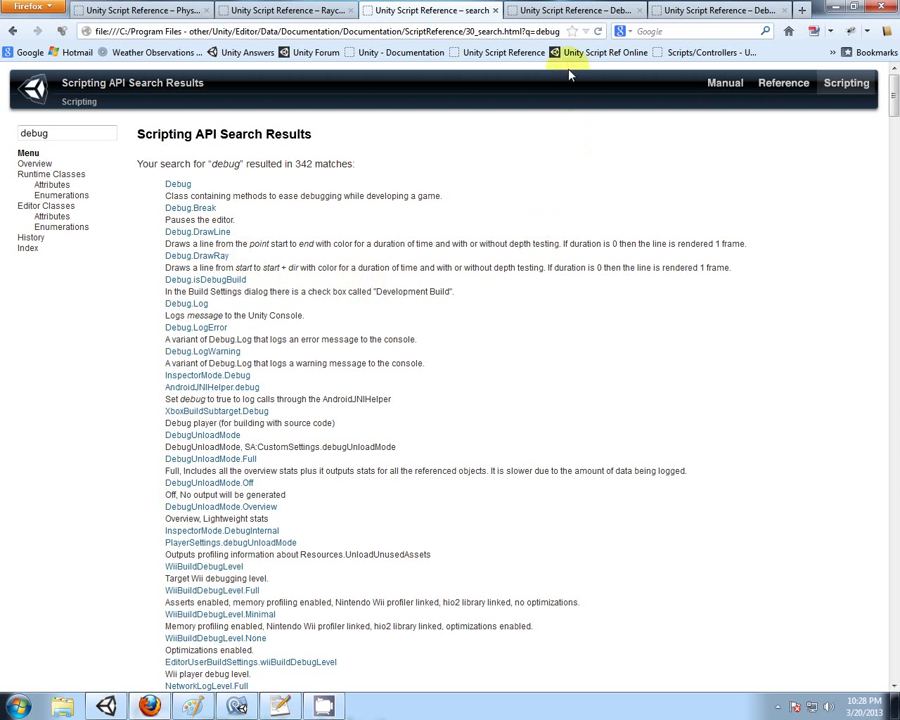
left_click(197, 231)
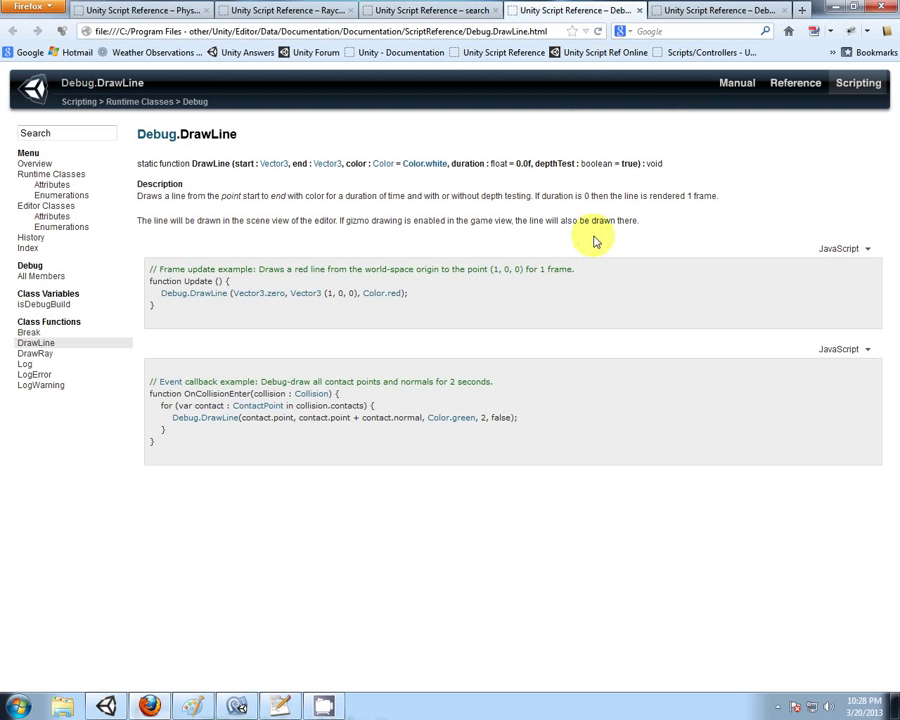
mouse_move(242, 167)
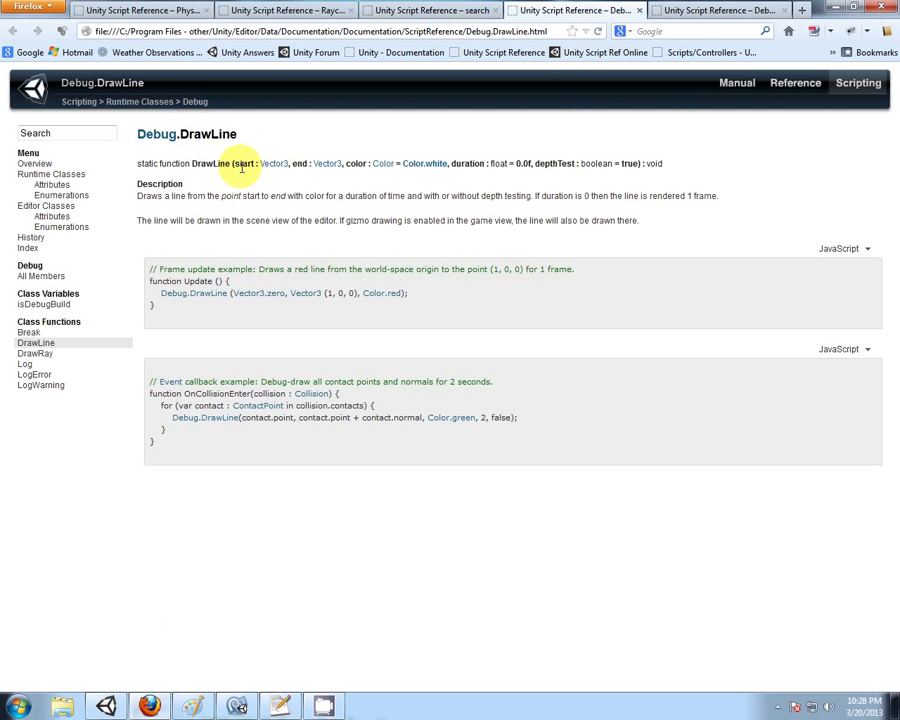
mouse_move(280, 163)
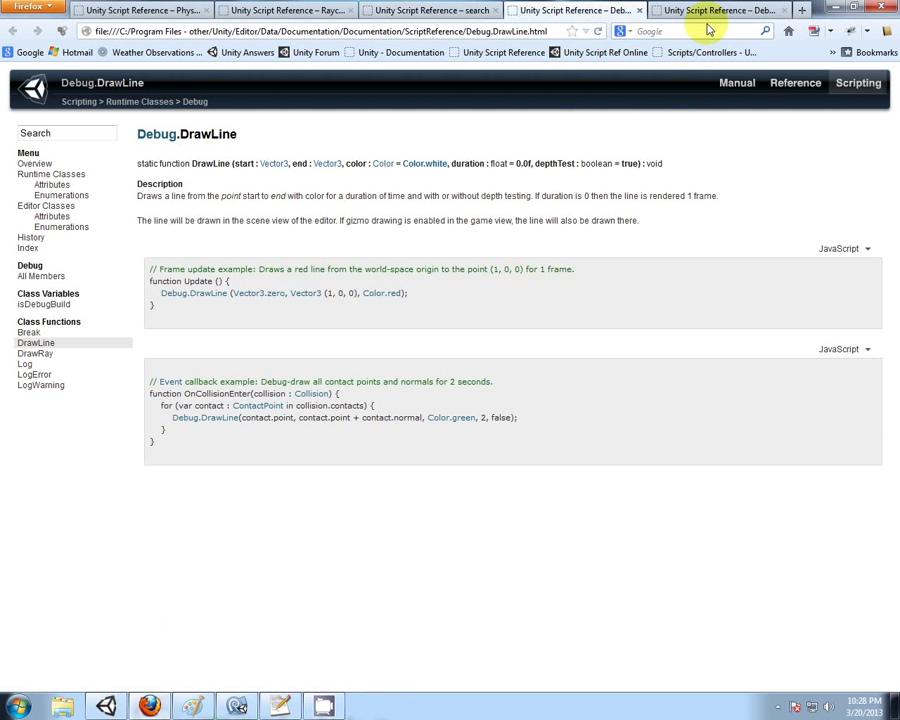
mouse_move(710, 14)
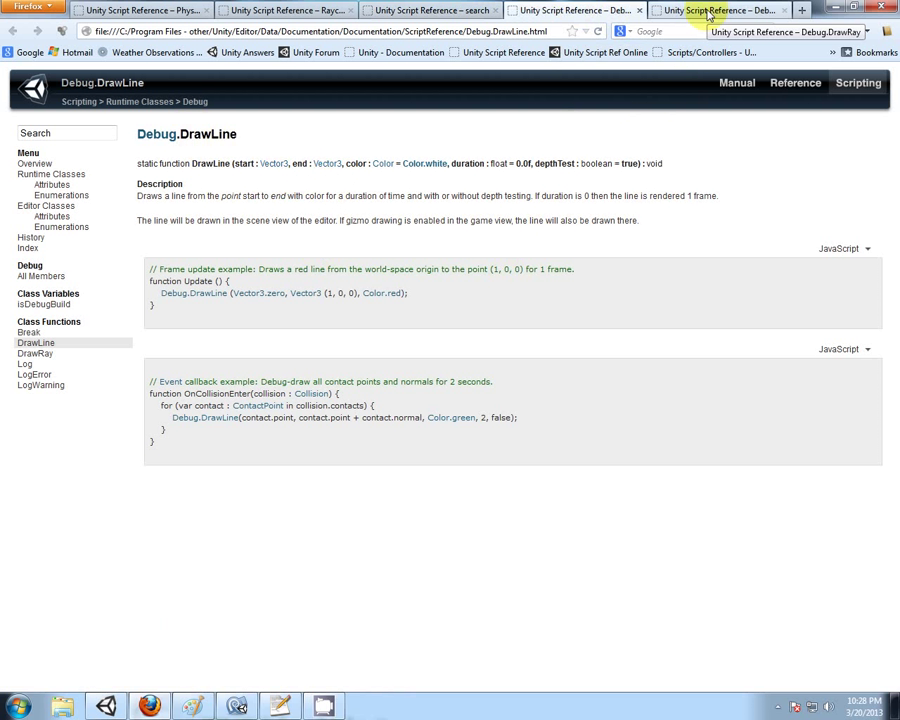
left_click(35, 353)
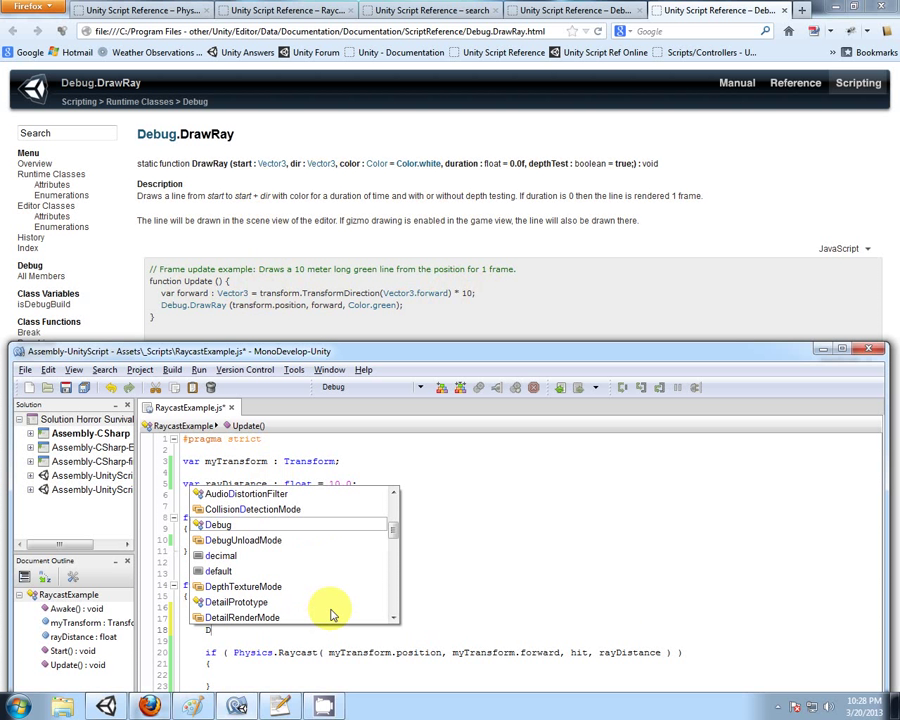
- Add Debug.DrawRay(myTransform.position, forward * rayDistance, Color.yellow) to Update and save
type("Debug.DrawRay")
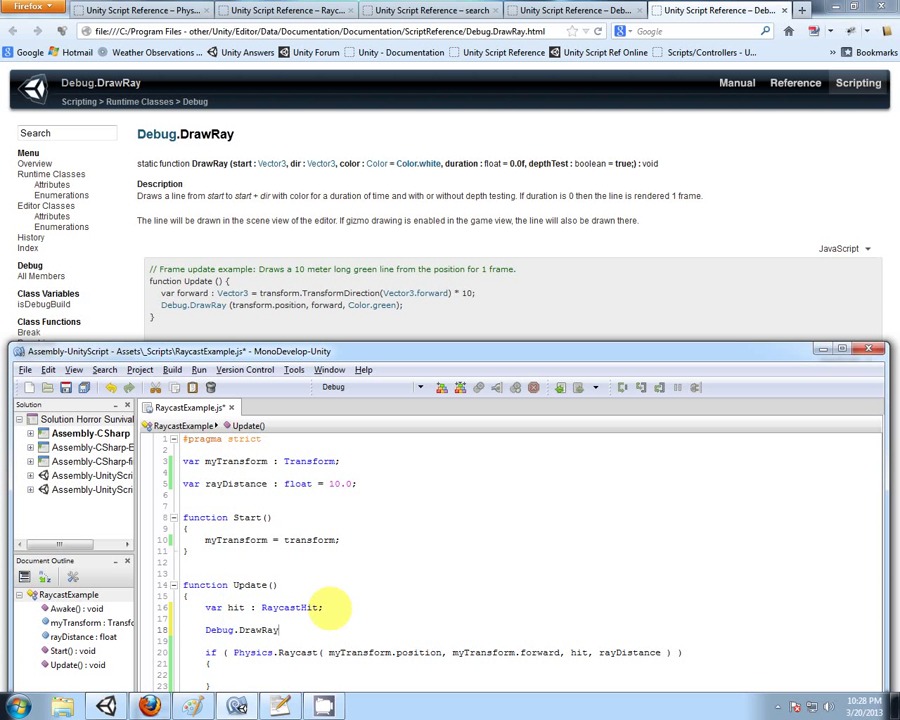
type("( );")
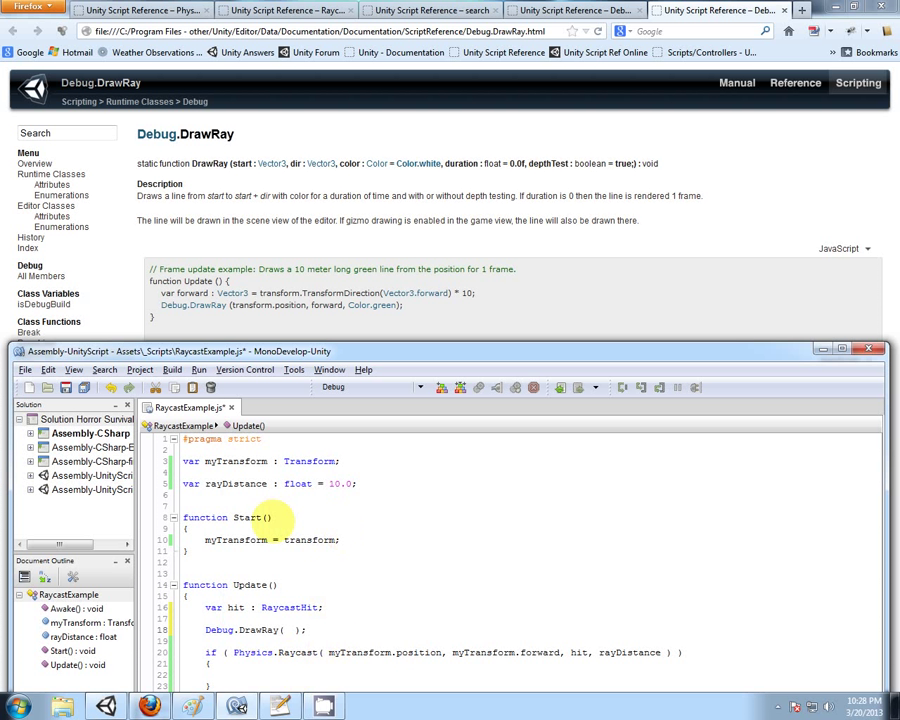
double_click(385, 652)
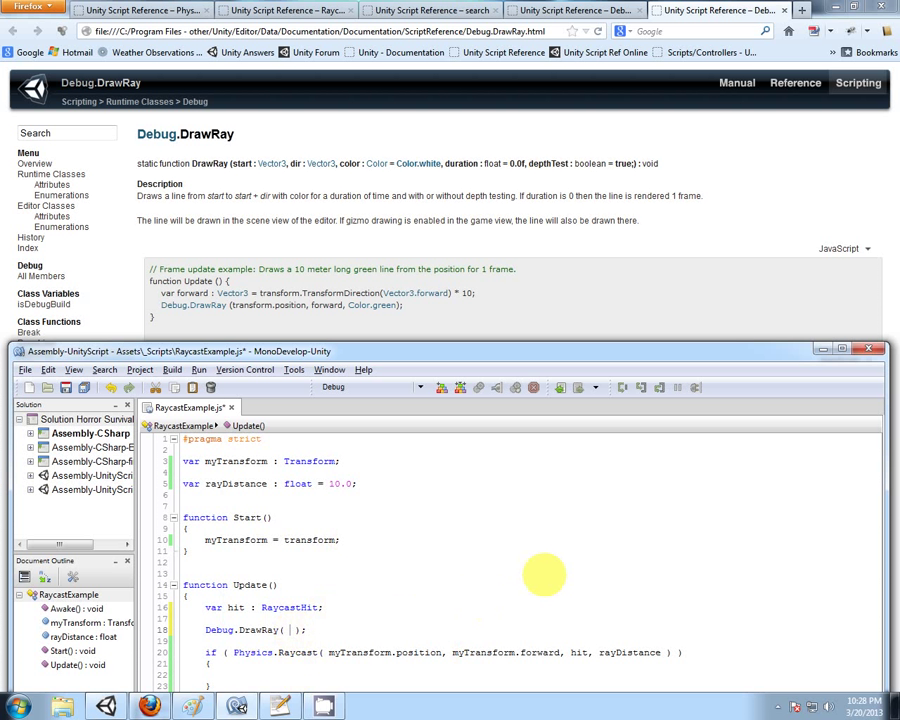
type("myTransform.position, myTransform.forward *")
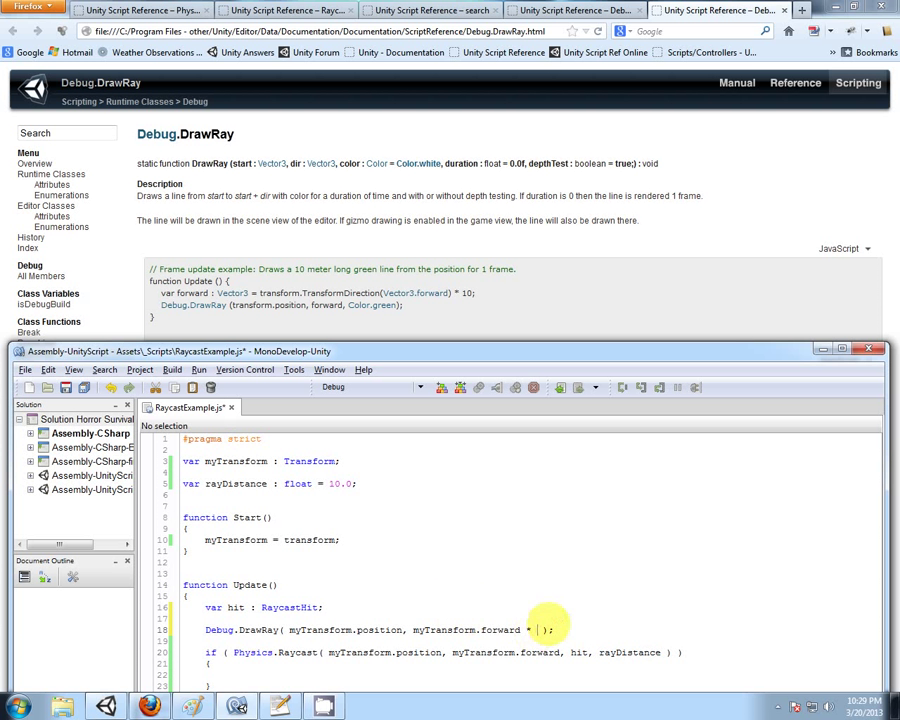
type("rayDistance, Color")
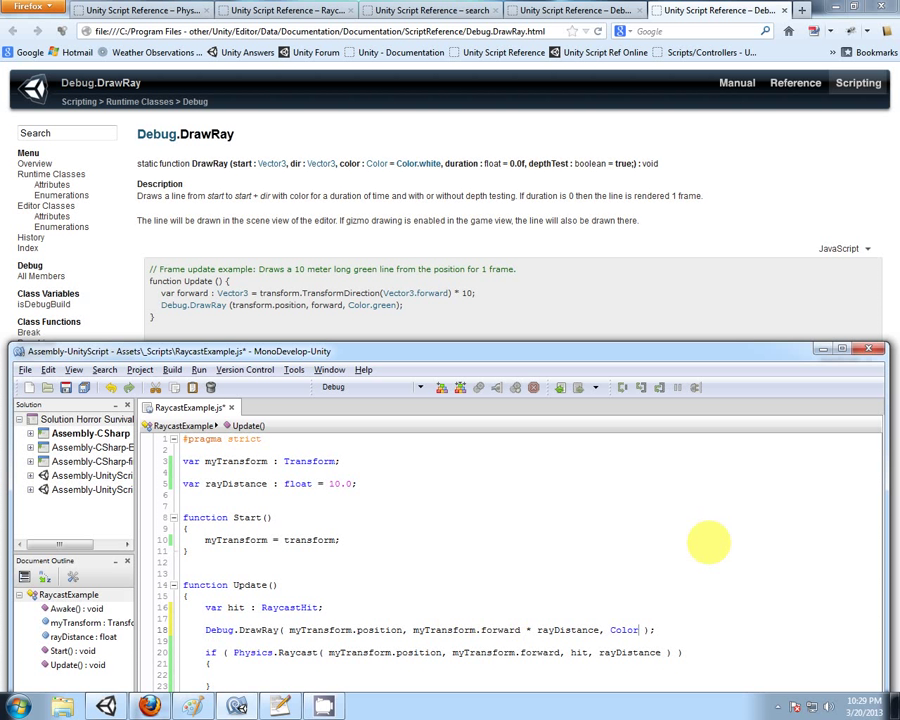
type(".yellow")
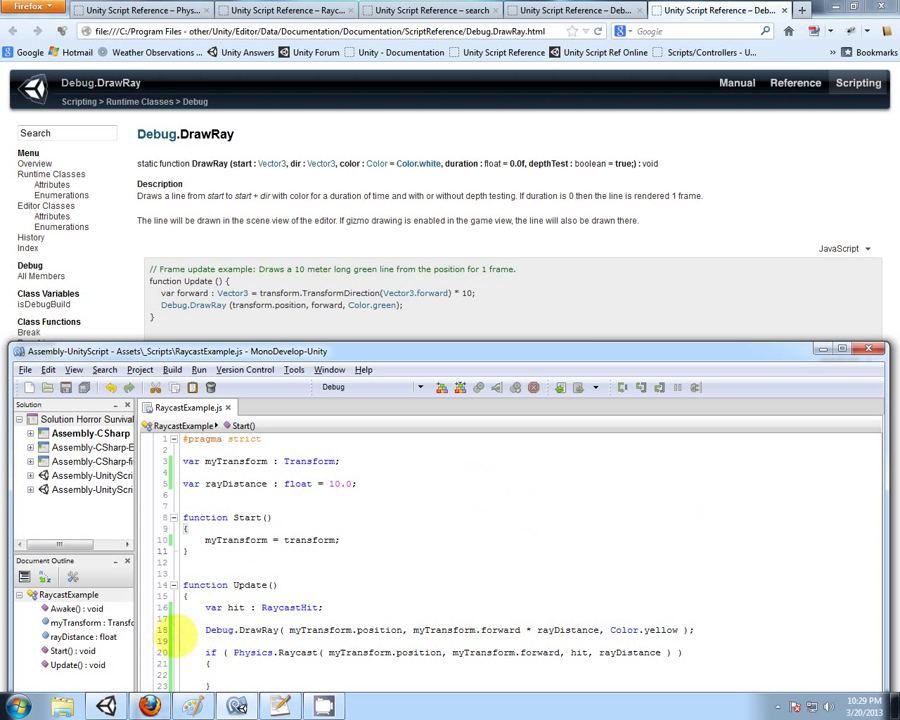
left_click(236, 707)
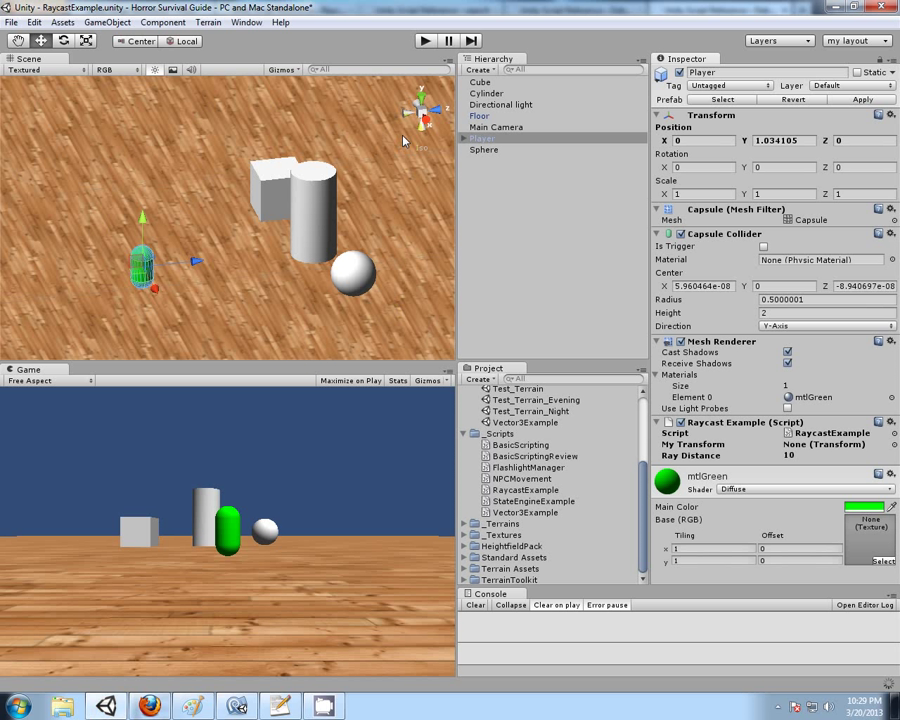
- Play the scene, rotate the Player to watch the yellow ray, then stop playing
left_click(425, 41)
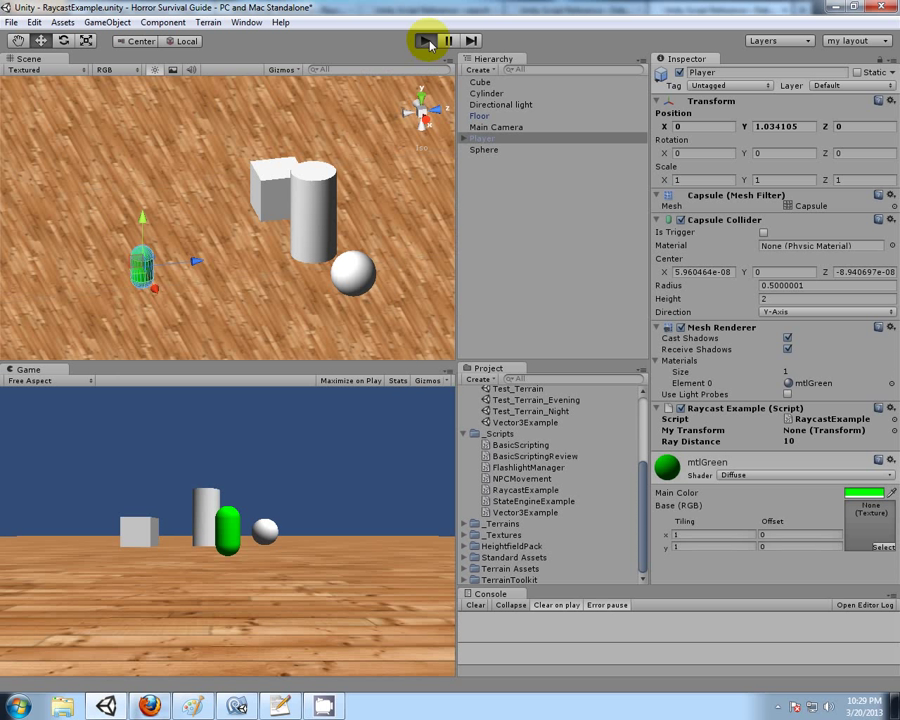
left_click(425, 40)
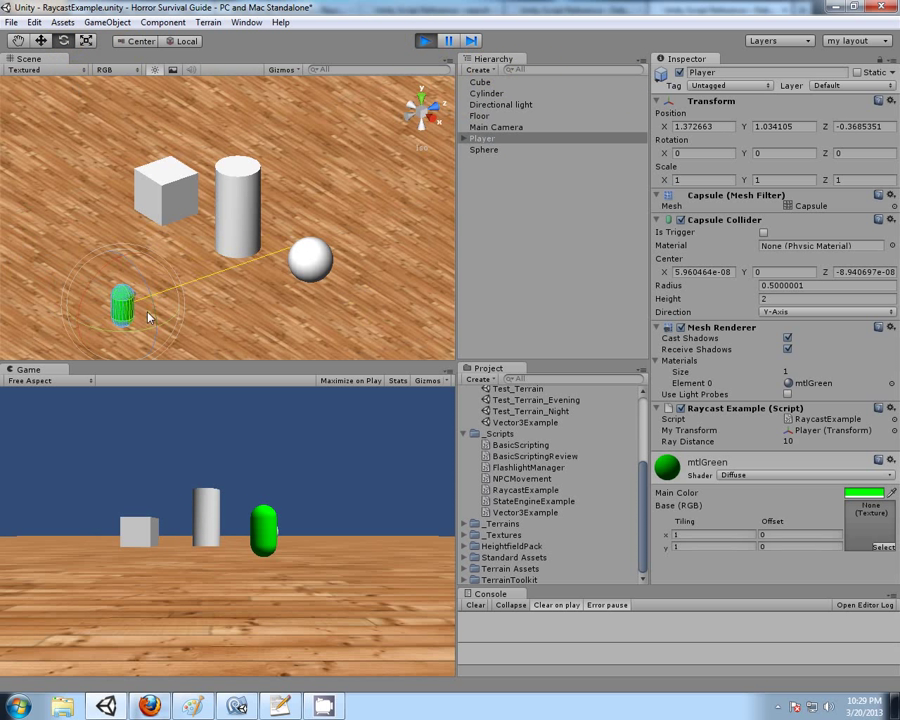
left_click_drag(148, 318, 112, 334)
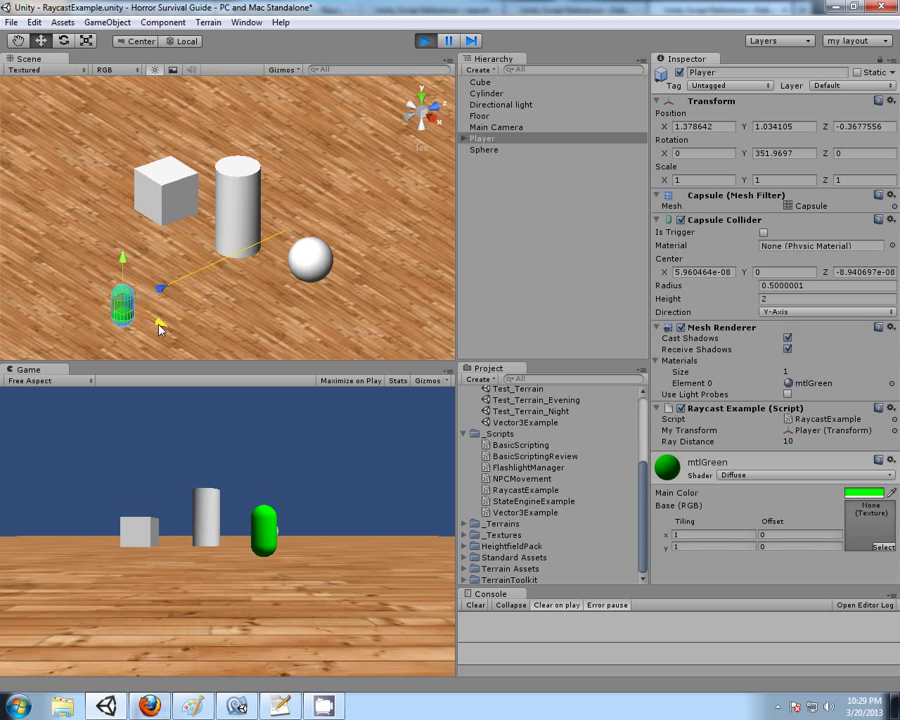
left_click(424, 40)
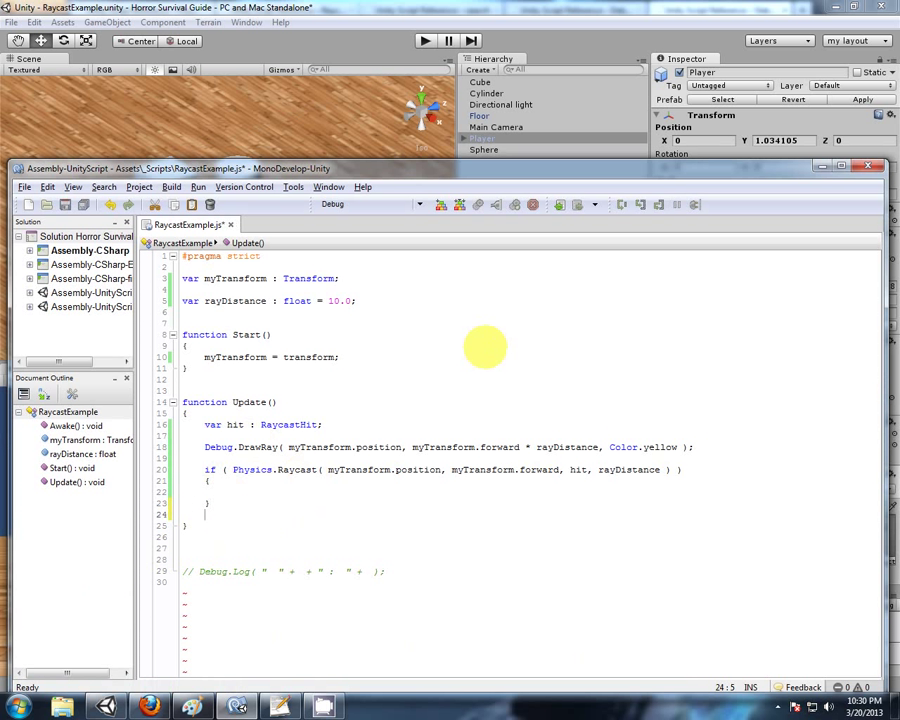
- Add an else block after the raycast if and cut the DrawRay line out of Update
type("else")
type("{")
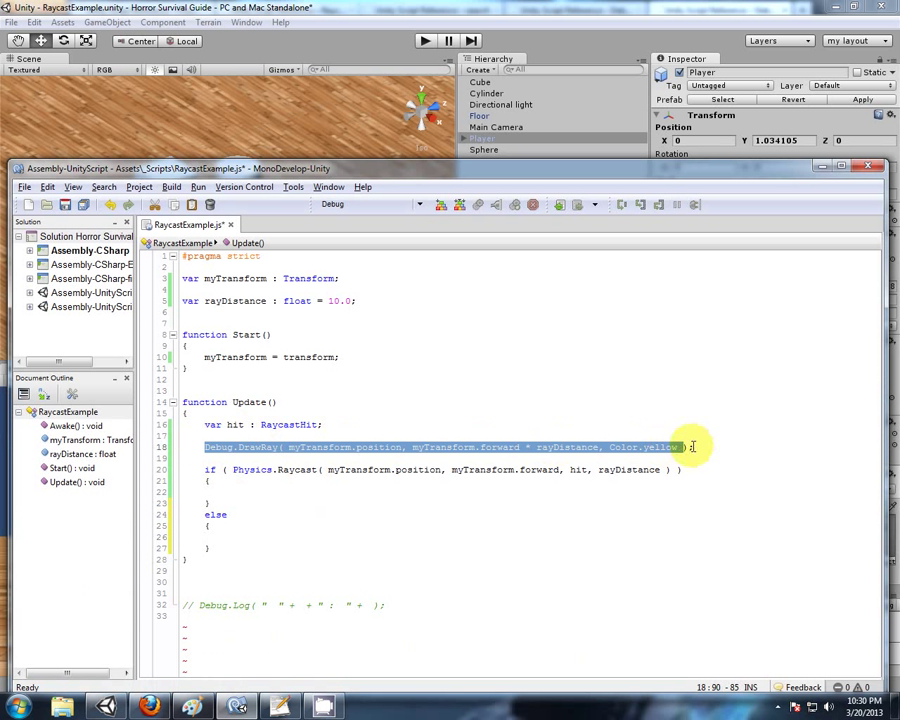
key("Delete")
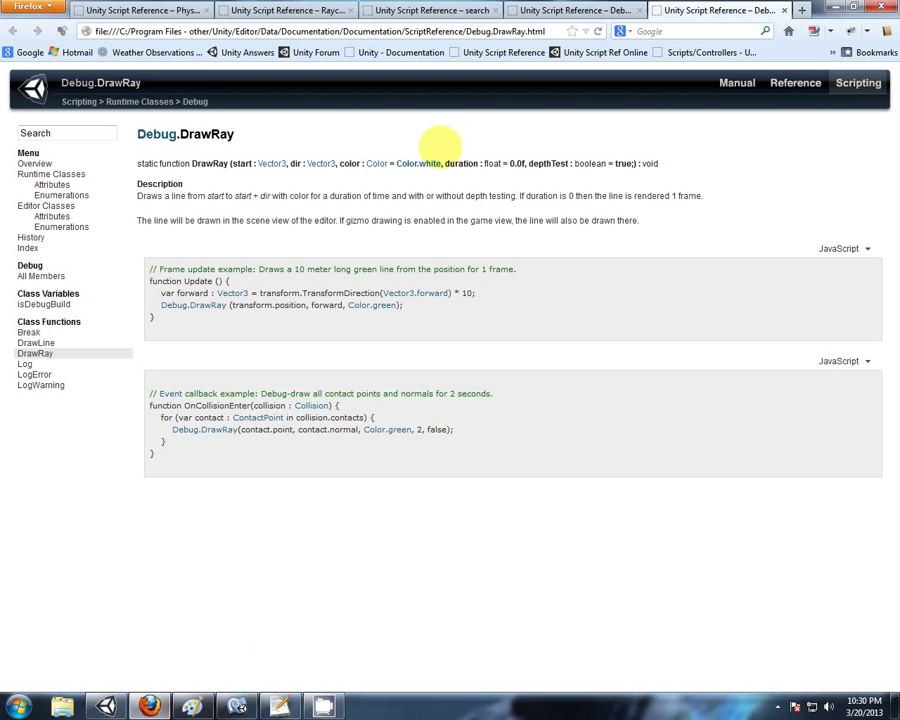
- Check the RaycastHit.point reference and return to the Debug.DrawLine page
left_click(285, 10)
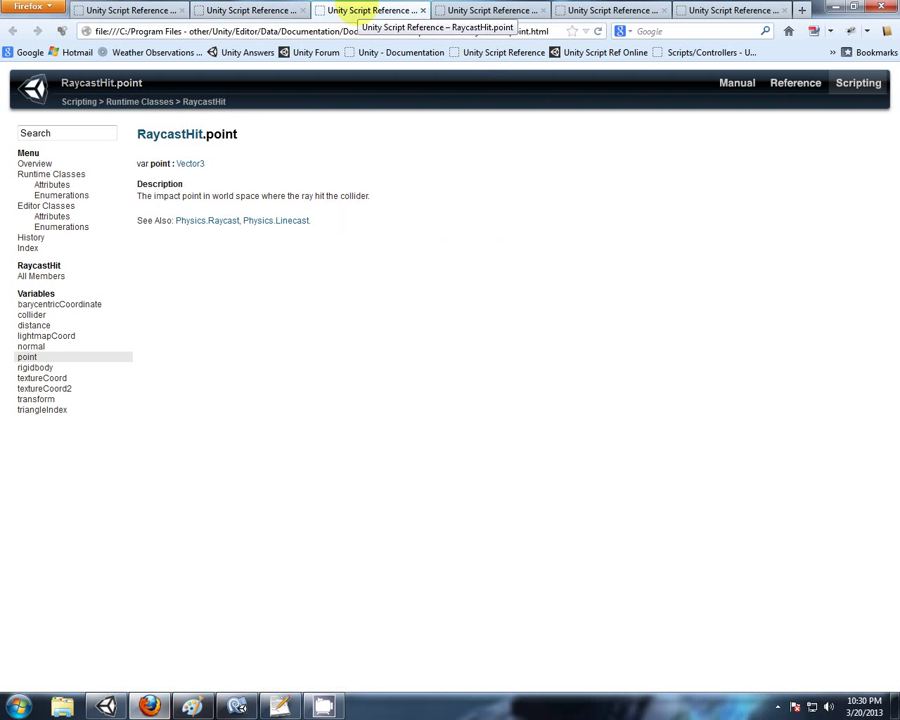
mouse_move(240, 195)
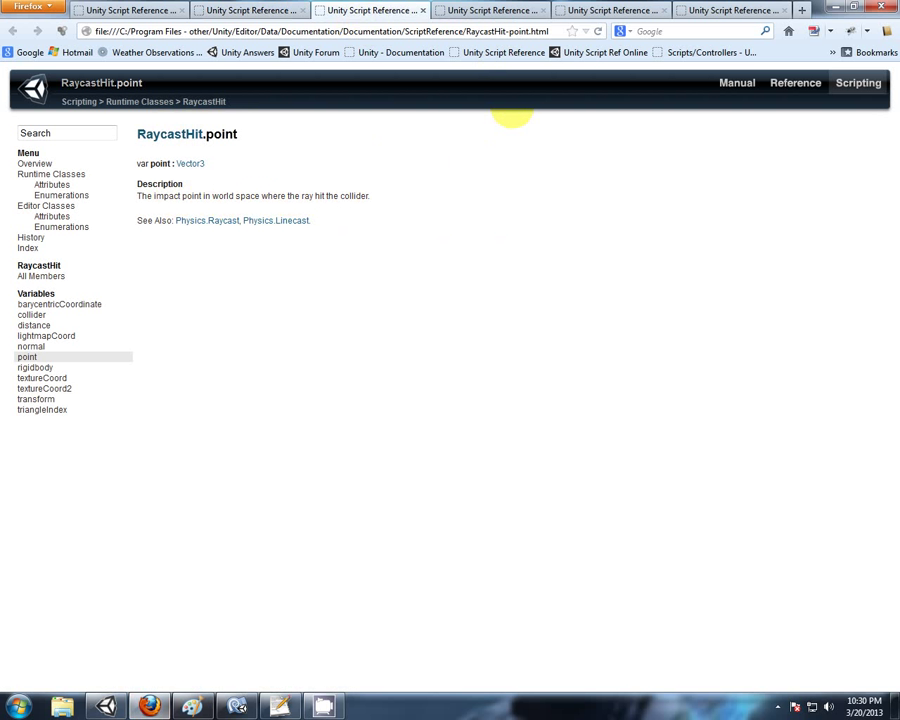
left_click(610, 9)
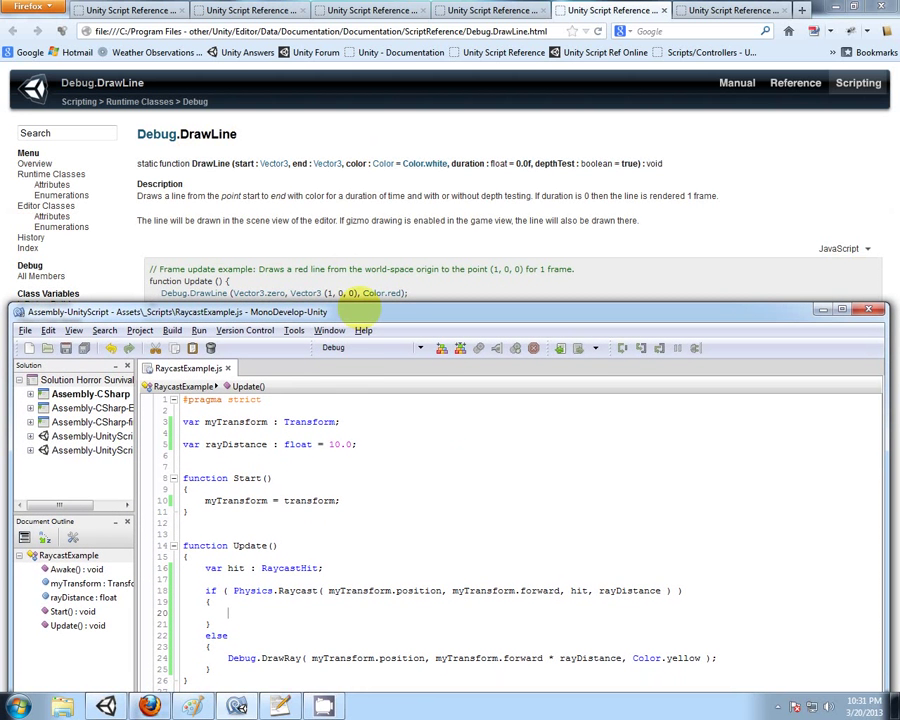
- In the if block, add Debug.DrawLine from myTransform.position to hit.point in red
type("Debug.Dra")
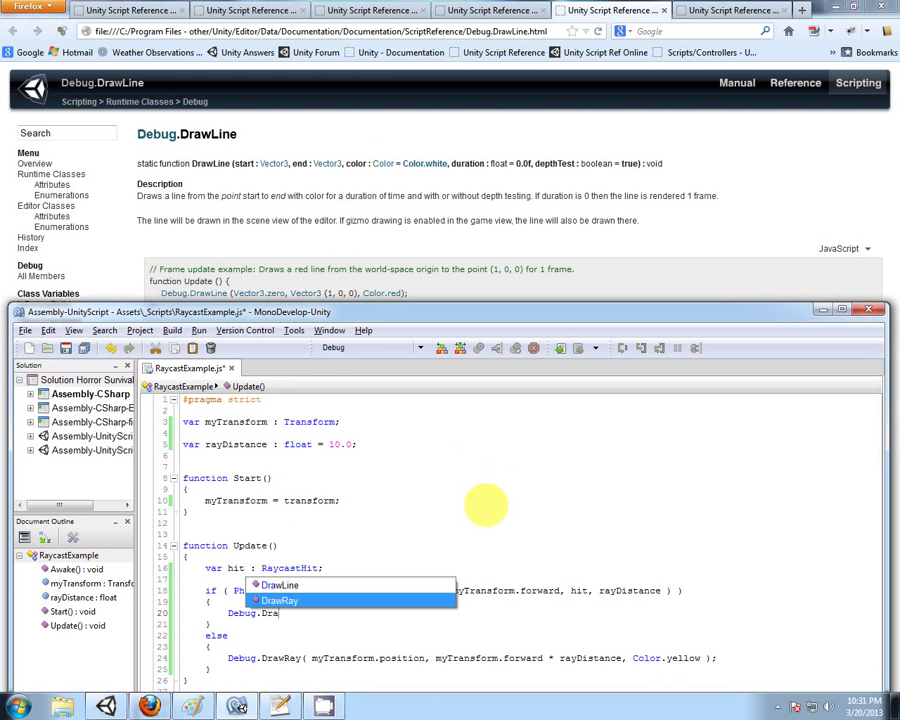
left_click(279, 585)
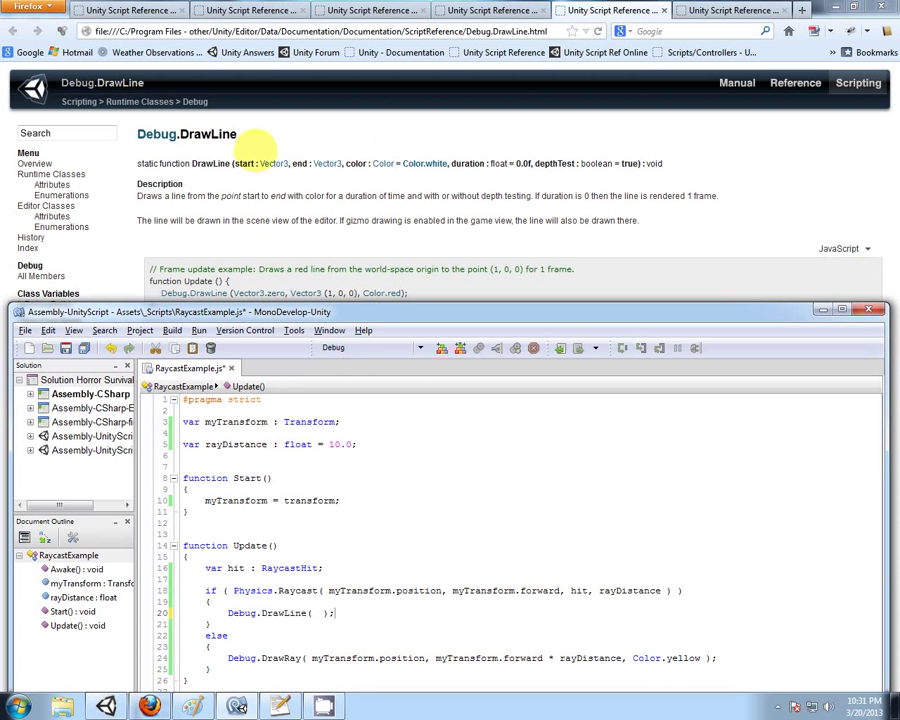
double_click(385, 590)
type("myTransform.position, hit")
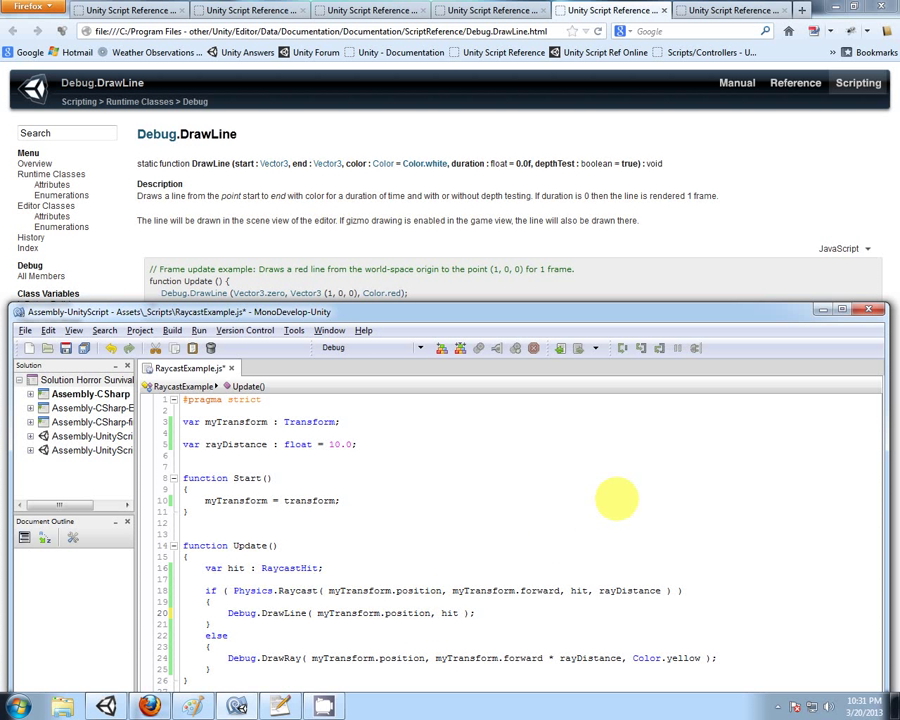
type("point,")
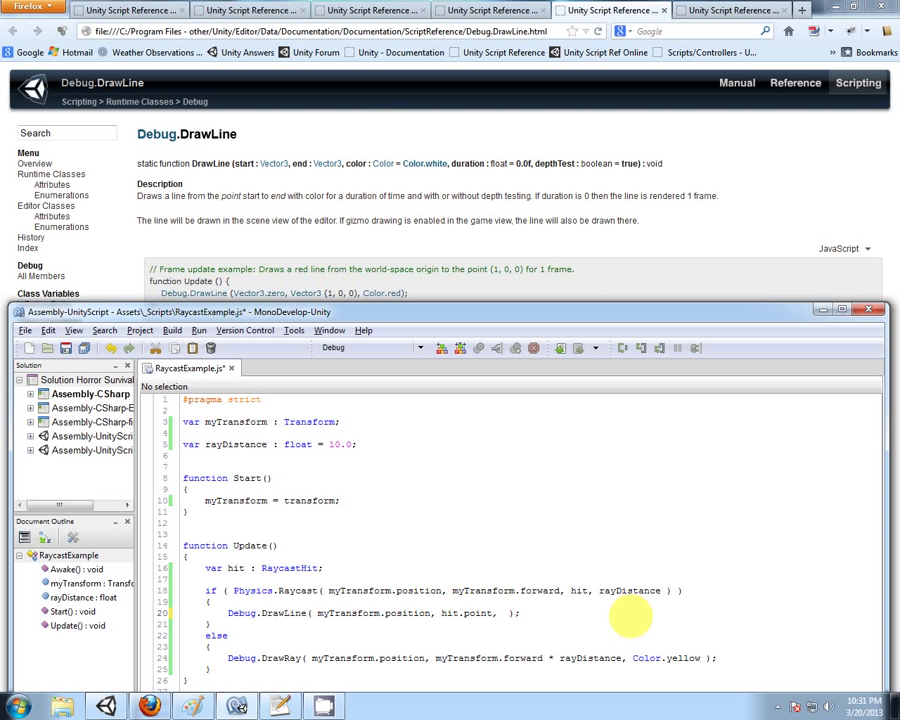
type("Colo")
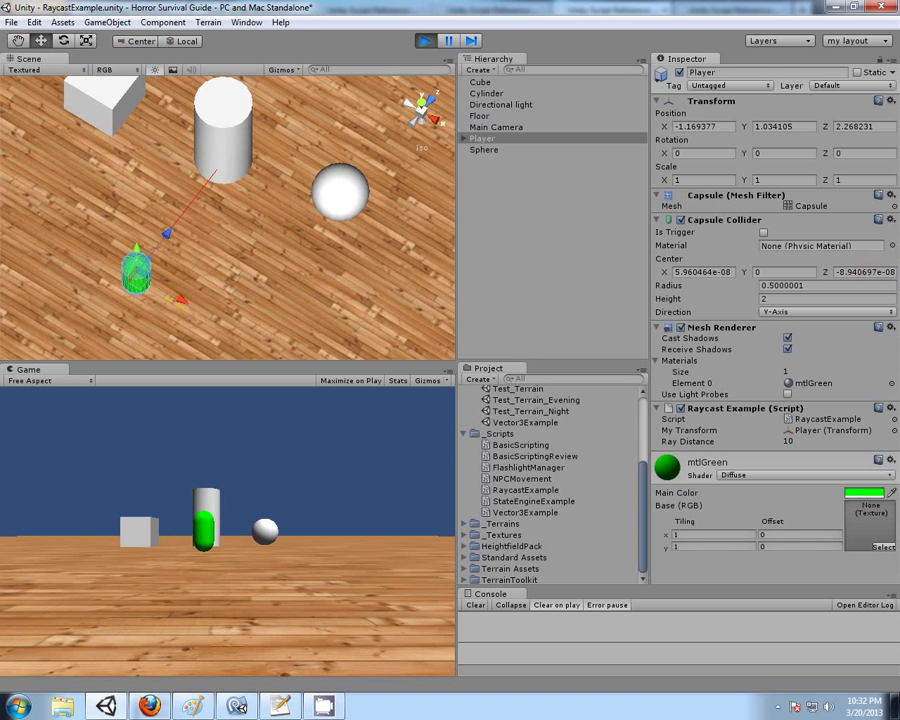
- Drag the Player in the Scene view so its ray hits the cylinder
left_click_drag(135, 270, 230, 330)
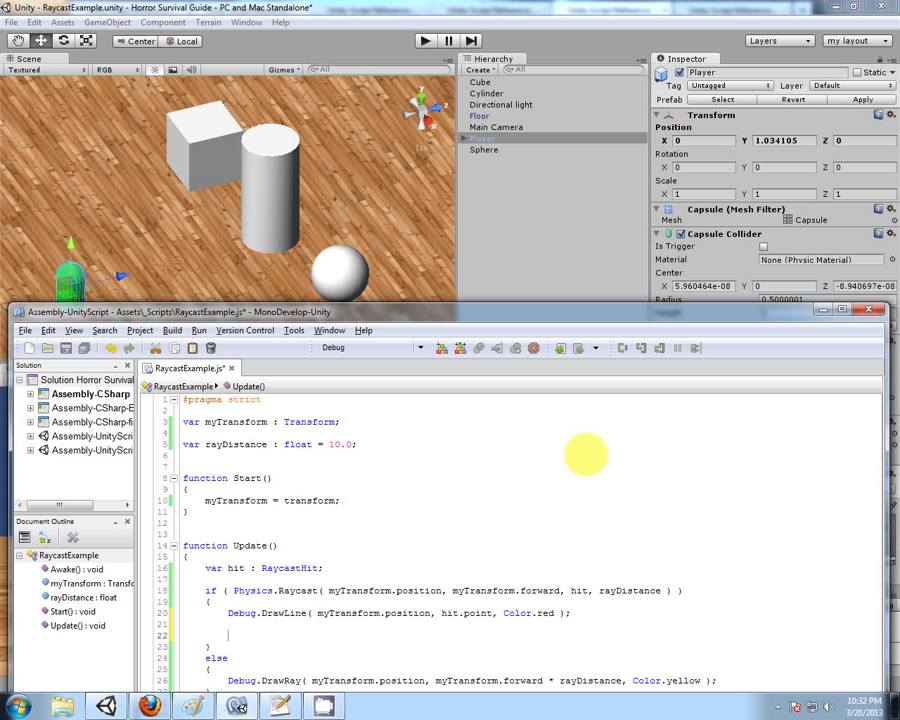
- Add Debug.Log("Ray hit : " + hit.collider.gameObject.name) in the raycast hit branch
type("Debug.Log( \"\" );")
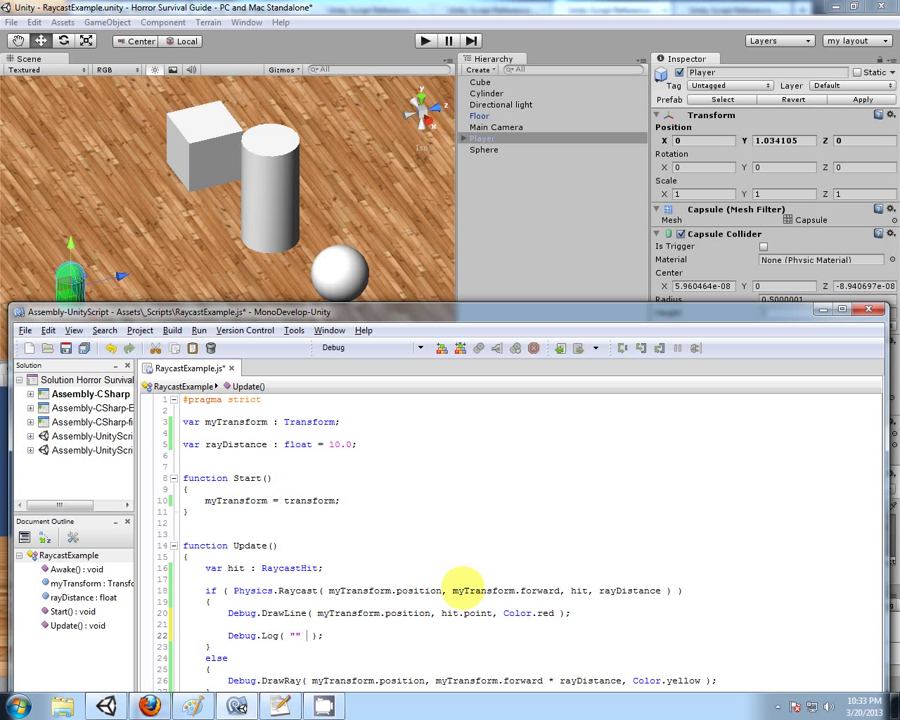
type("R")
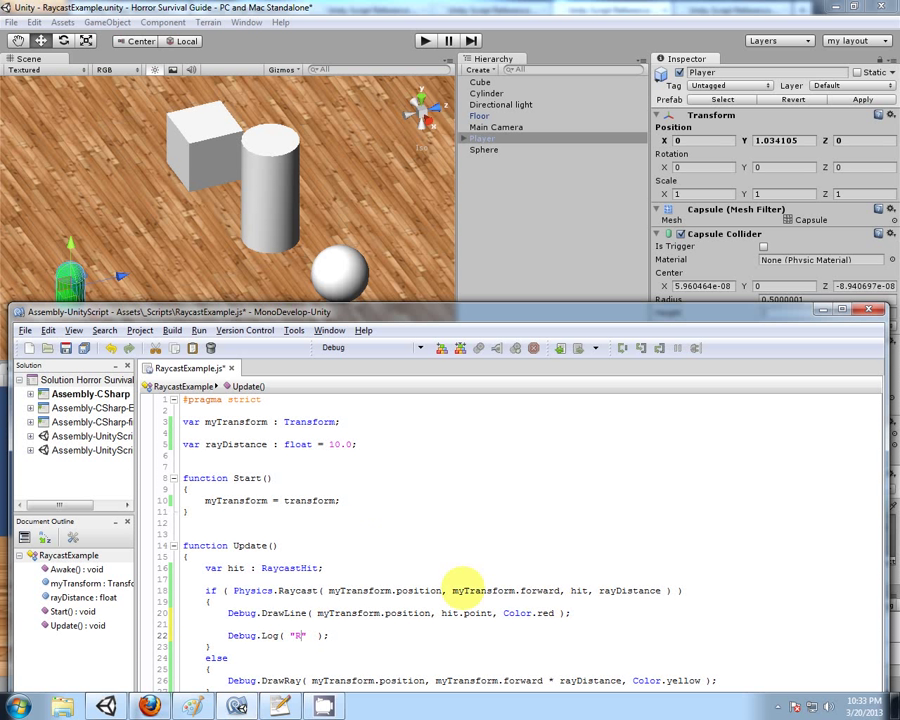
type("ay hit")
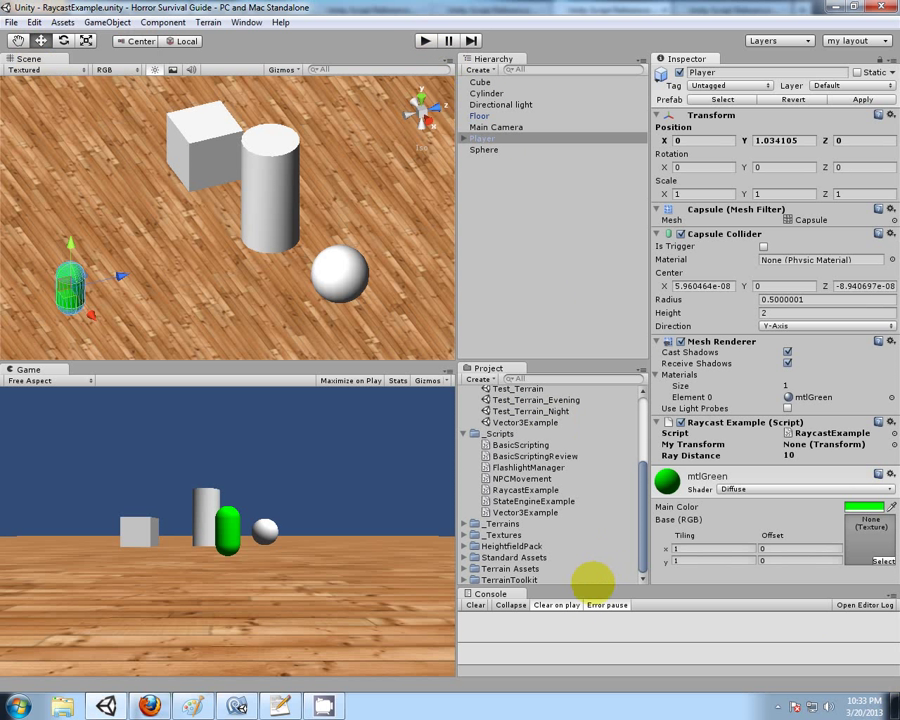
- Enlarge the Console, play the scene, and ping the Cylinder from a 'Ray hit : Cylinder' log
left_click(423, 40)
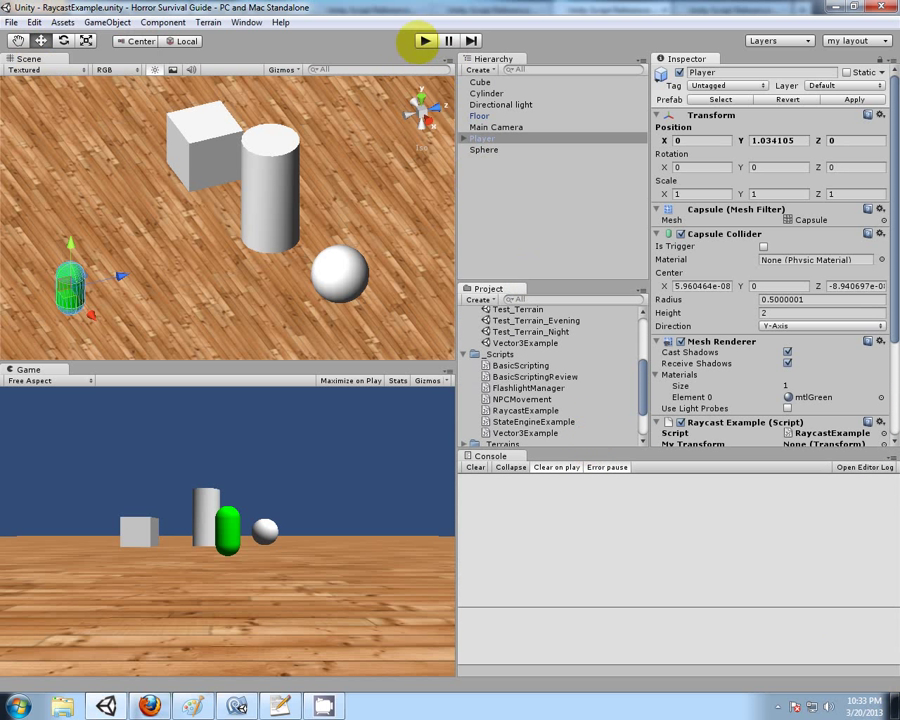
left_click(423, 40)
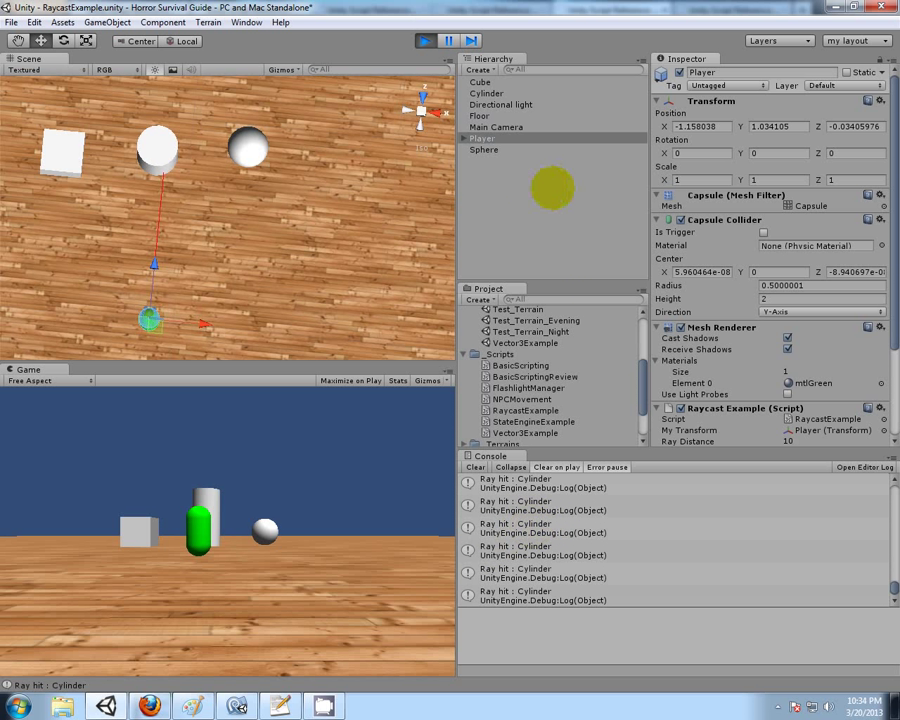
left_click(487, 93)
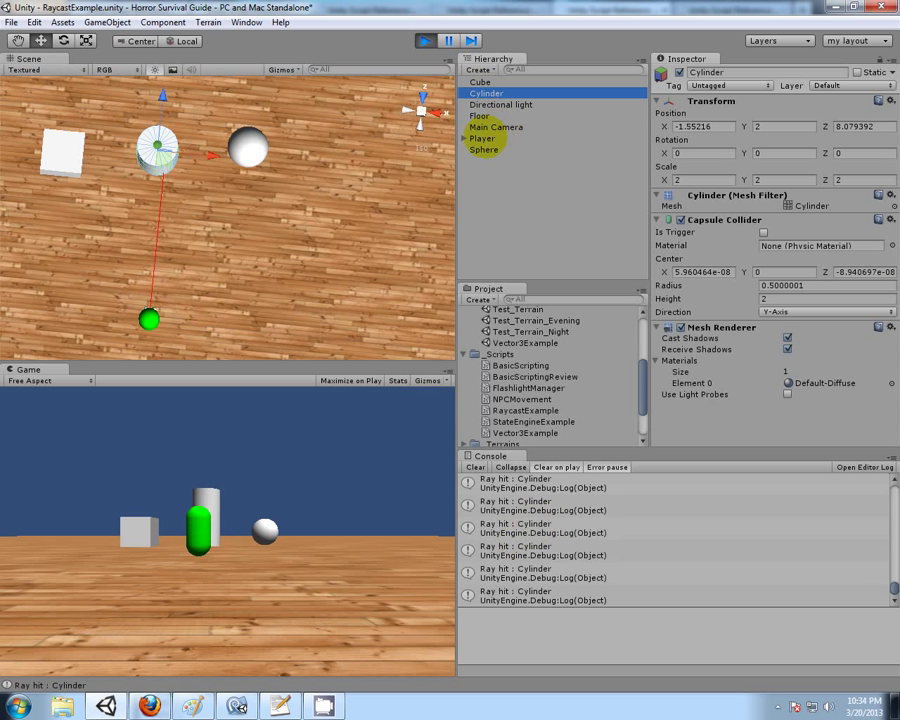
left_click(483, 138)
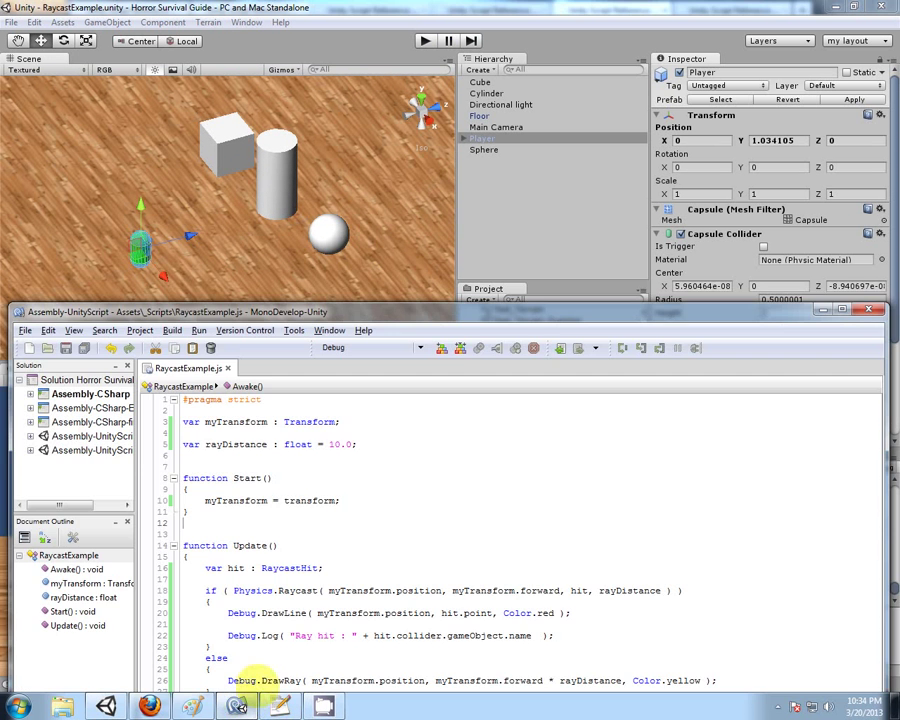
mouse_move(440, 613)
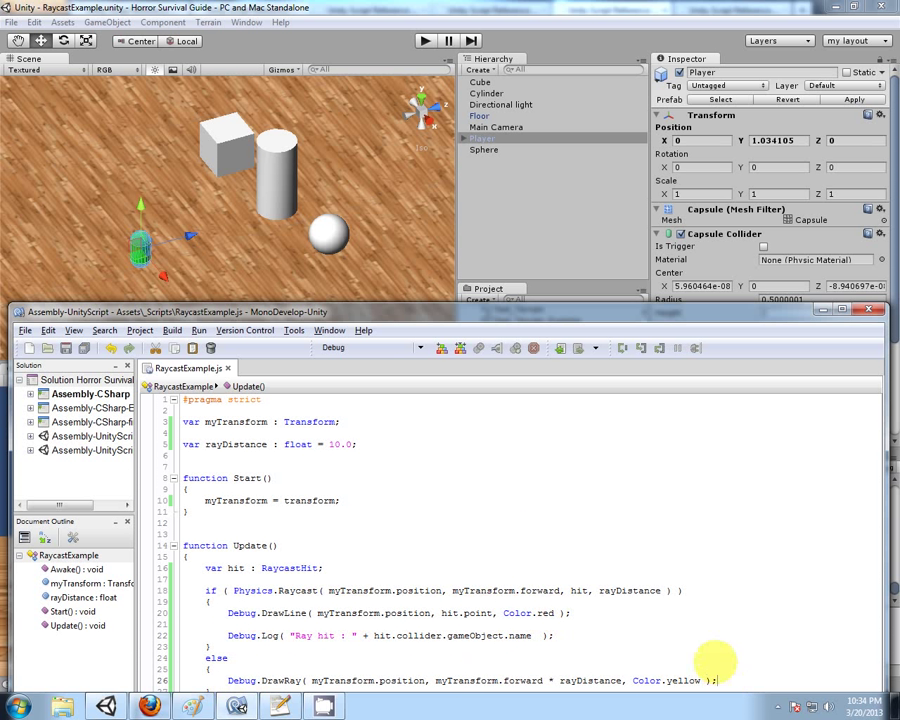
mouse_move(510, 463)
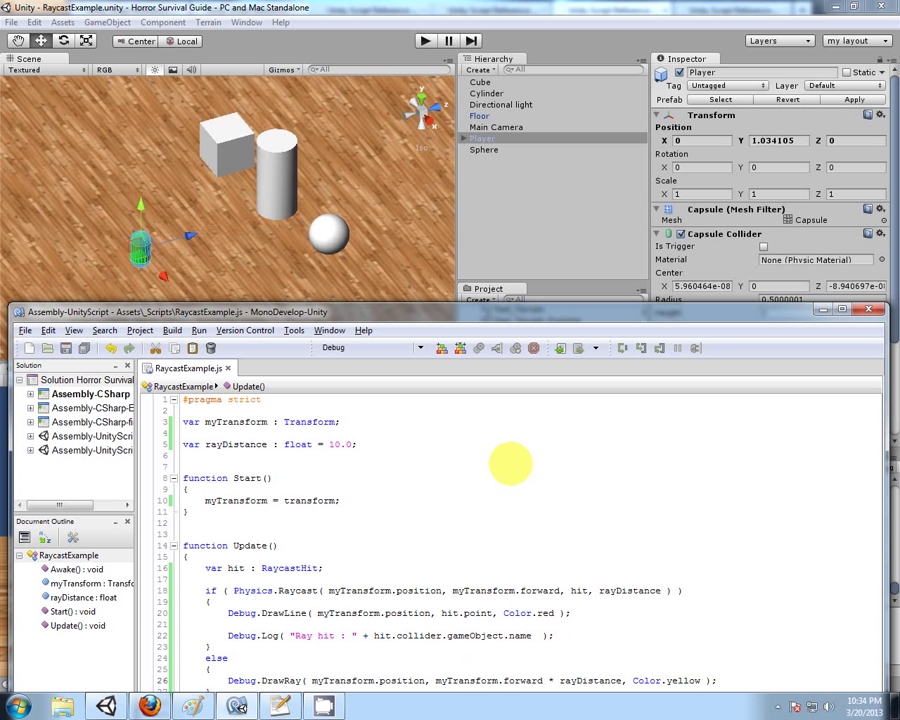